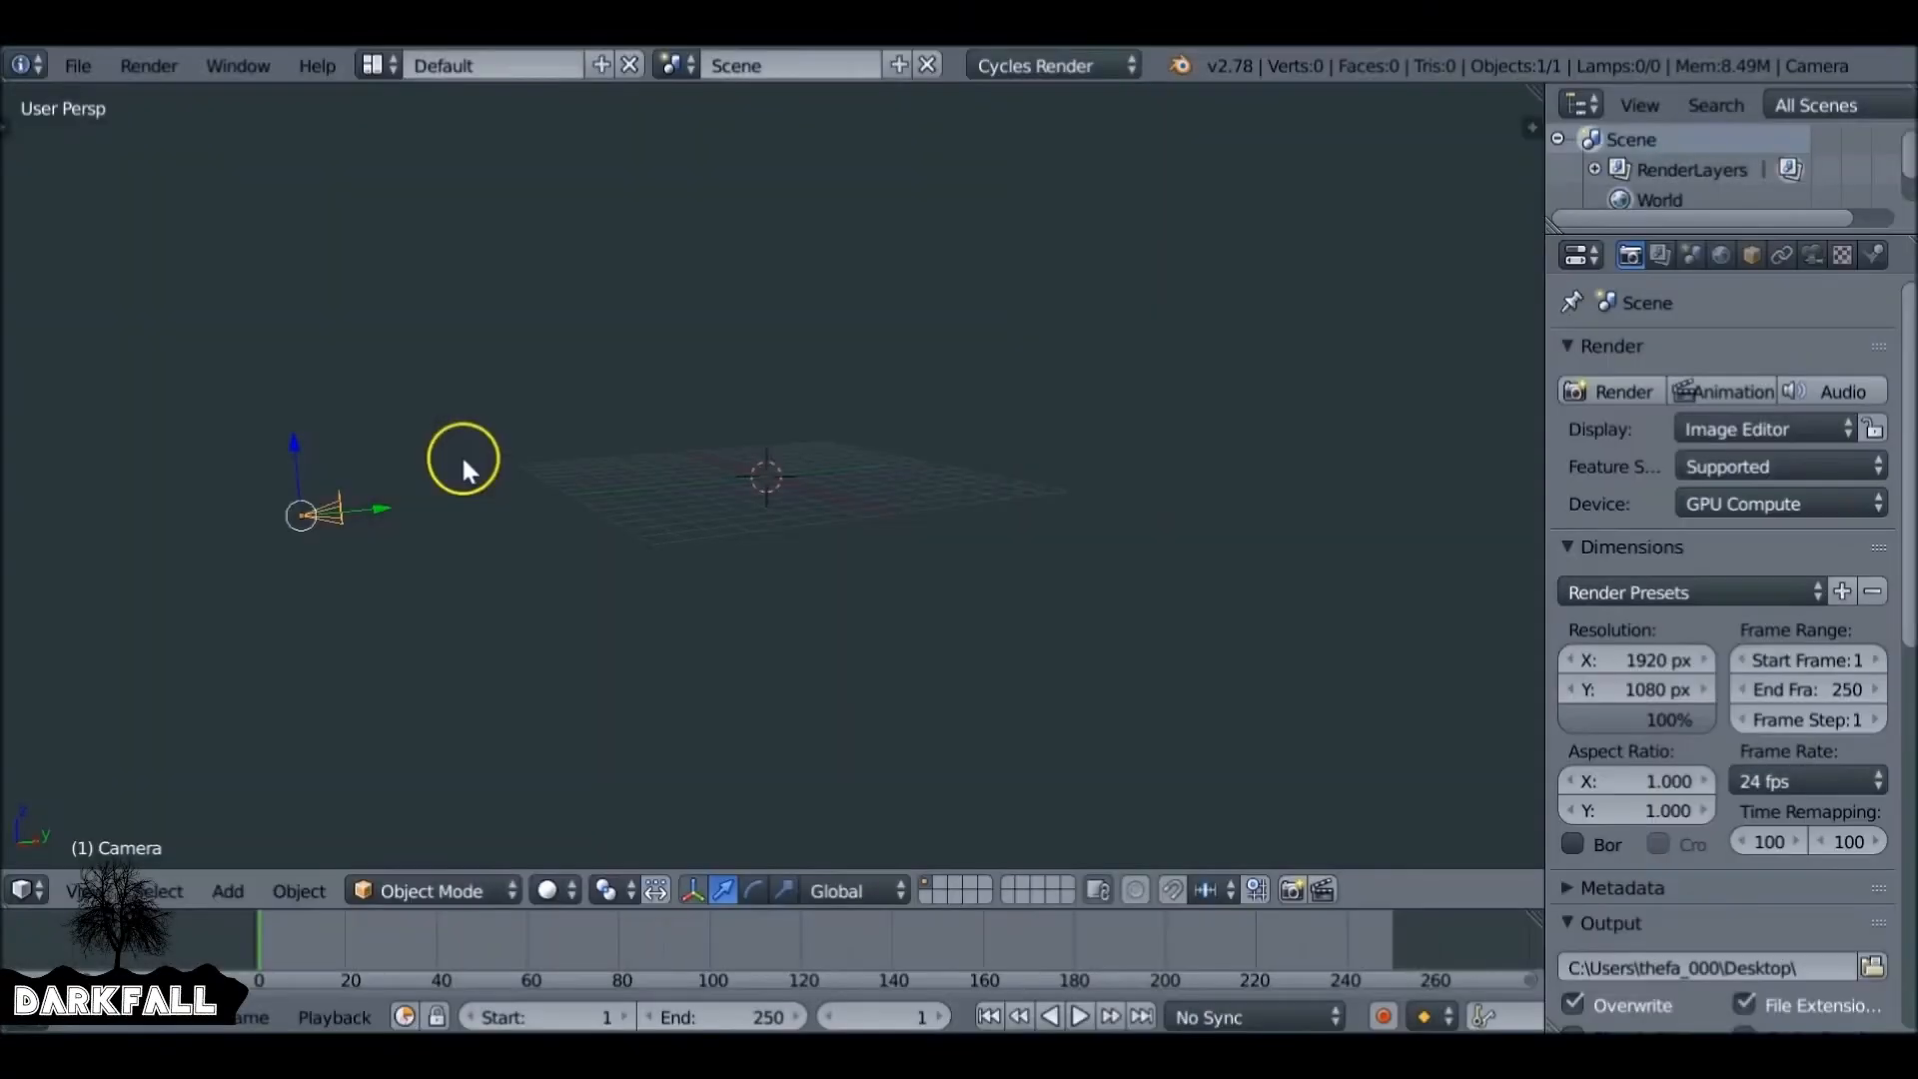
mouse_move(37, 848)
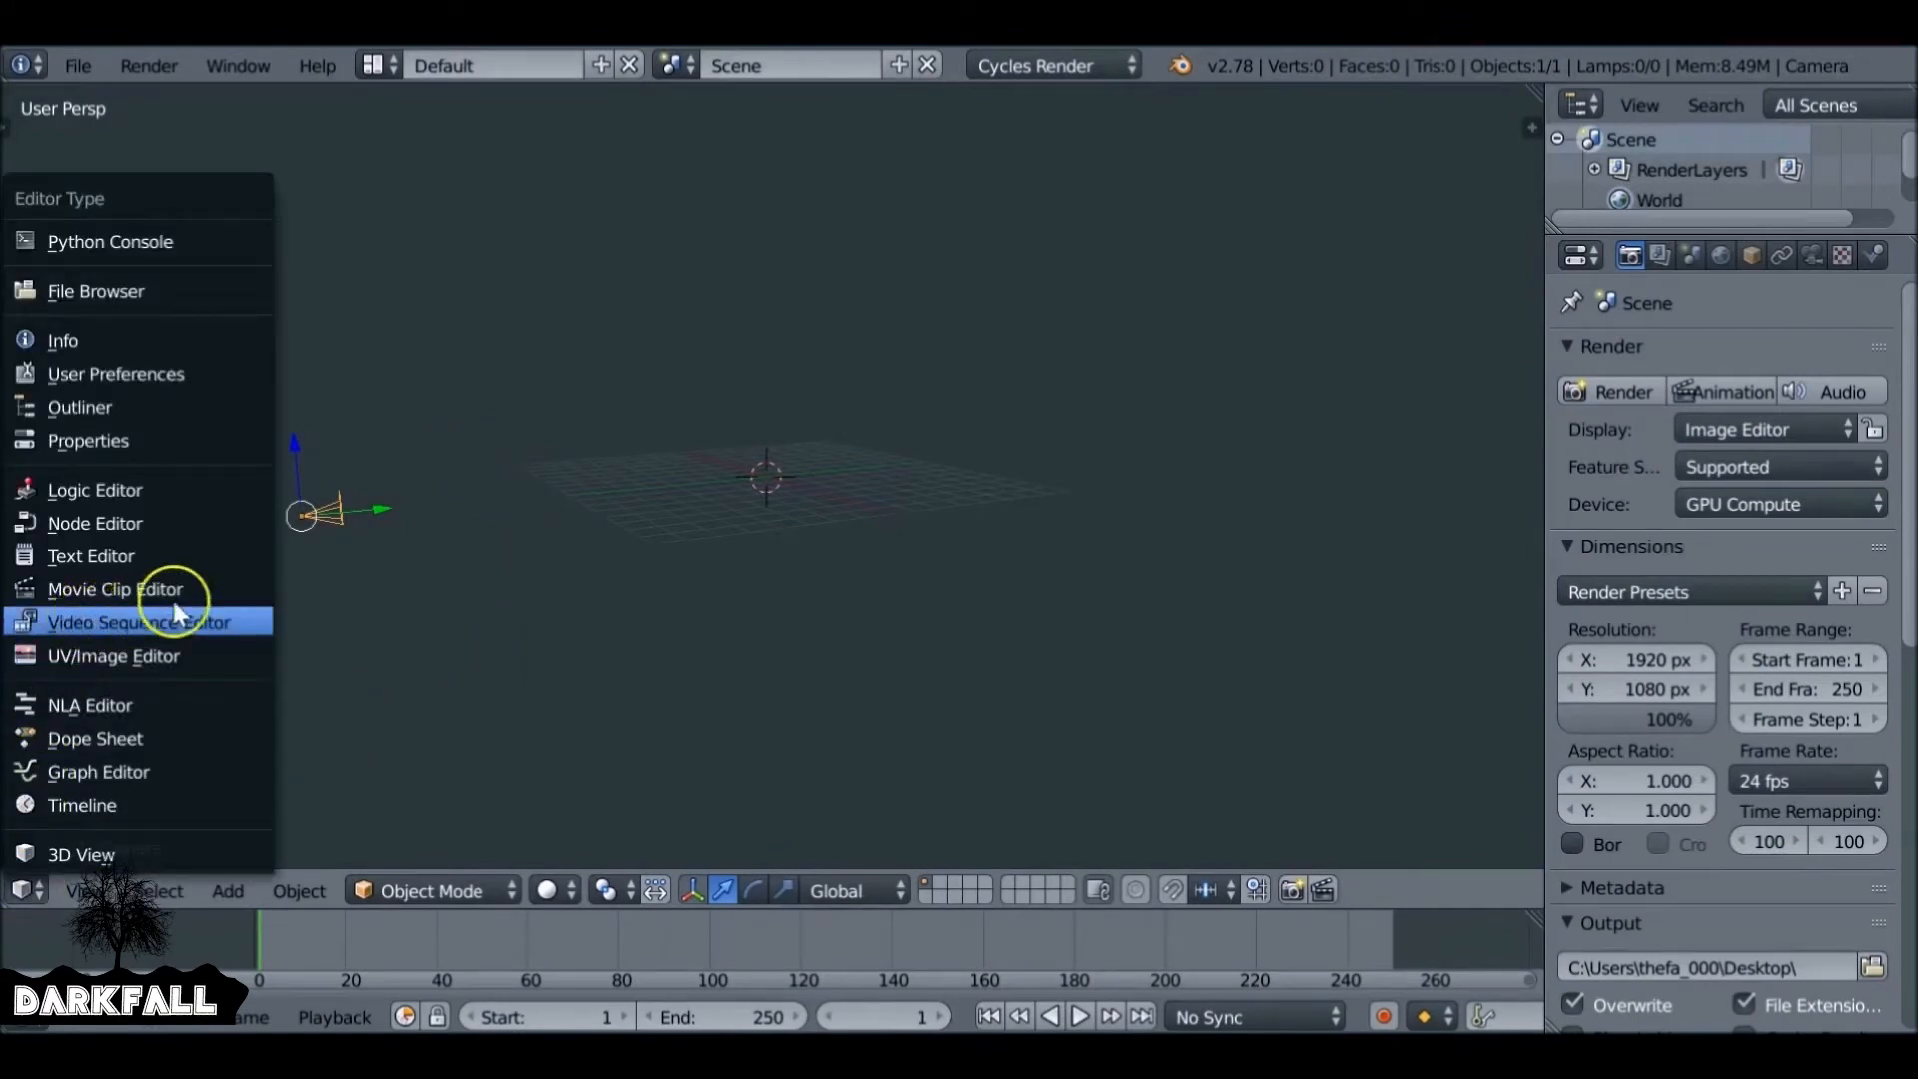
Turn the main area into a Movie Clip Editor and load Raw0001-0168.avi.
click(116, 589)
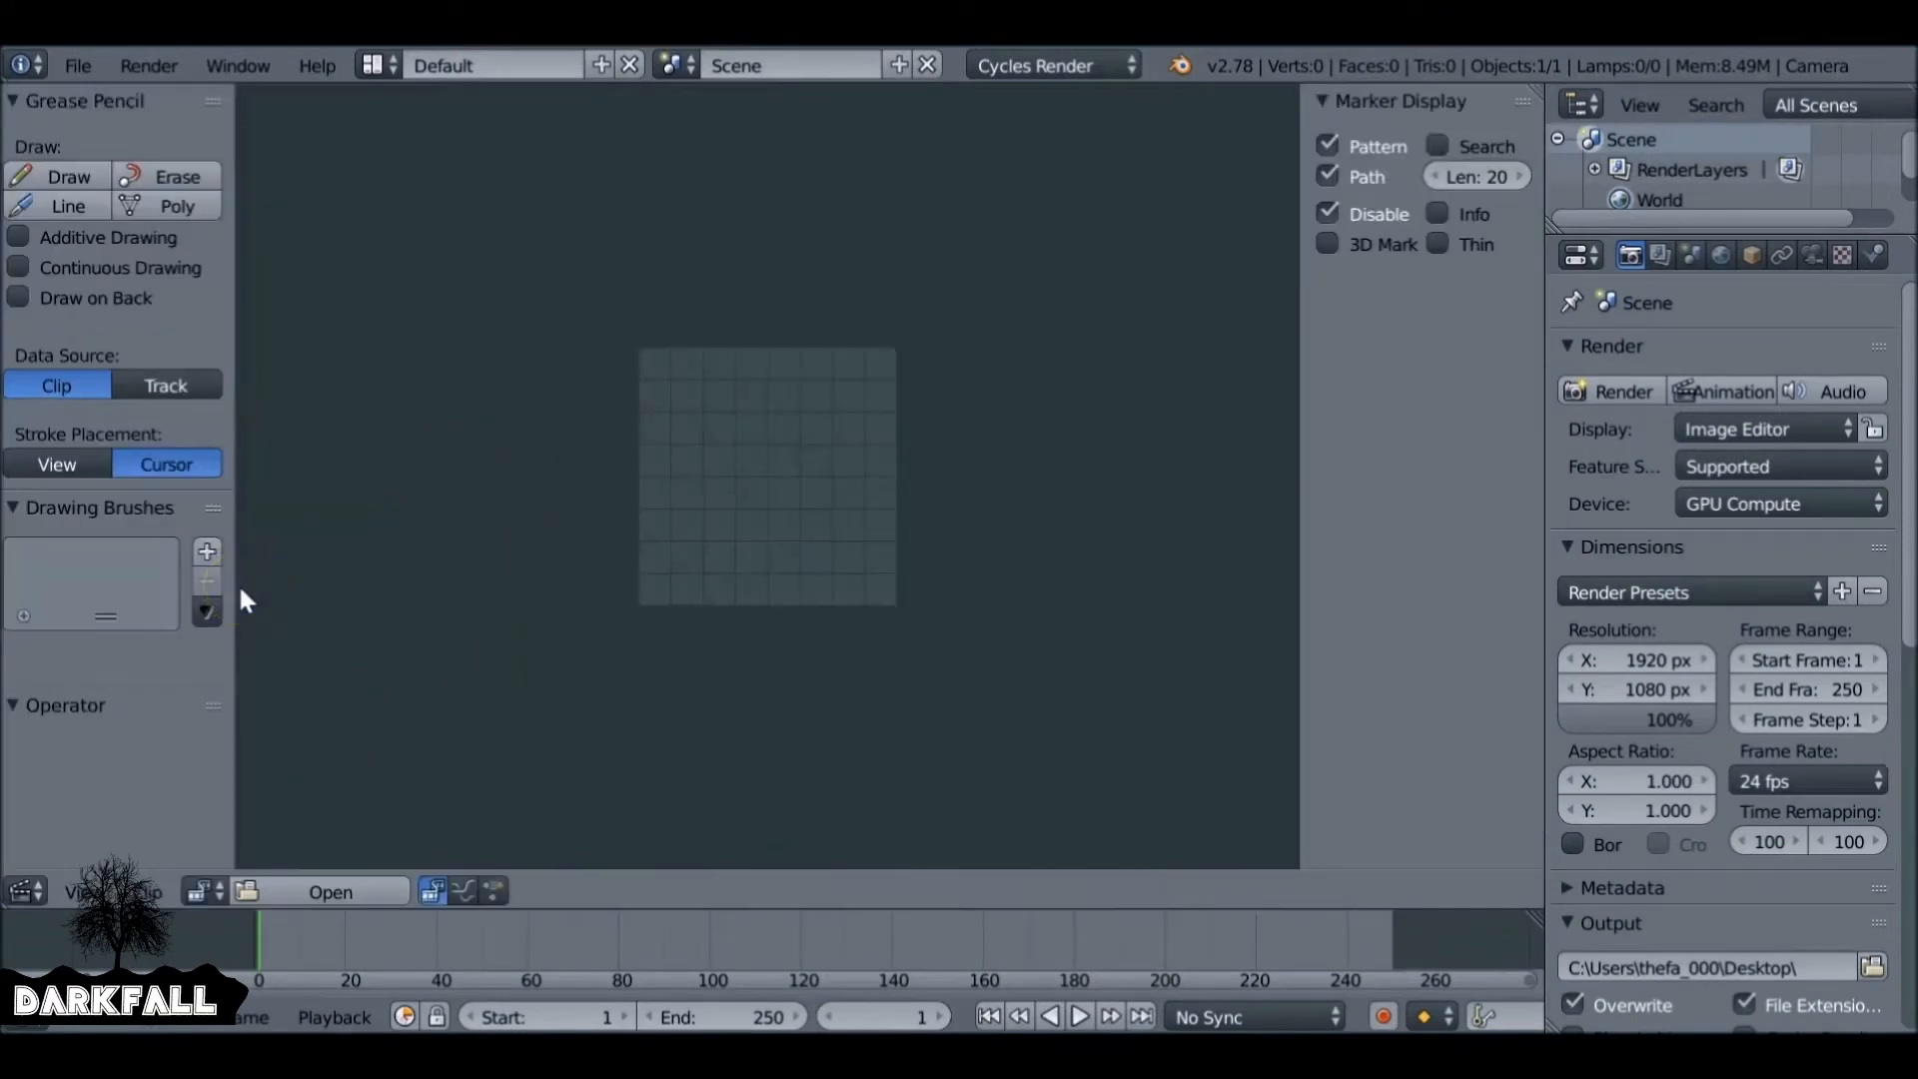
click(329, 890)
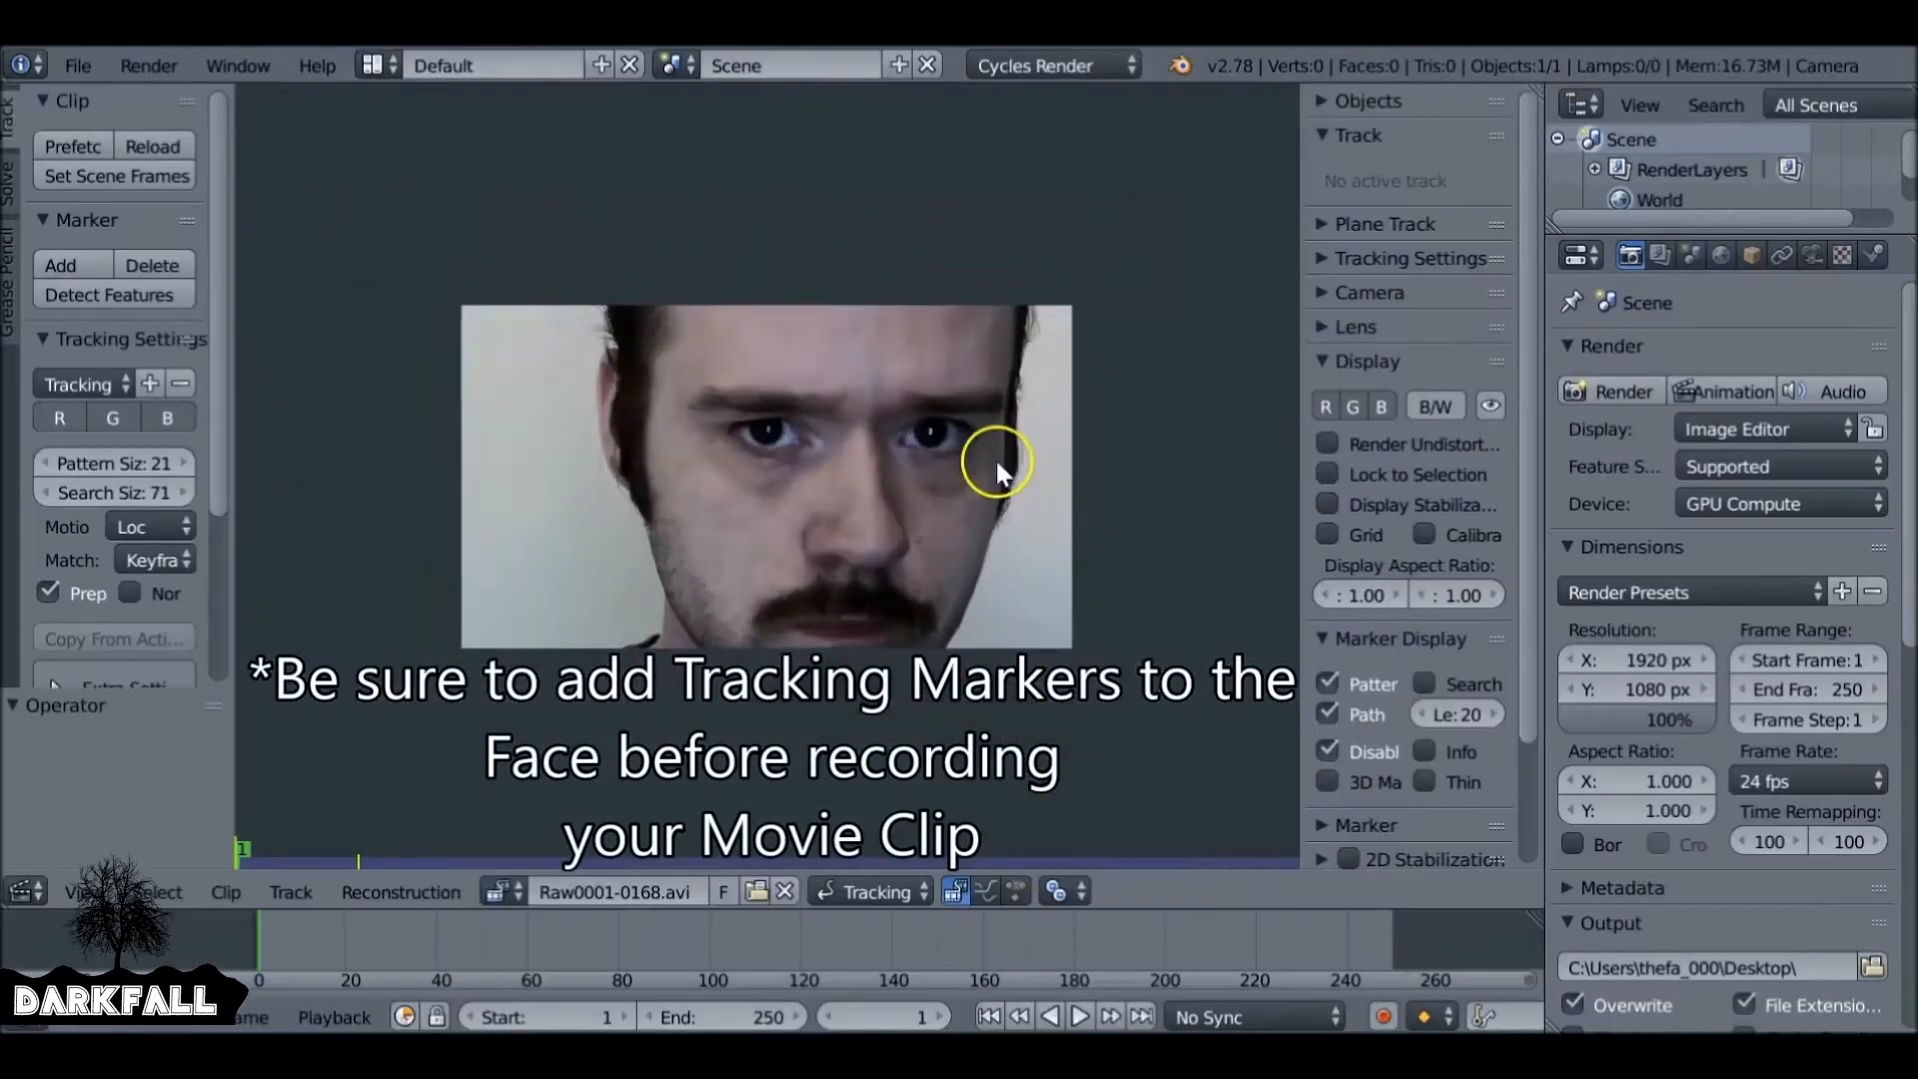
mouse_move(446, 337)
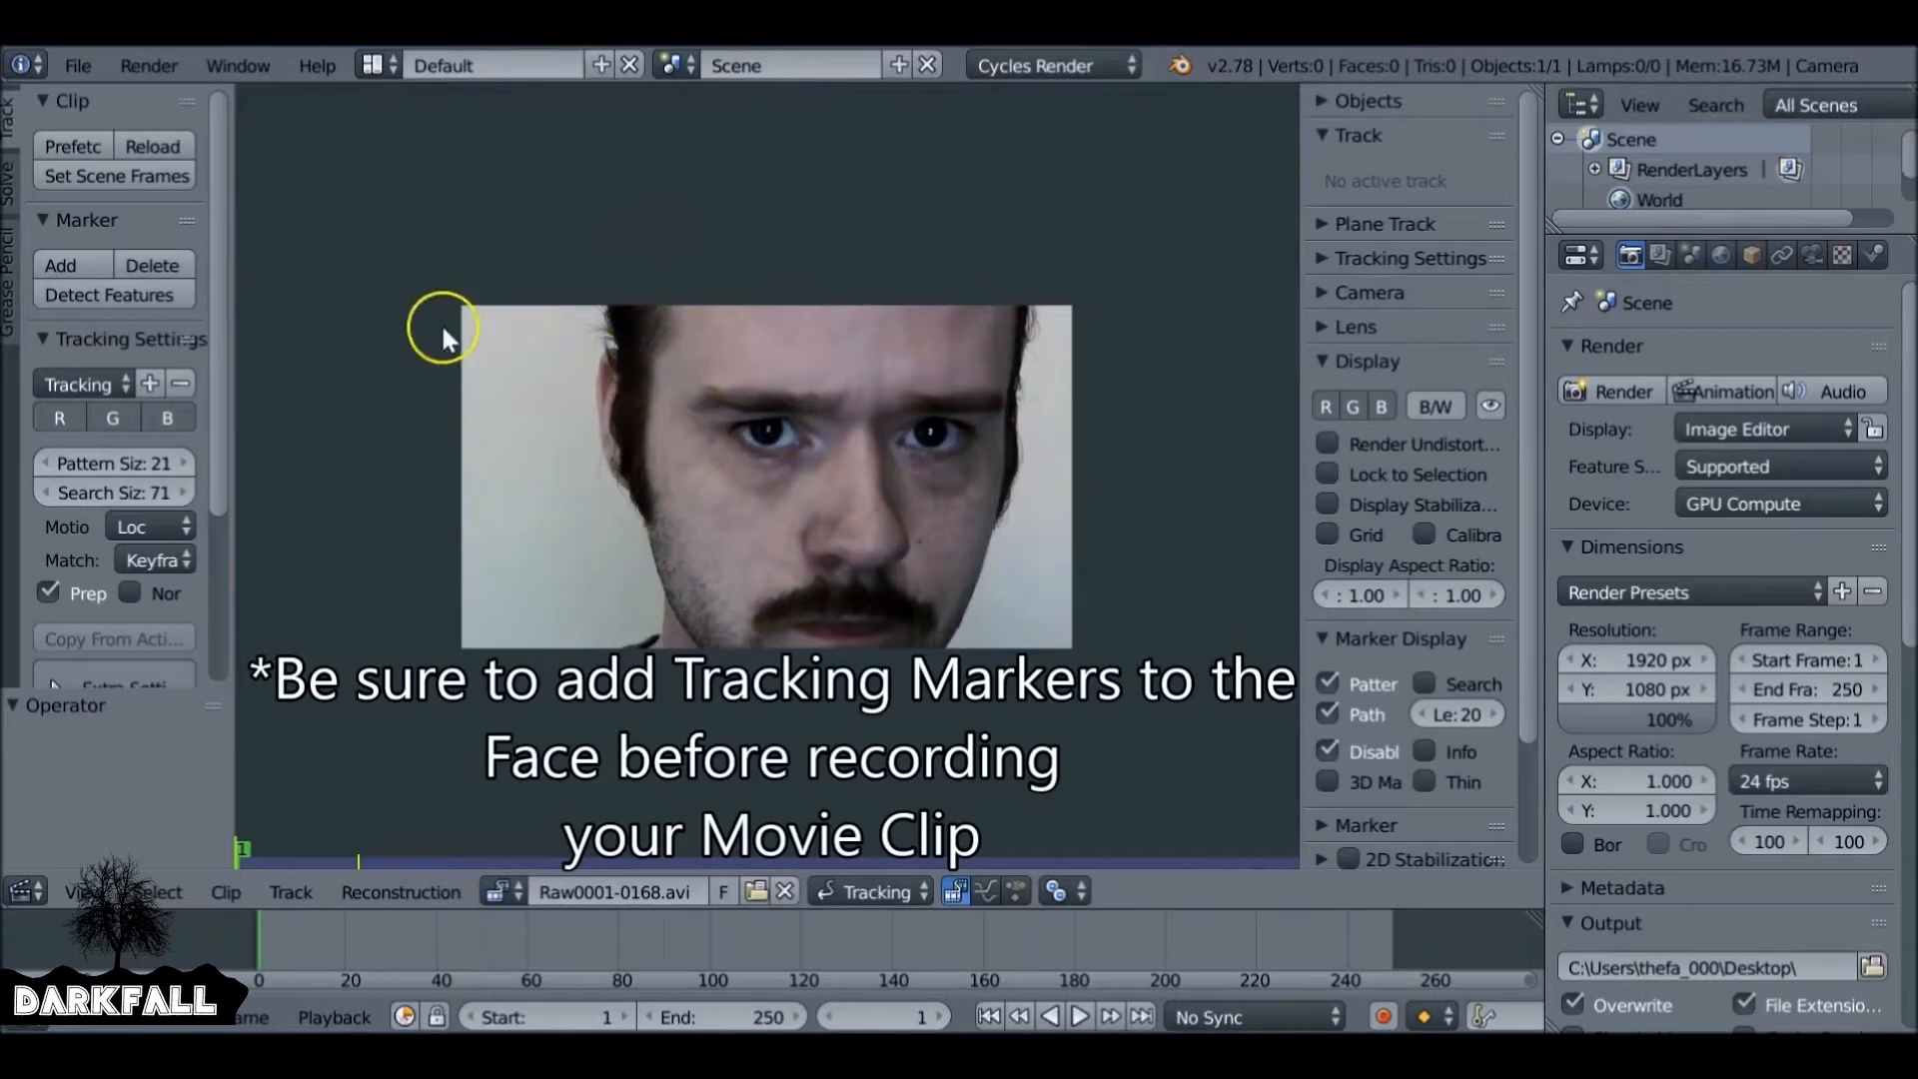
Match scene frames to the clip, set End frame to 90, and prefetch clip frames.
click(115, 175)
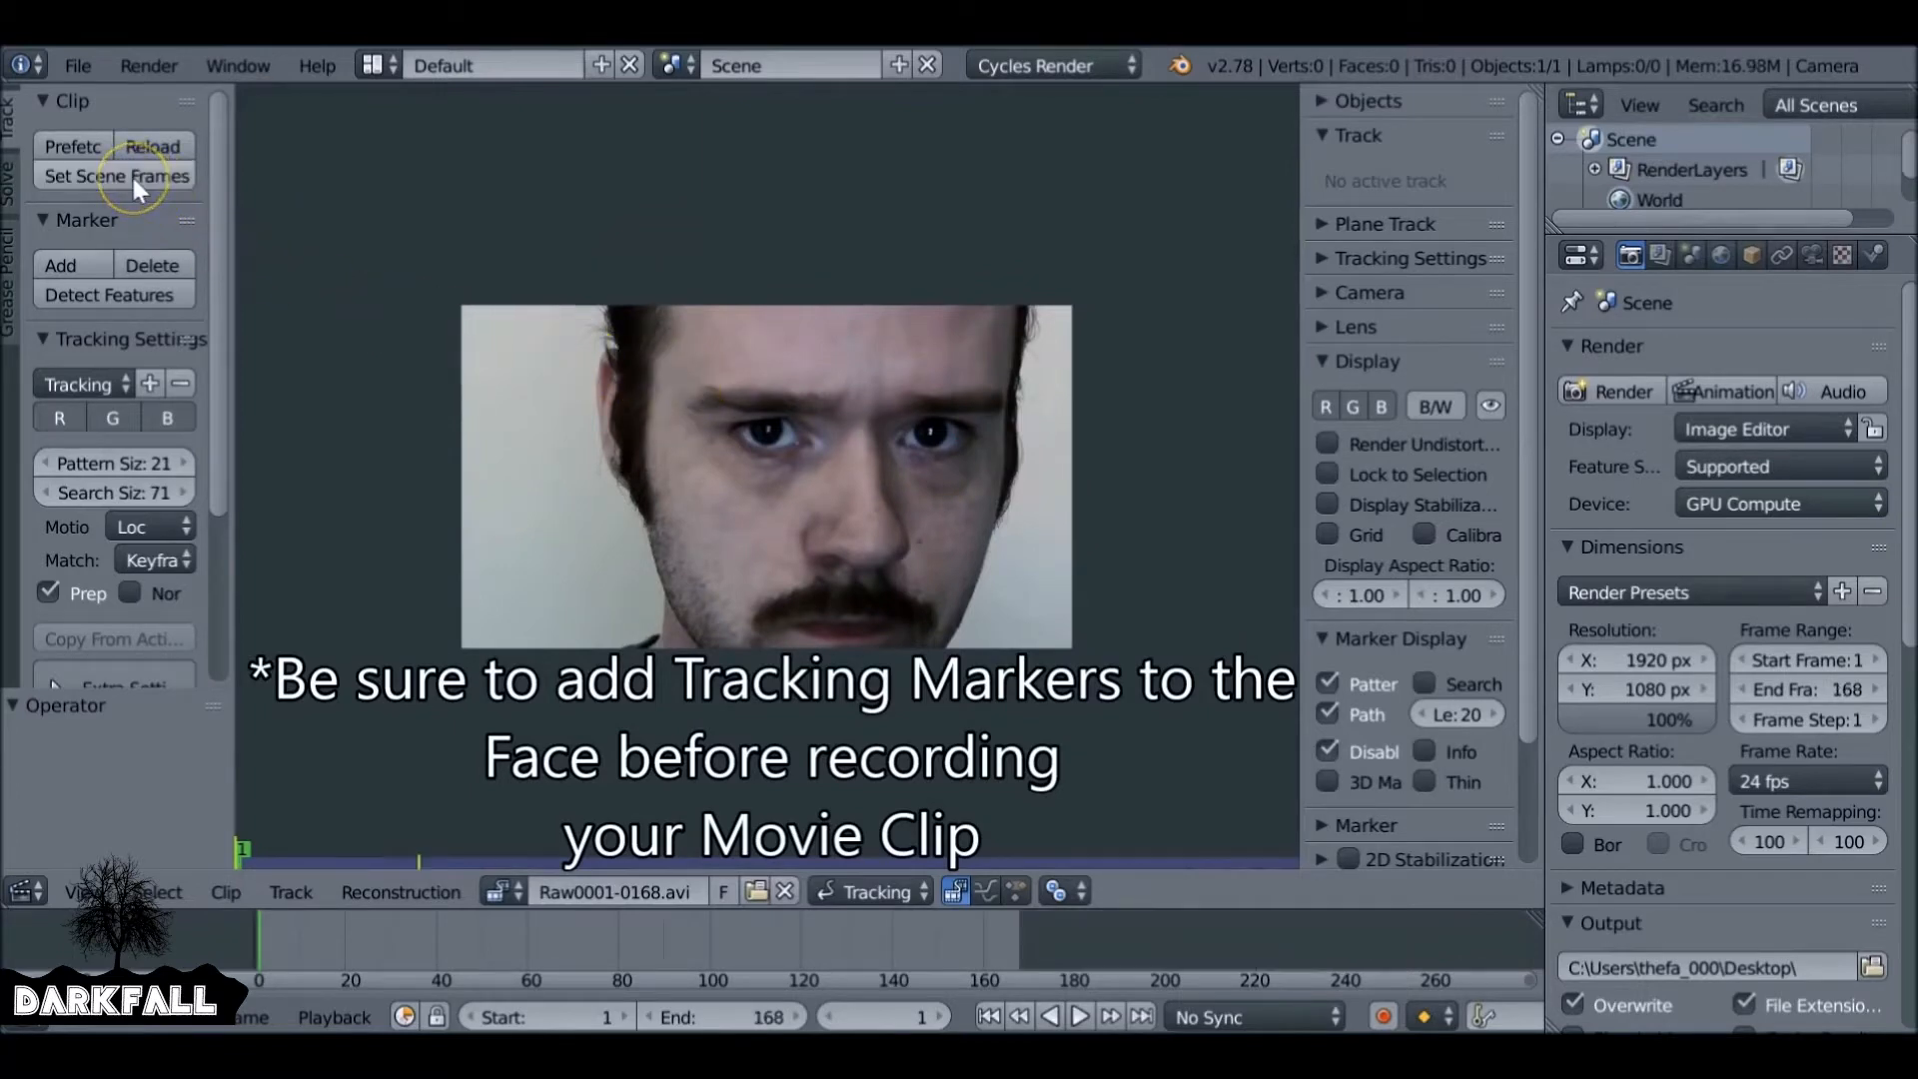
click(116, 174)
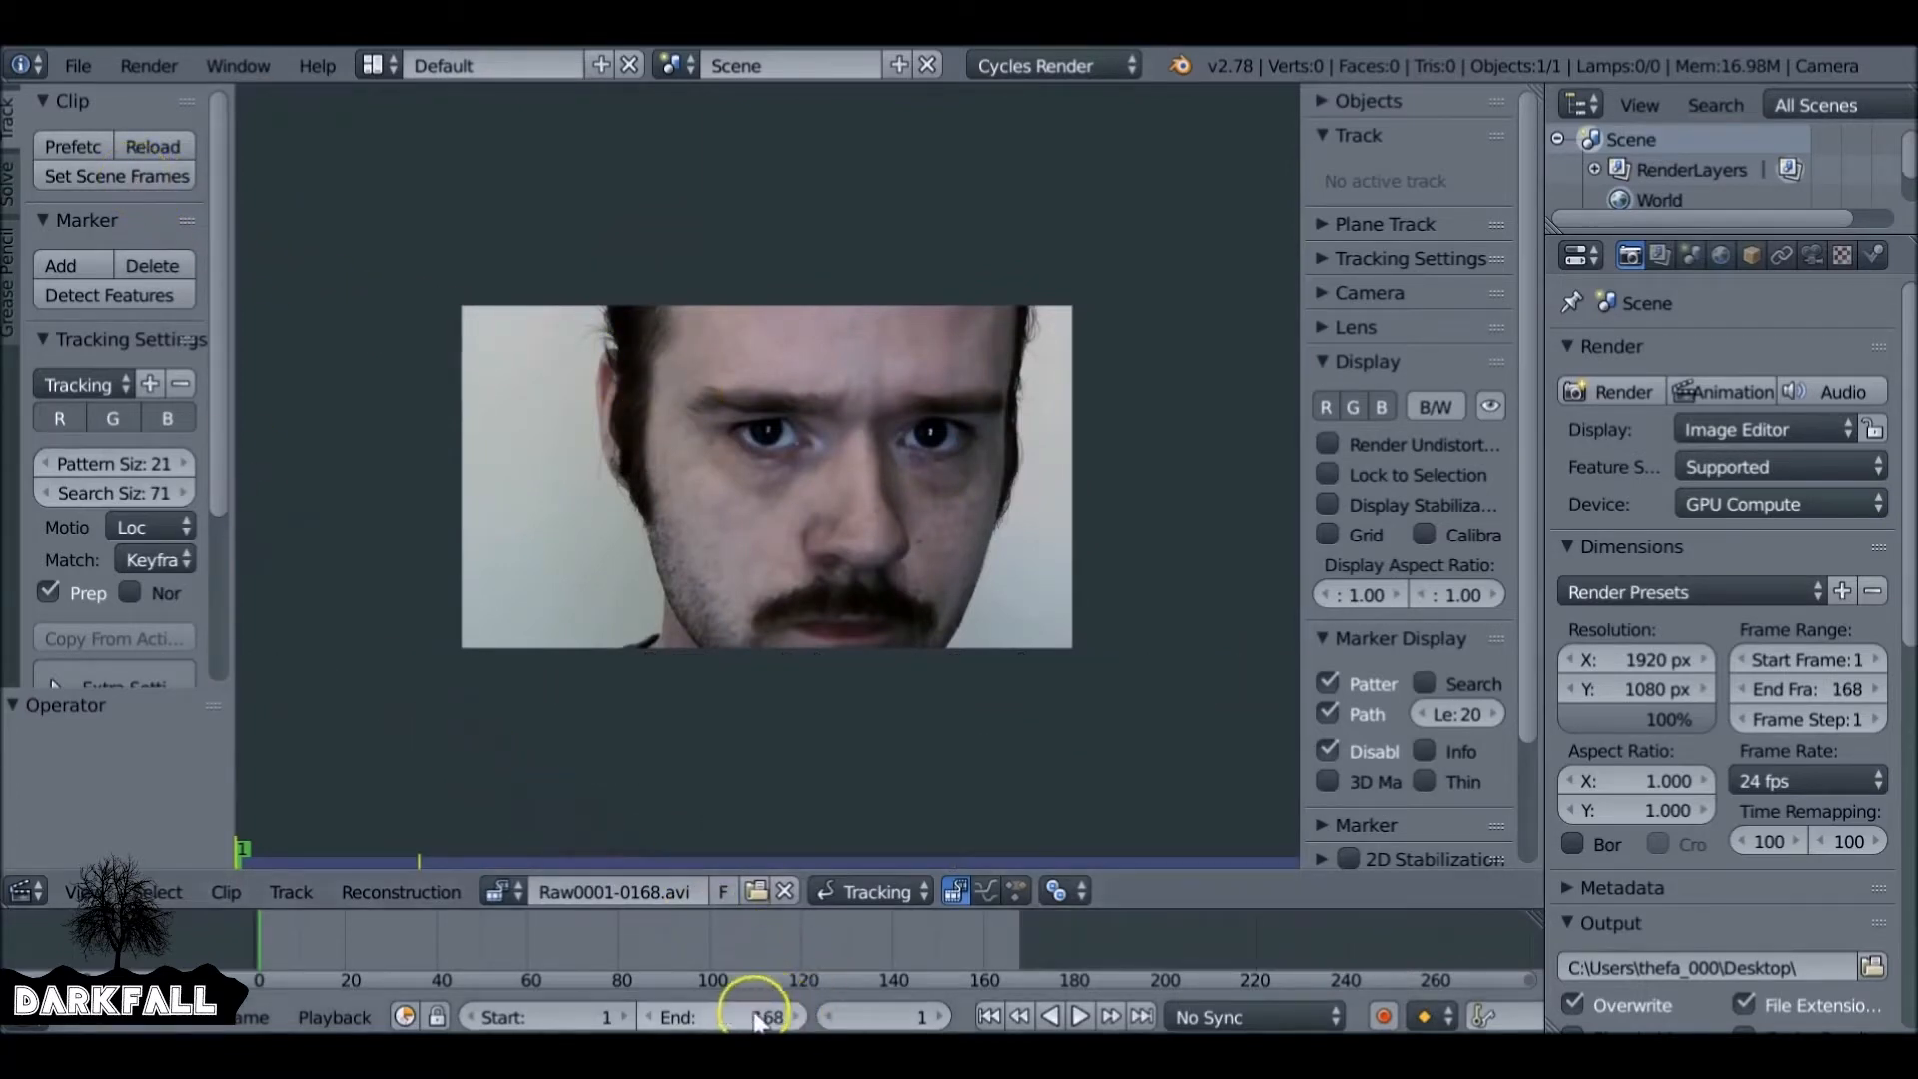
click(758, 1017)
text(90)
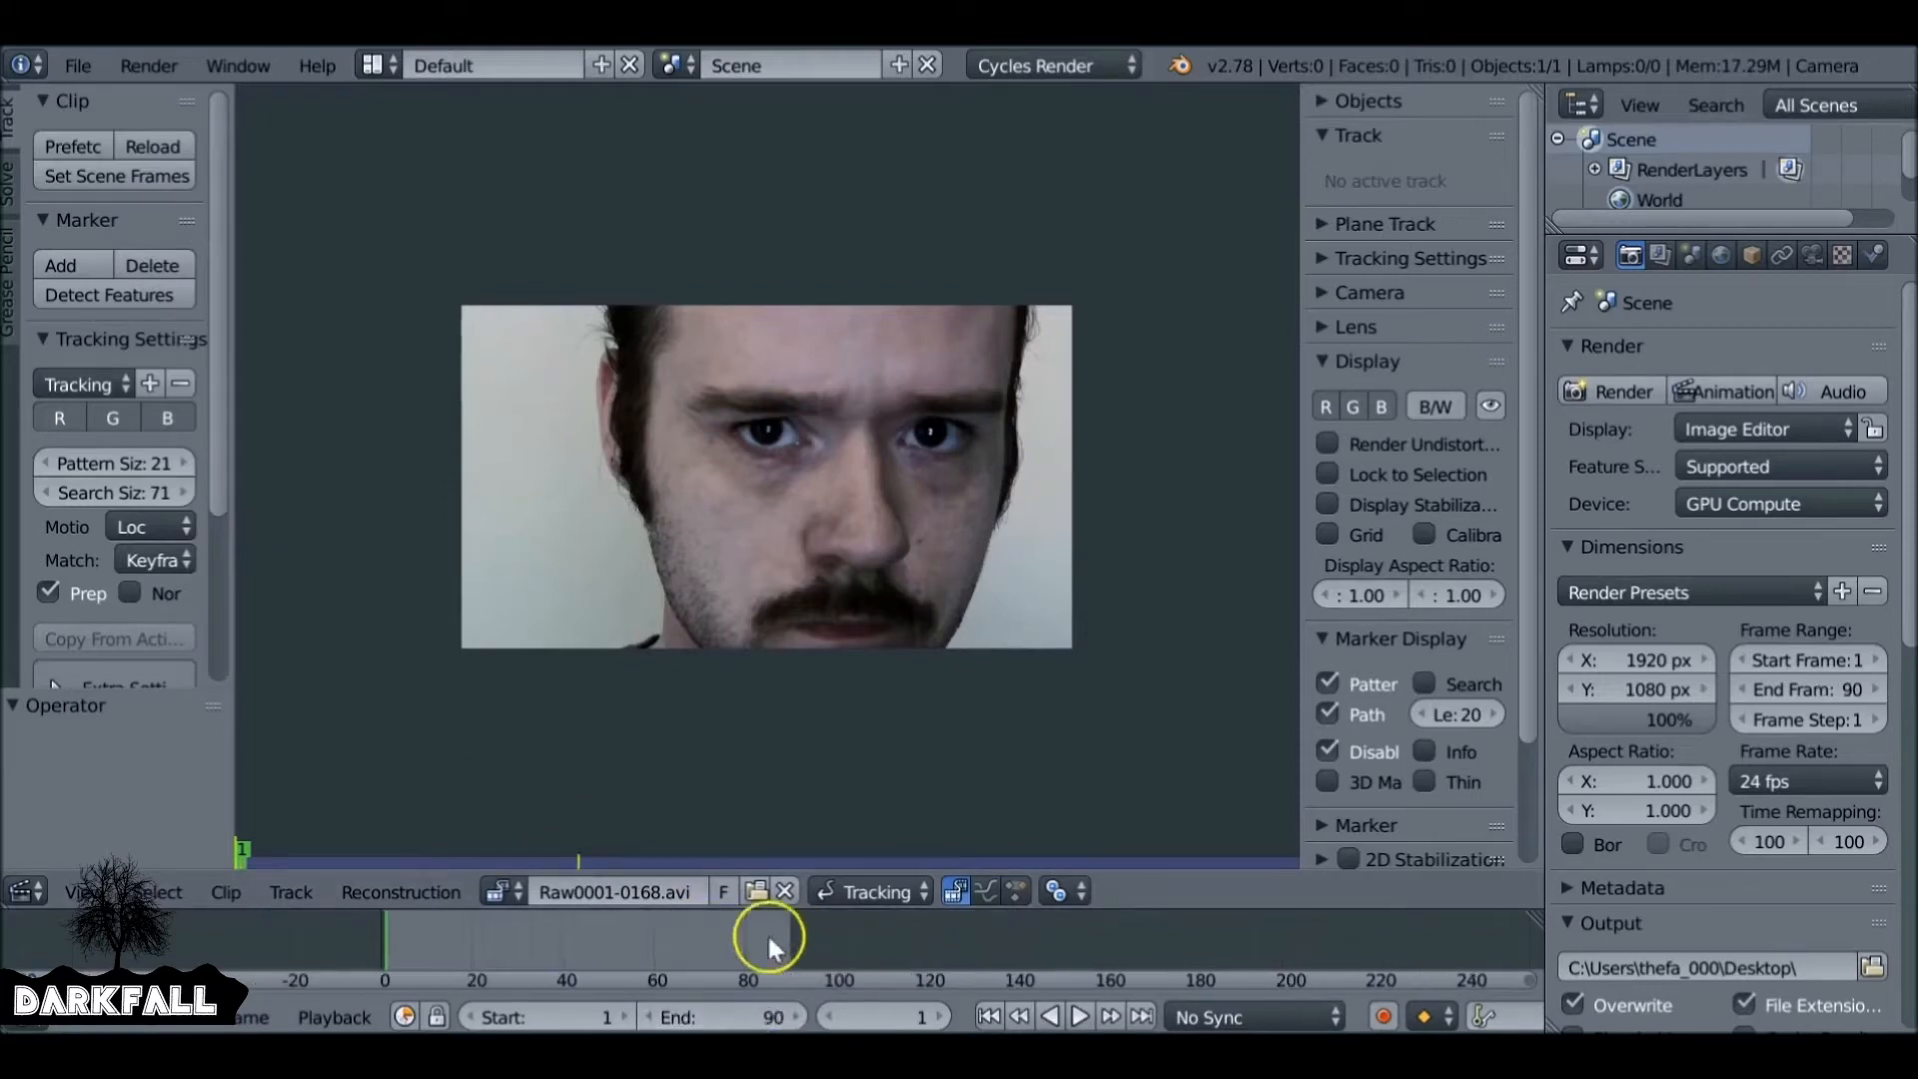
click(1079, 1015)
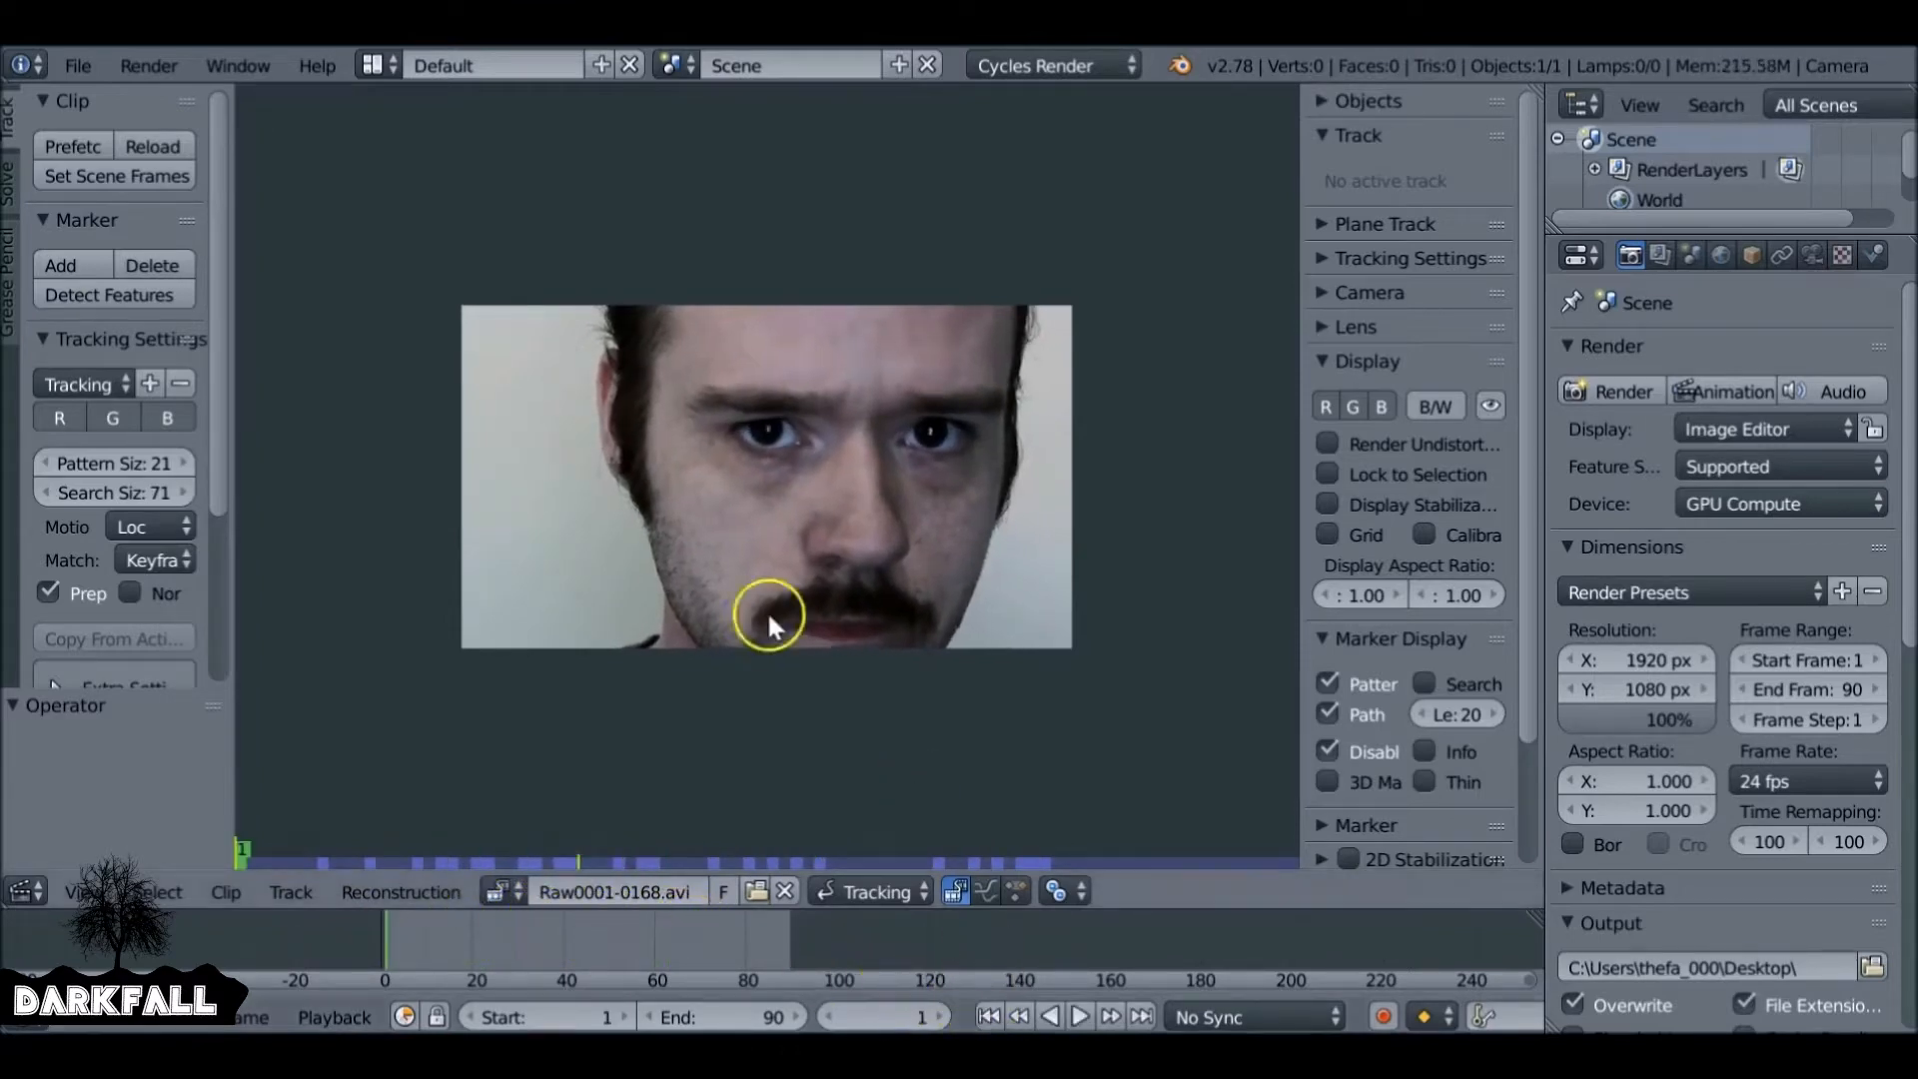
click(72, 146)
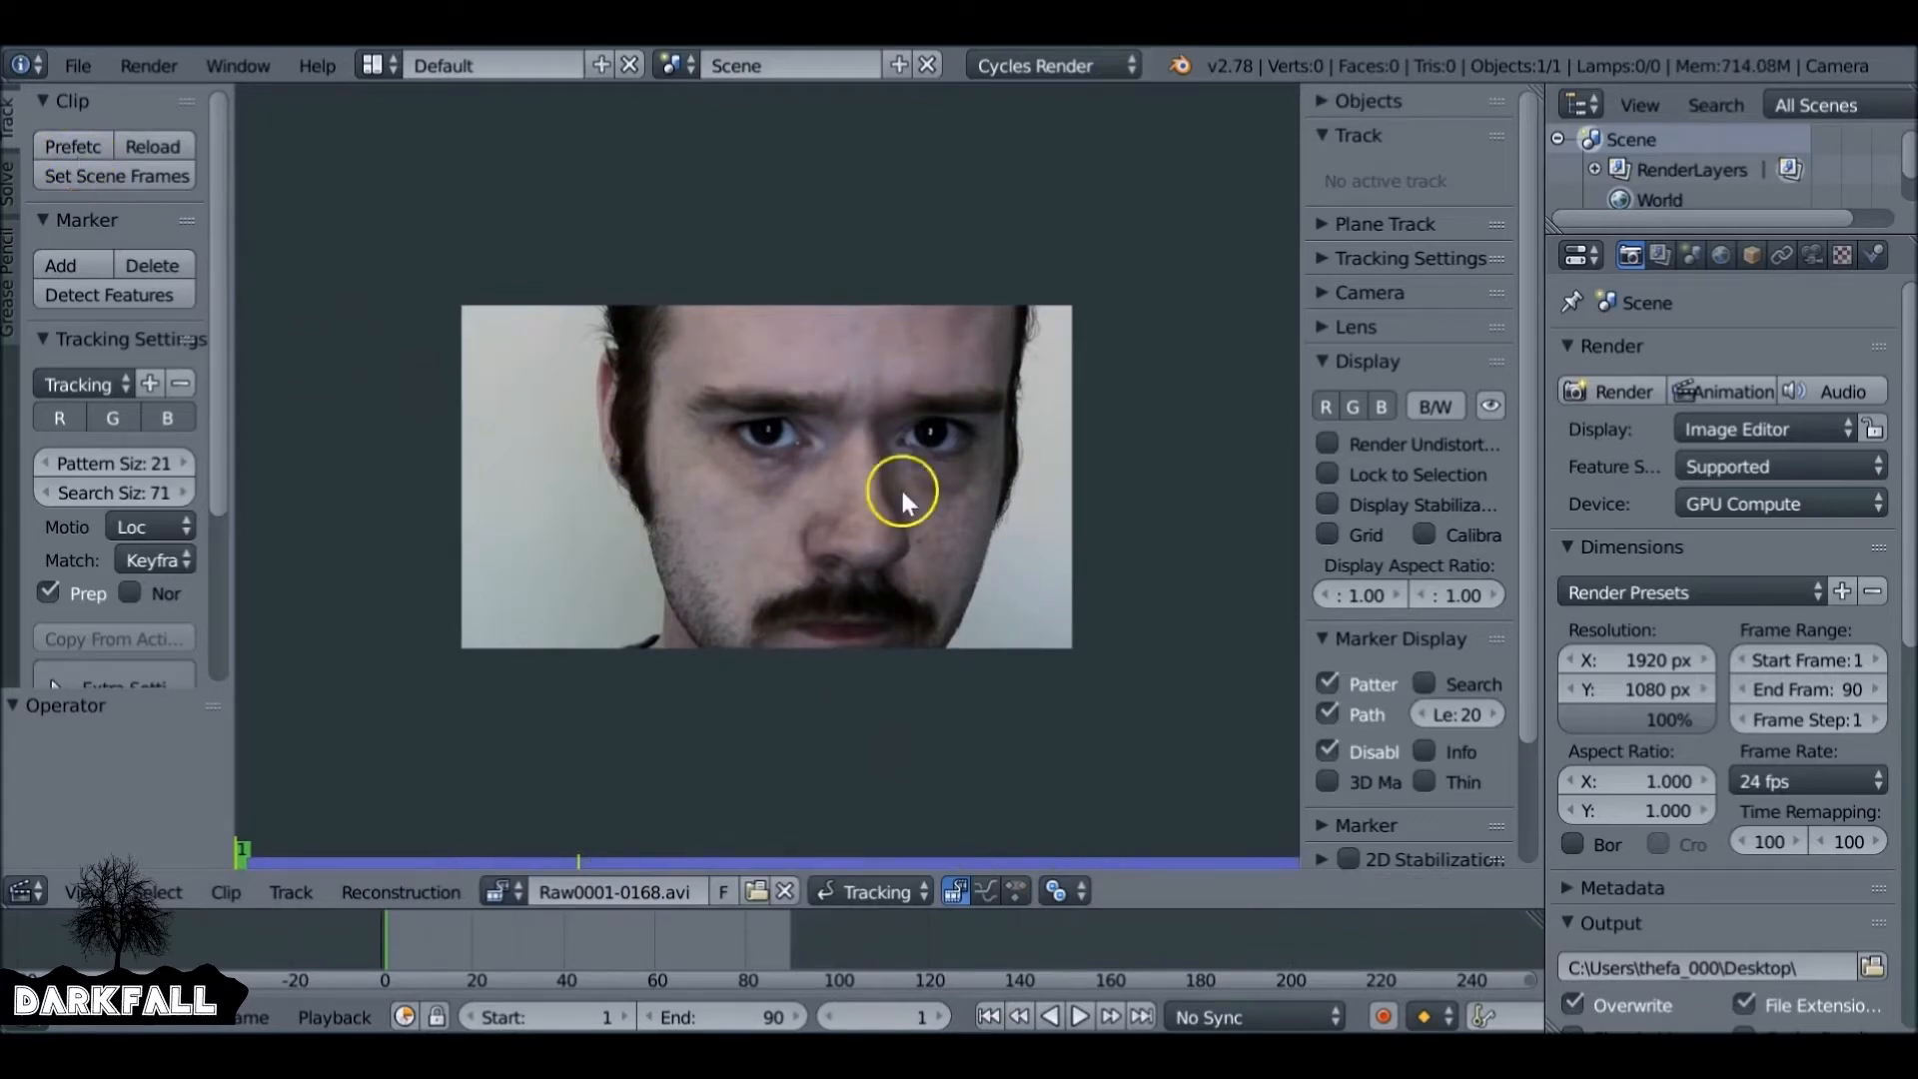
mouse_move(848, 533)
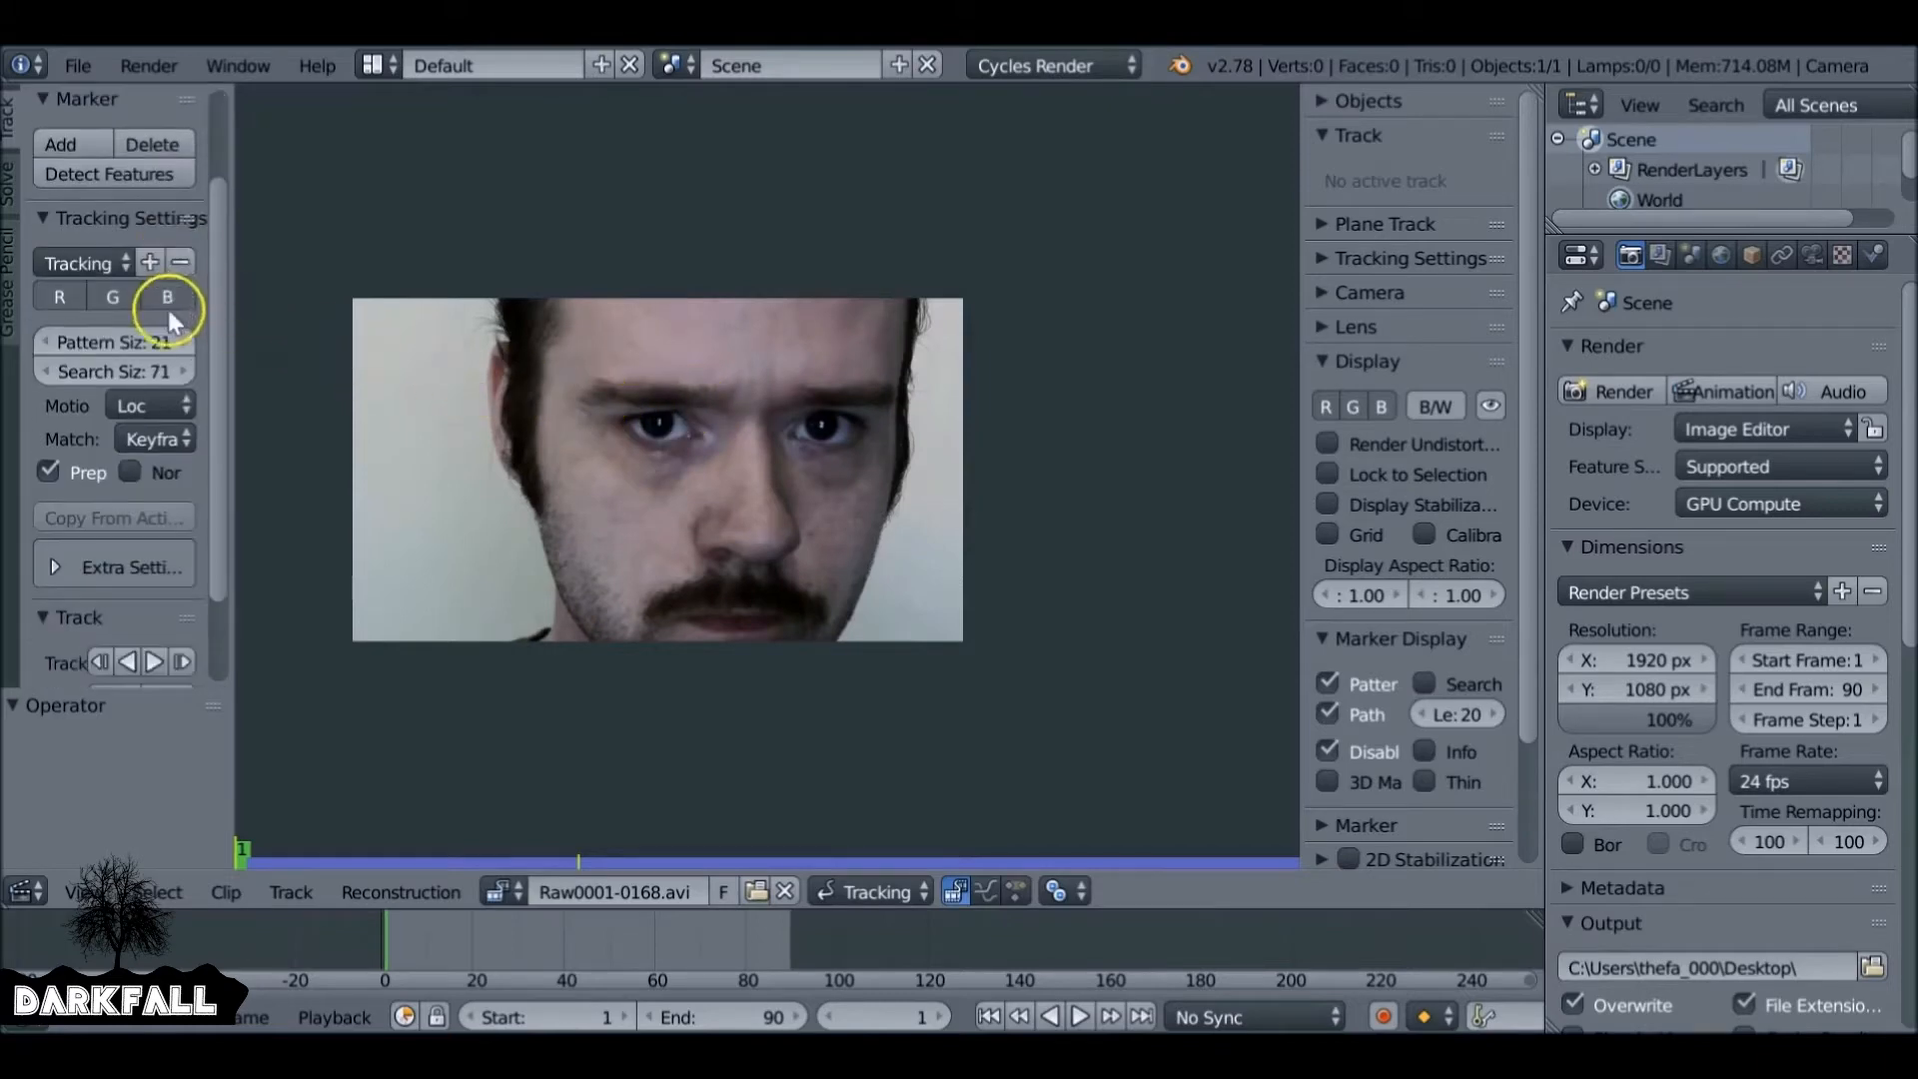
scroll(down, 3)
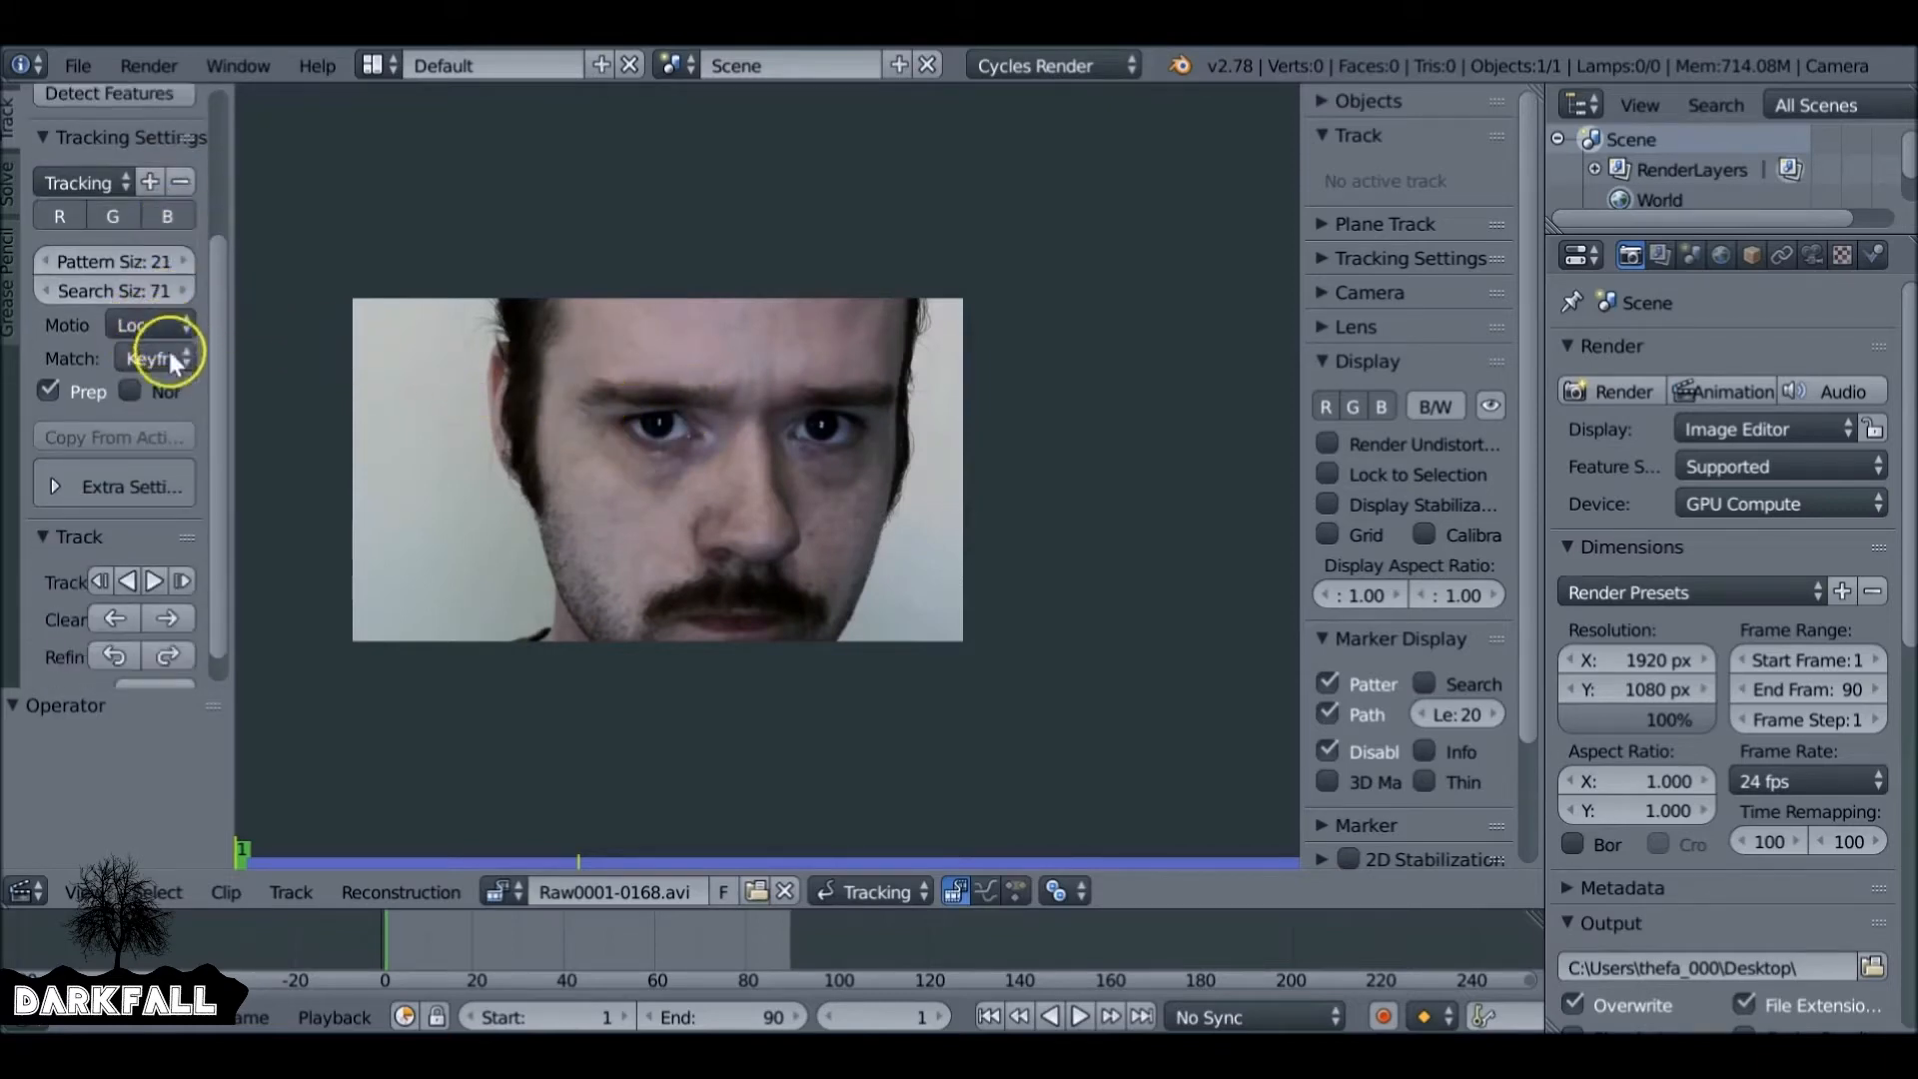
Track the between-eyebrows marker forward to frame 90 using Previous Frame matching, then rewind.
click(151, 359)
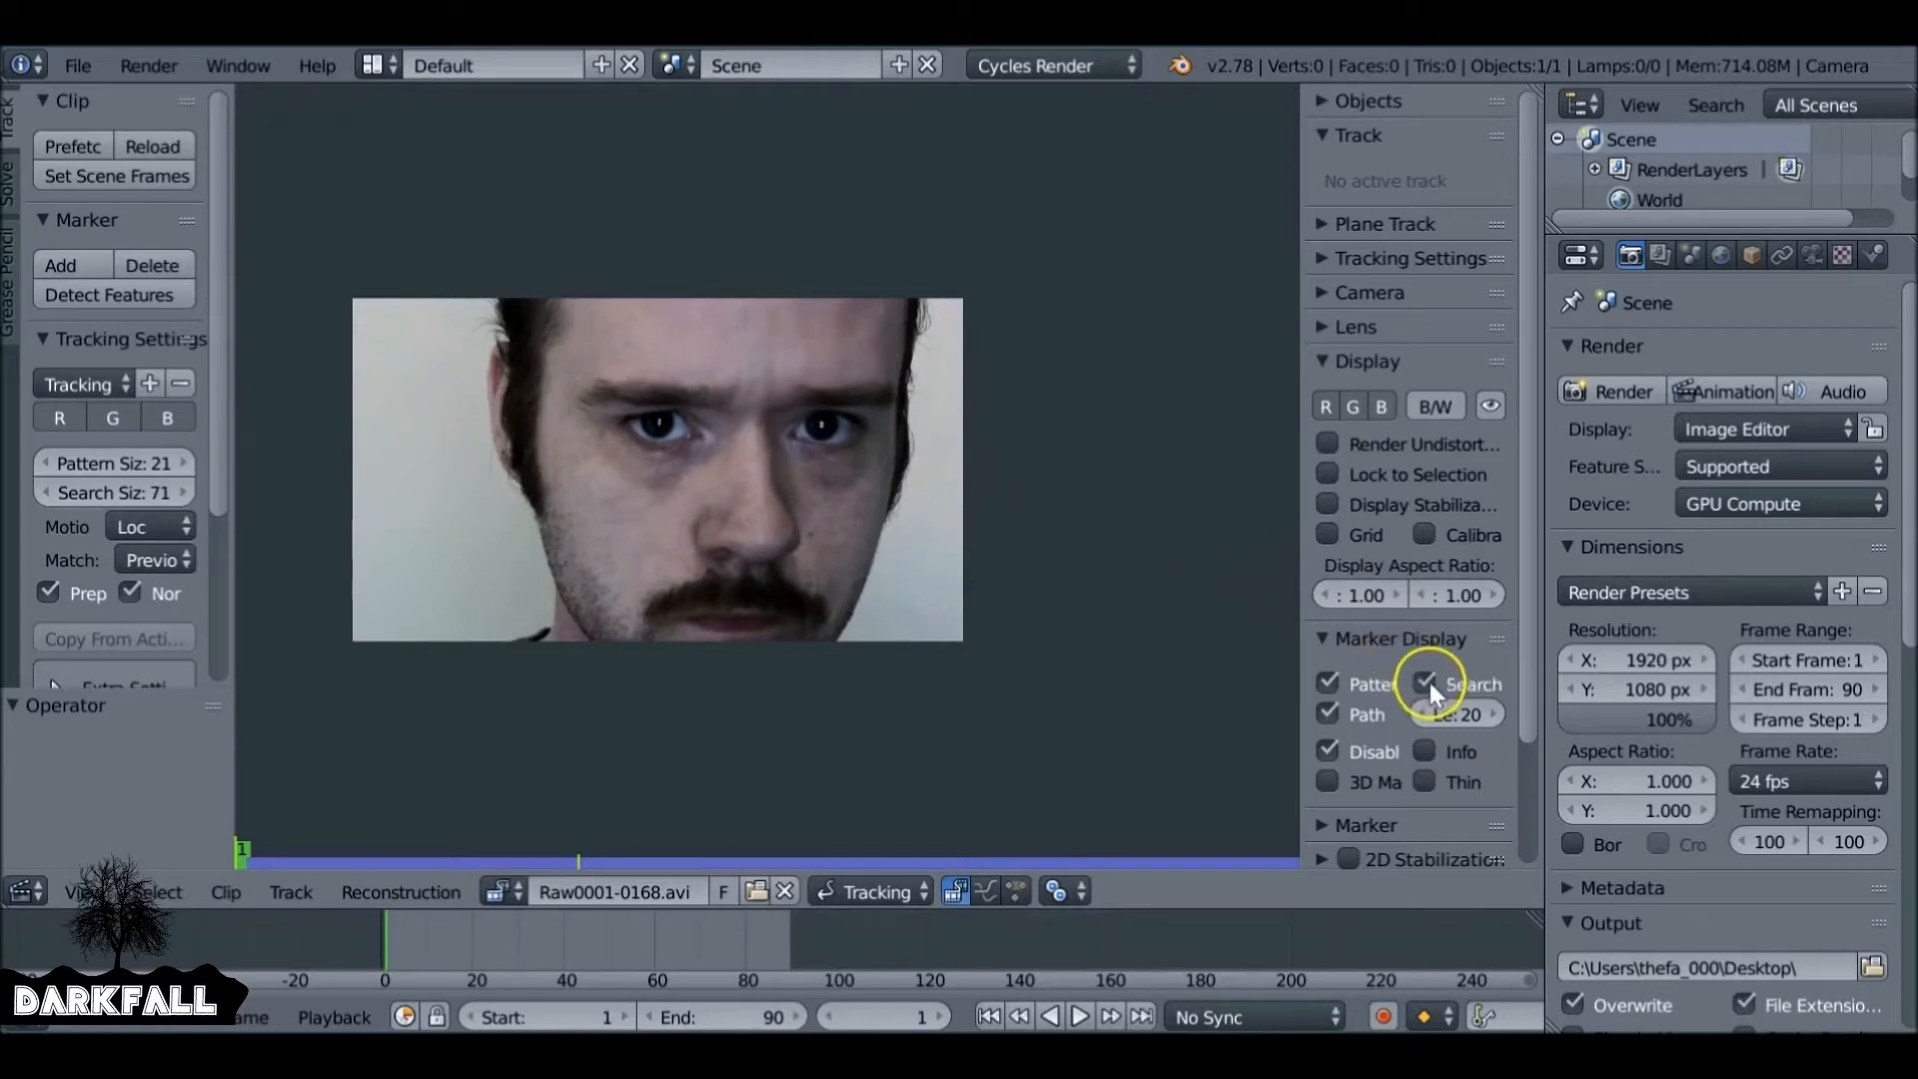
mouse_move(691, 407)
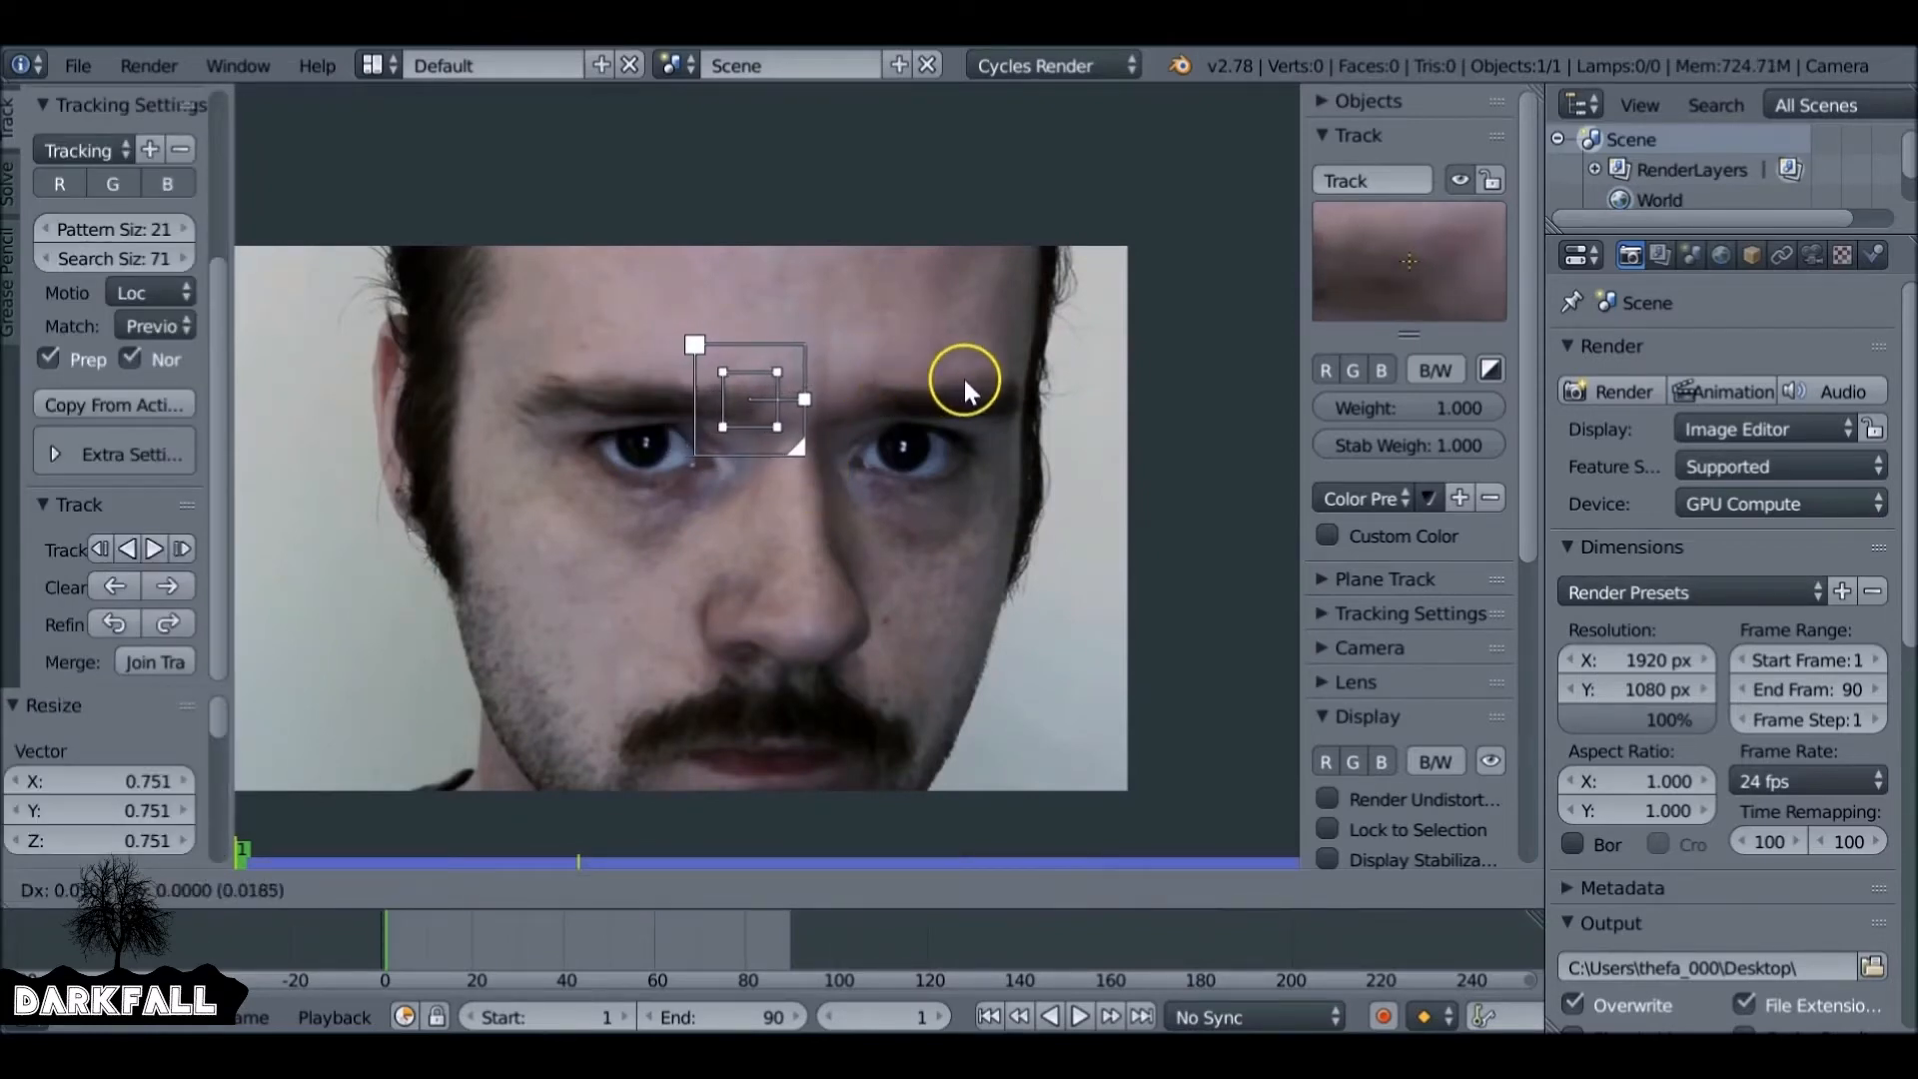
click(180, 548)
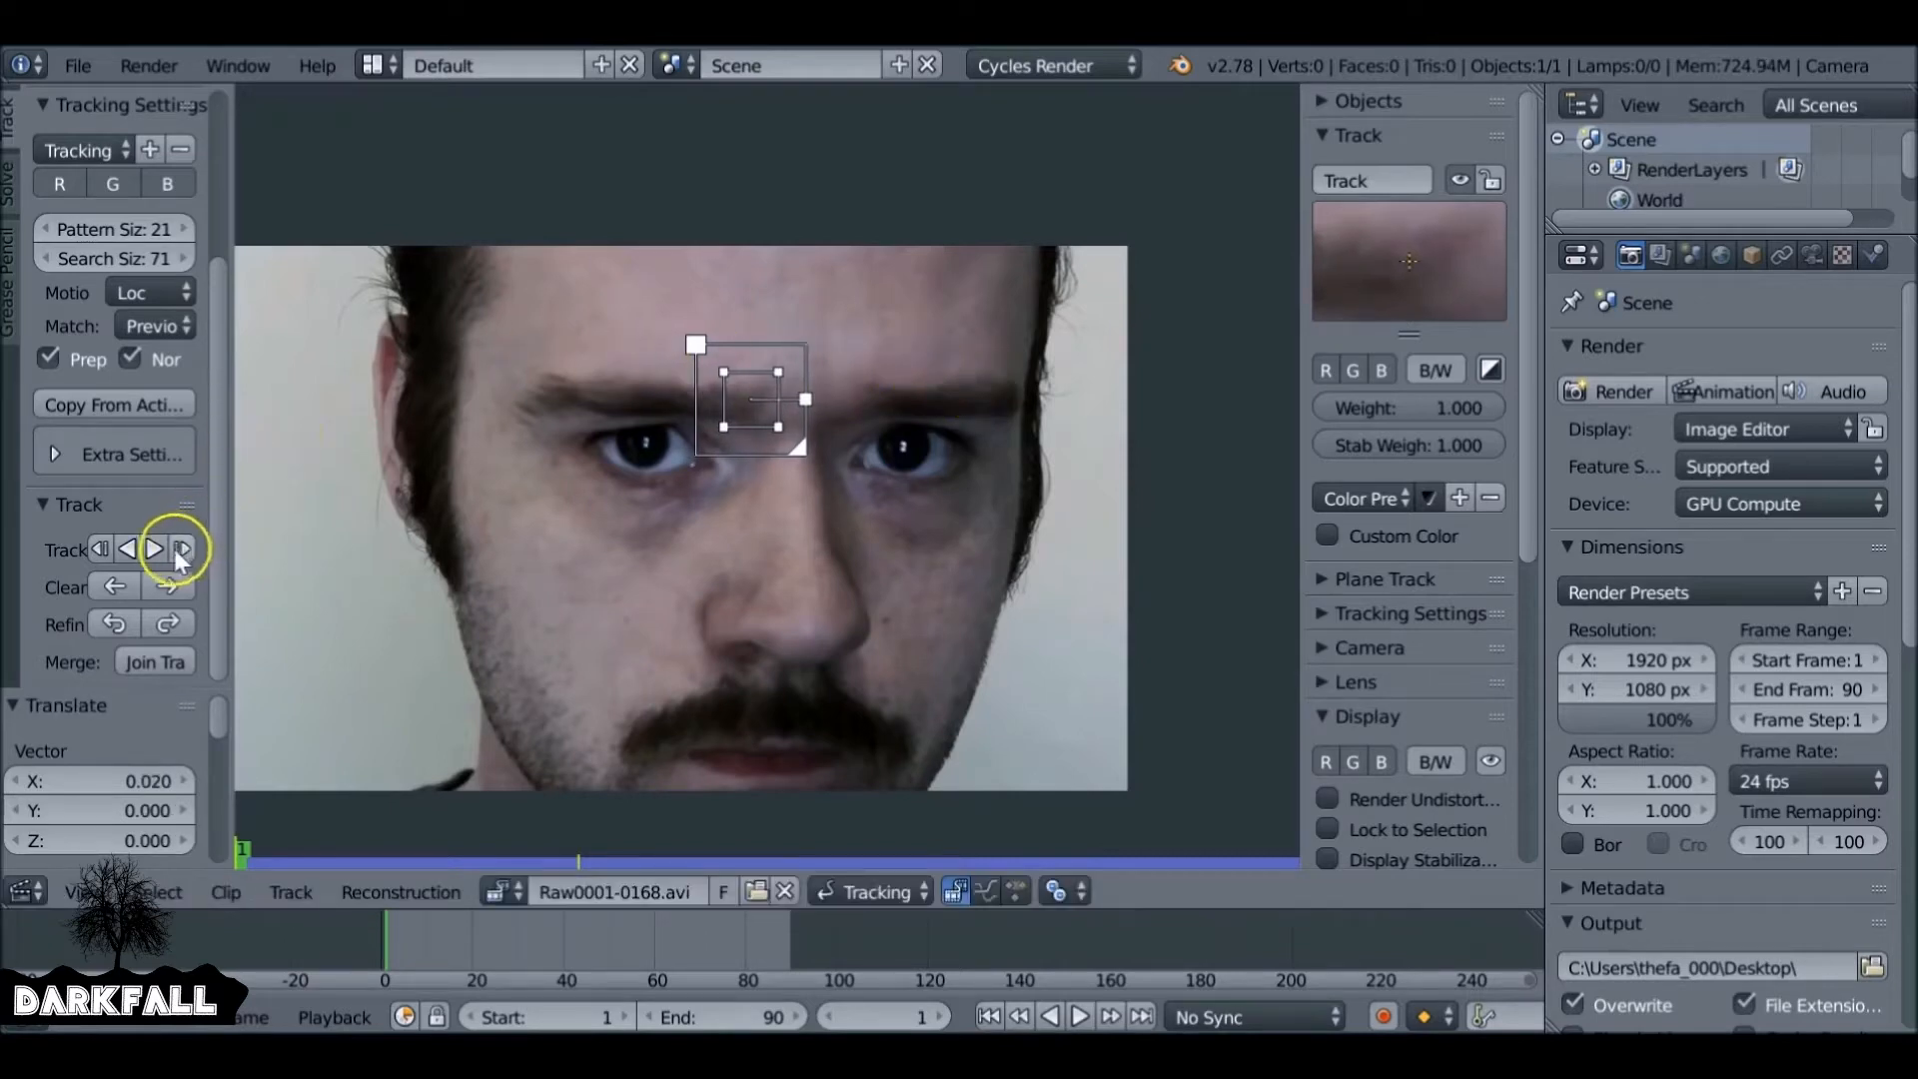
click(181, 548)
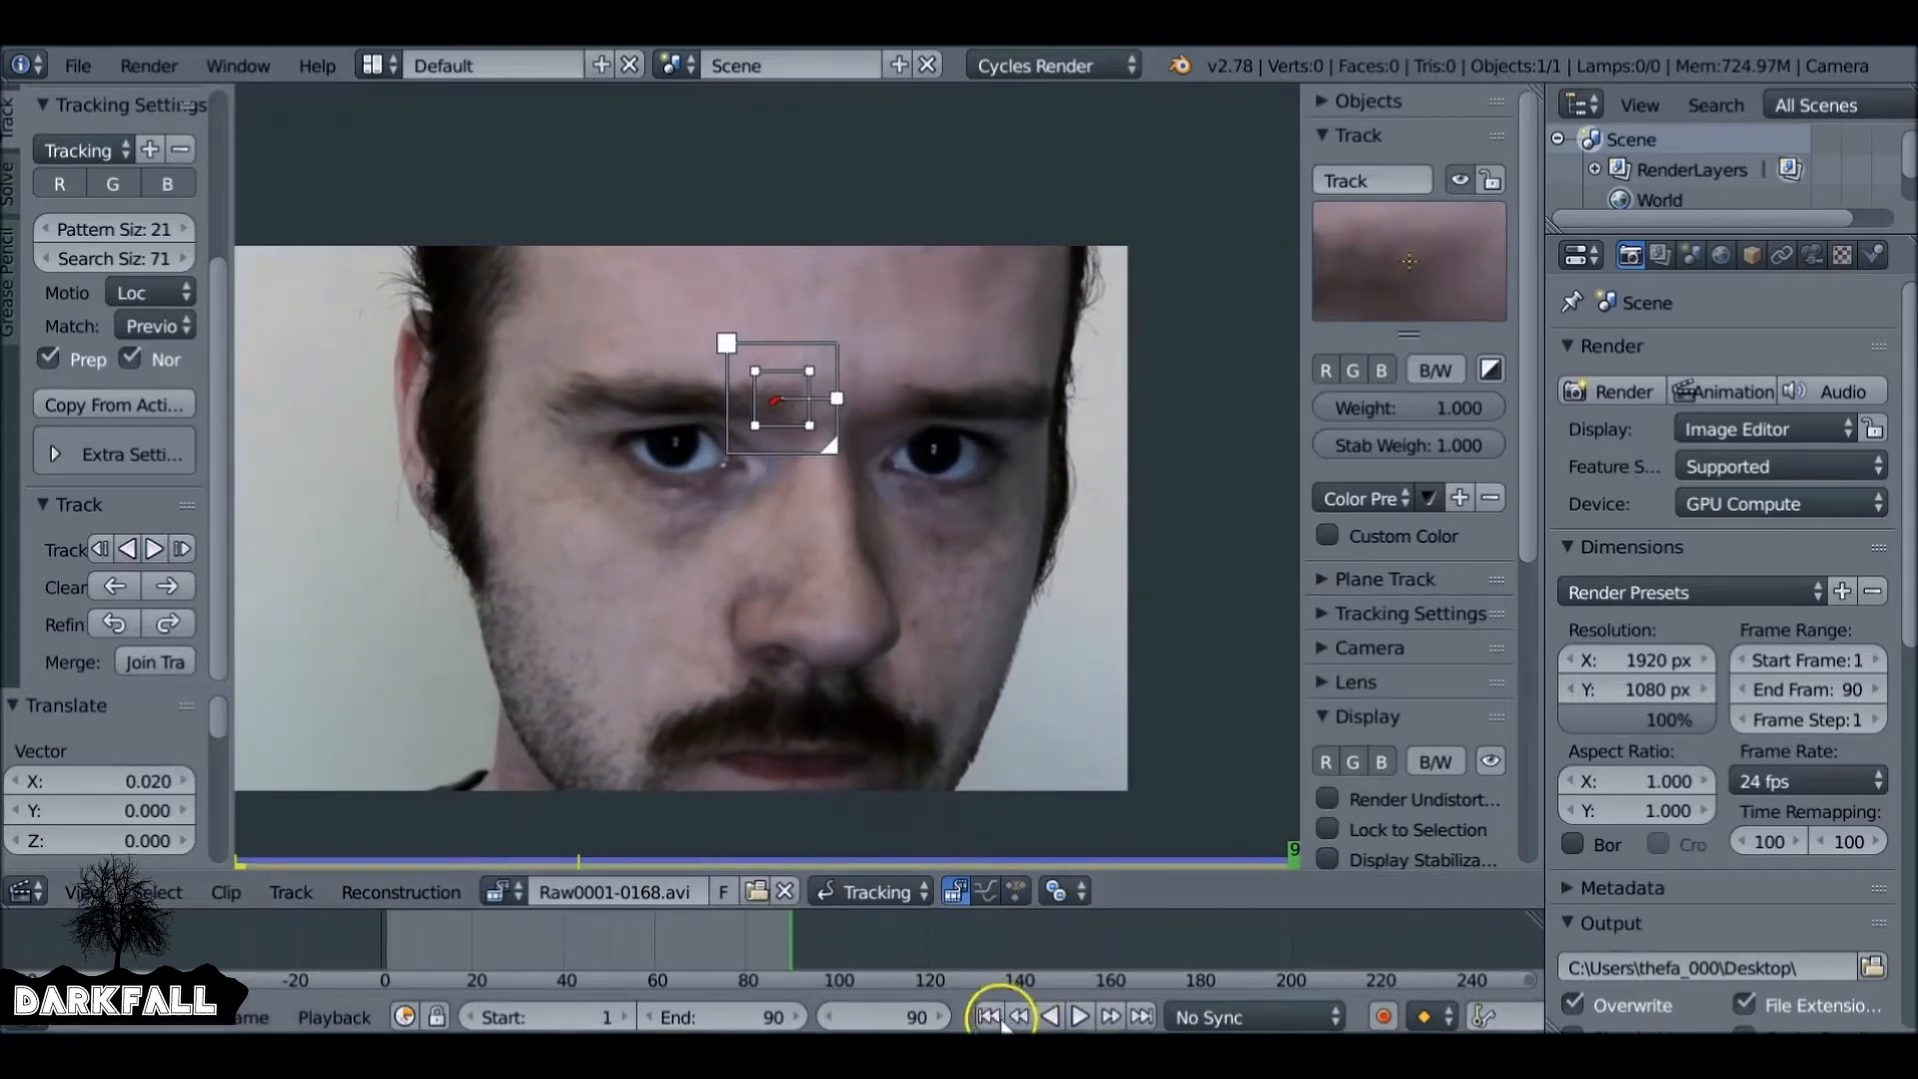
click(986, 1015)
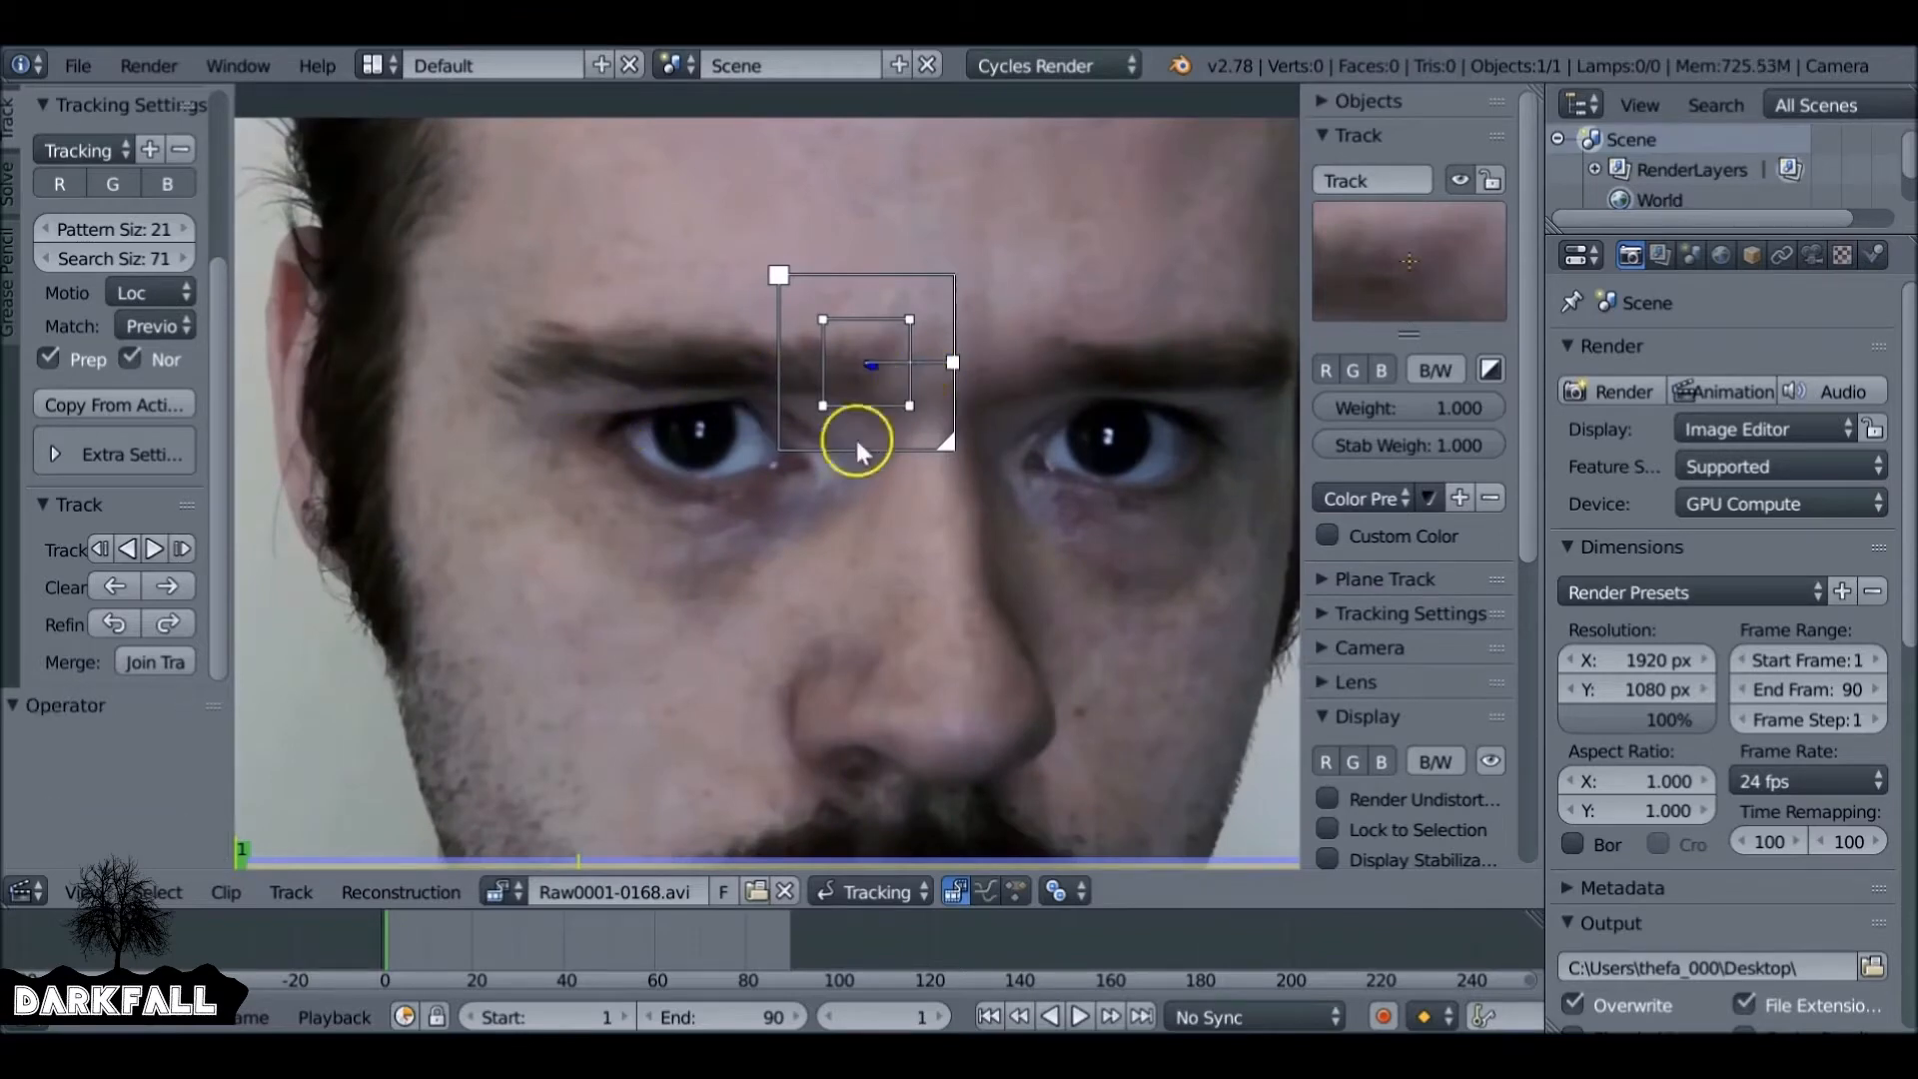
Switch the clip editor from Tracking to Mask mode and add a mask named 'Third Eye'.
click(875, 889)
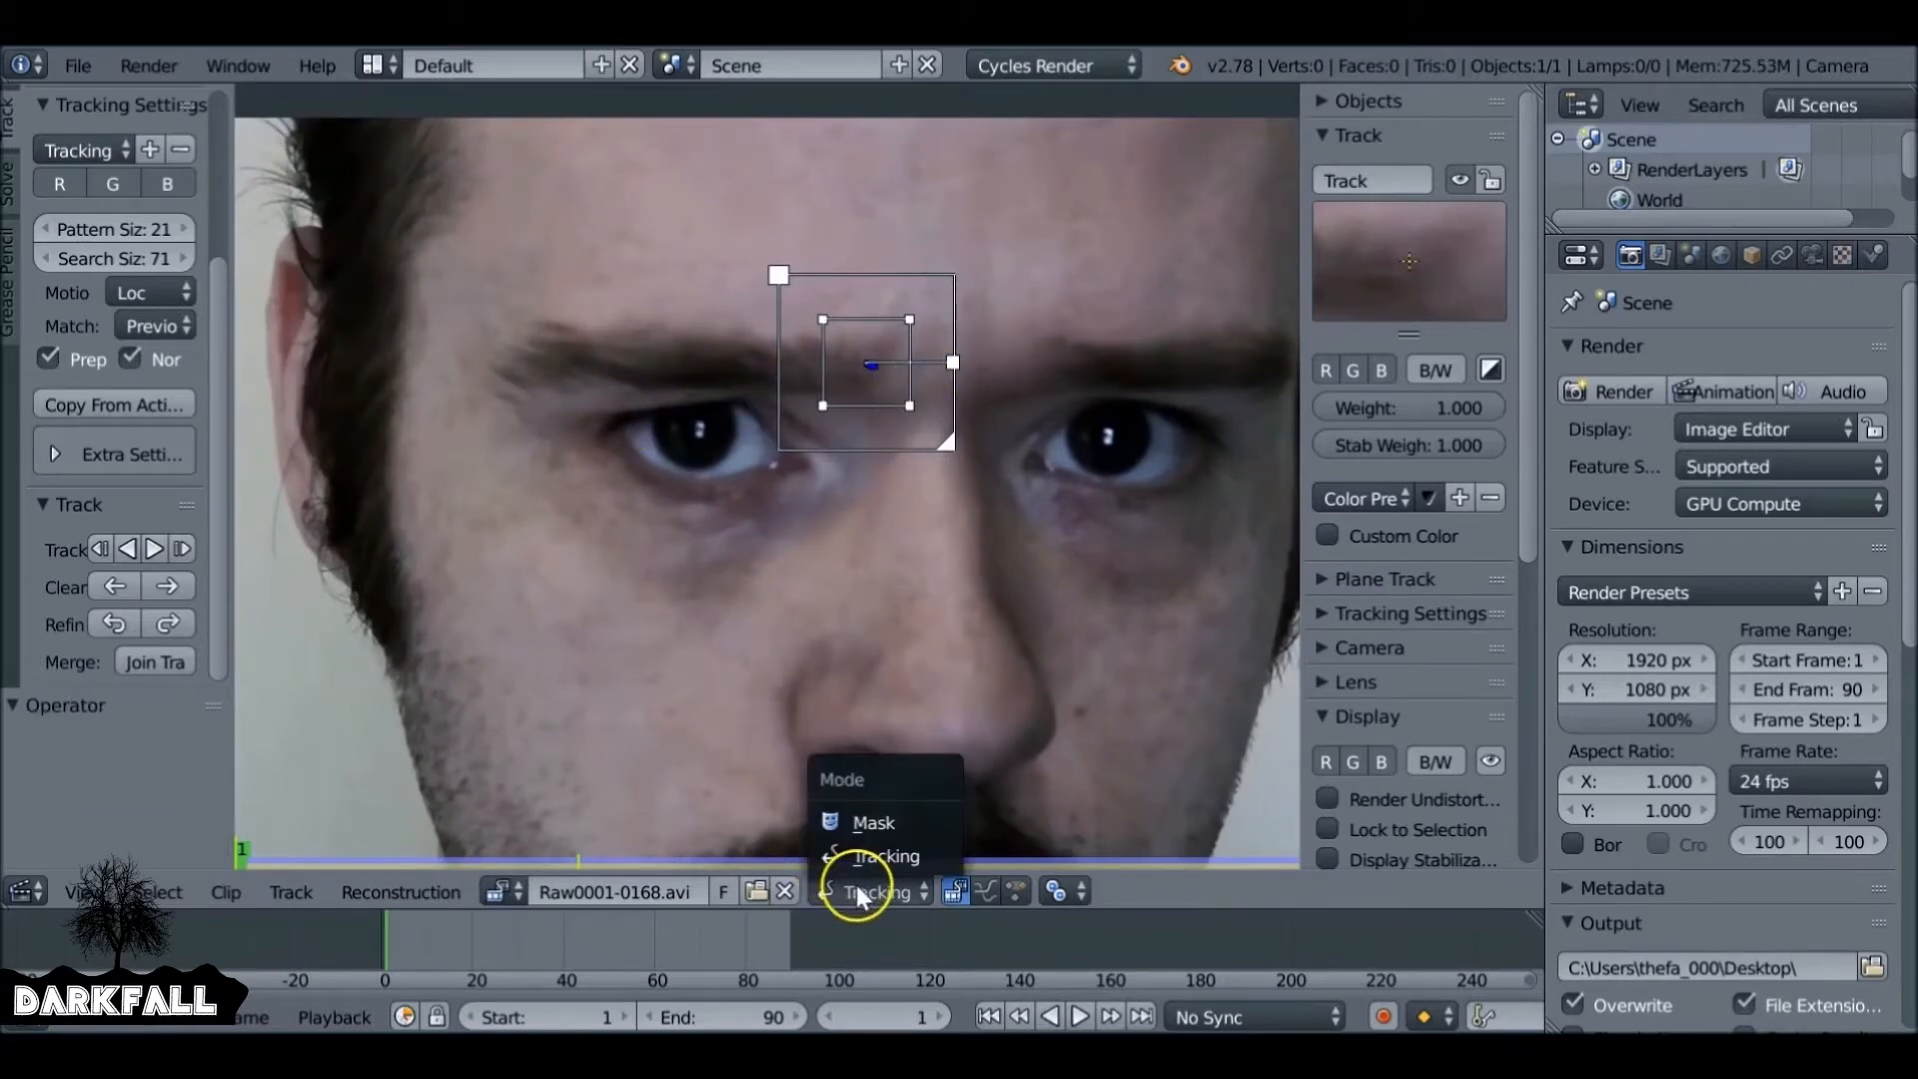
click(873, 821)
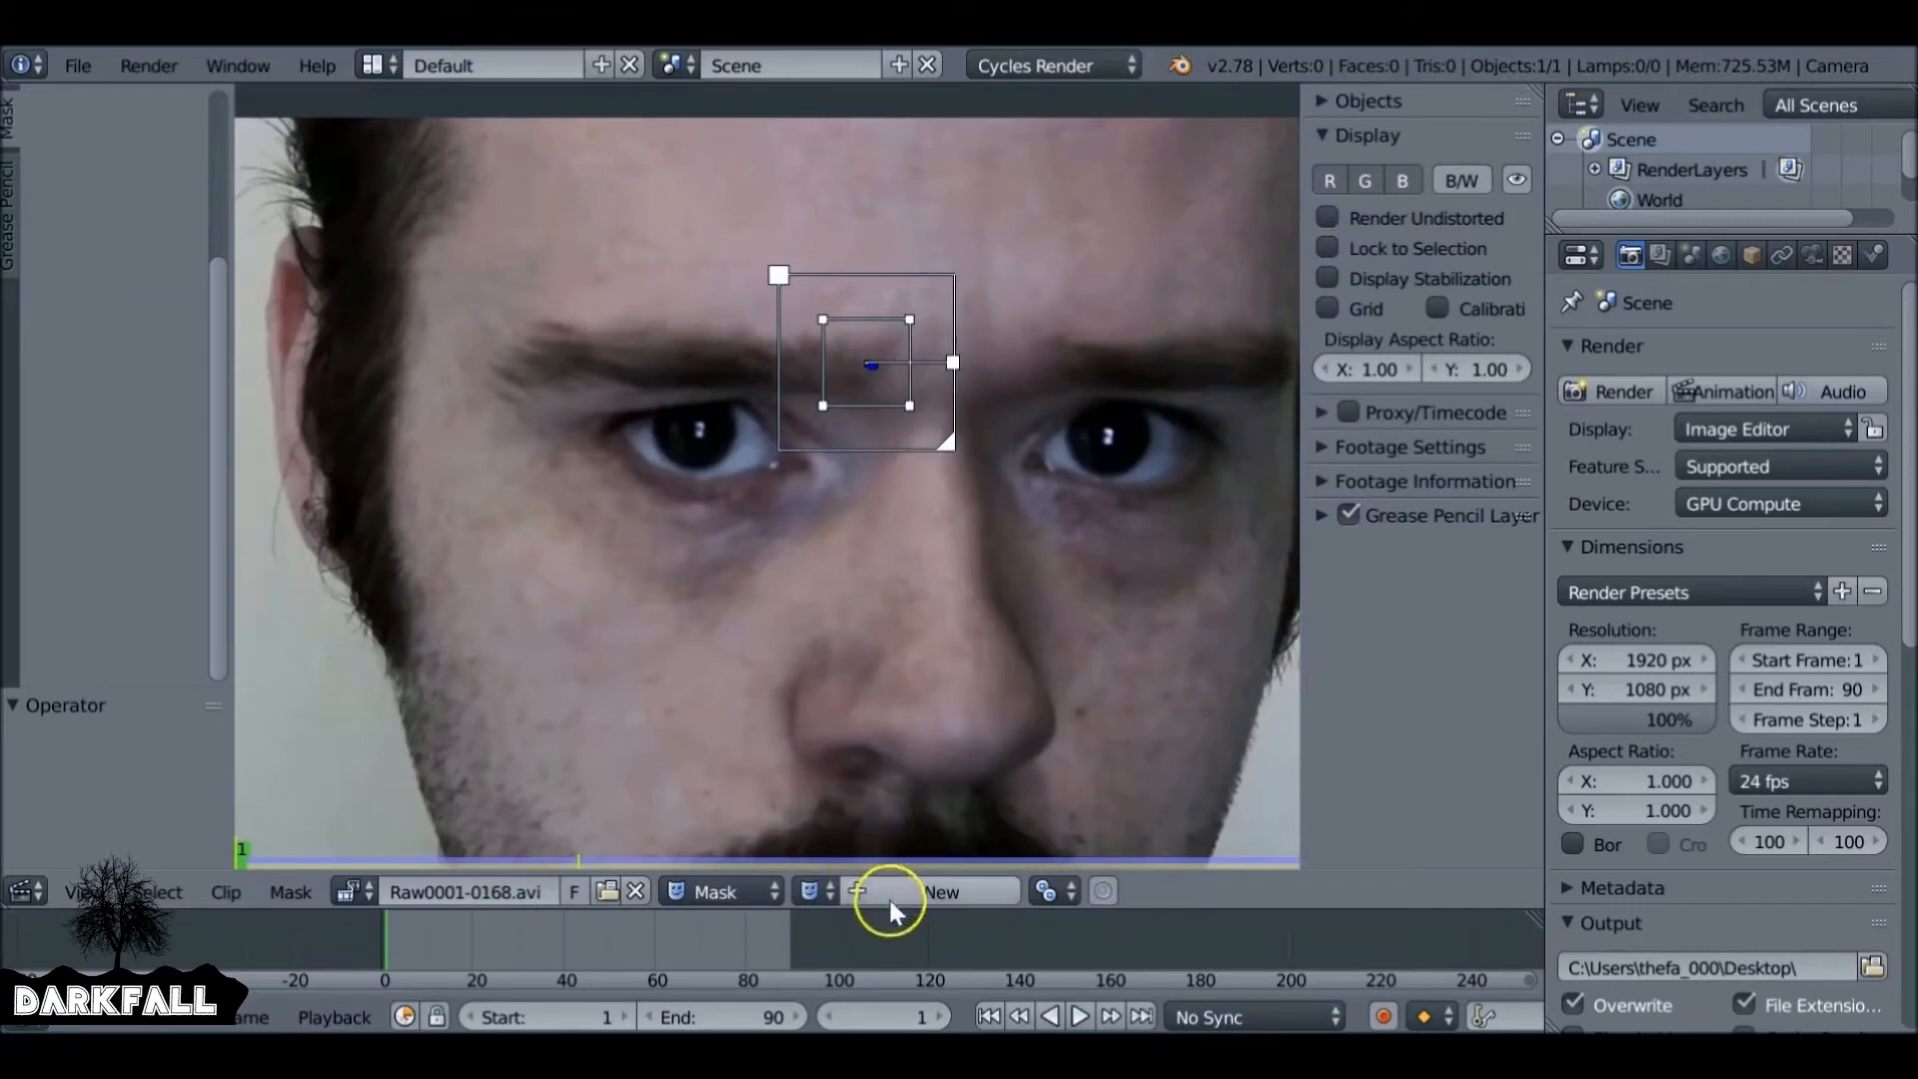
click(941, 892)
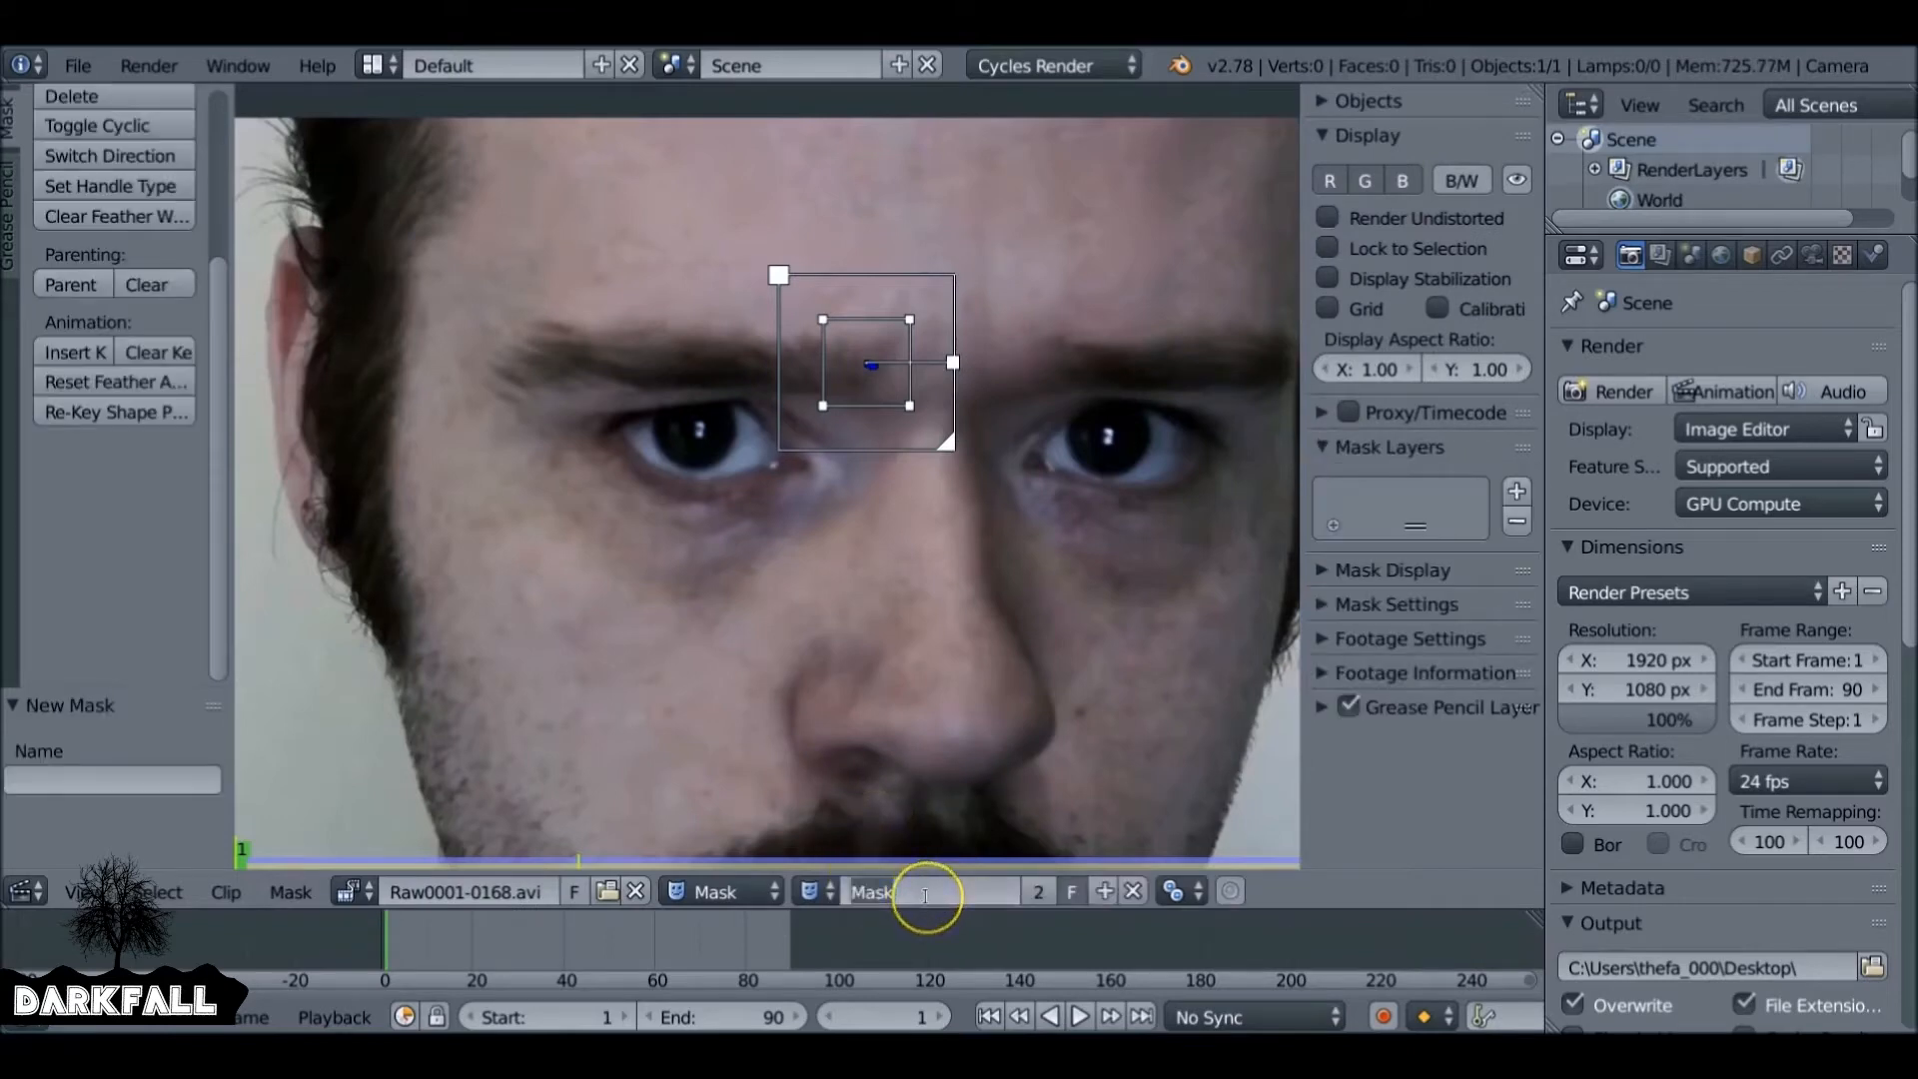
text(Third)
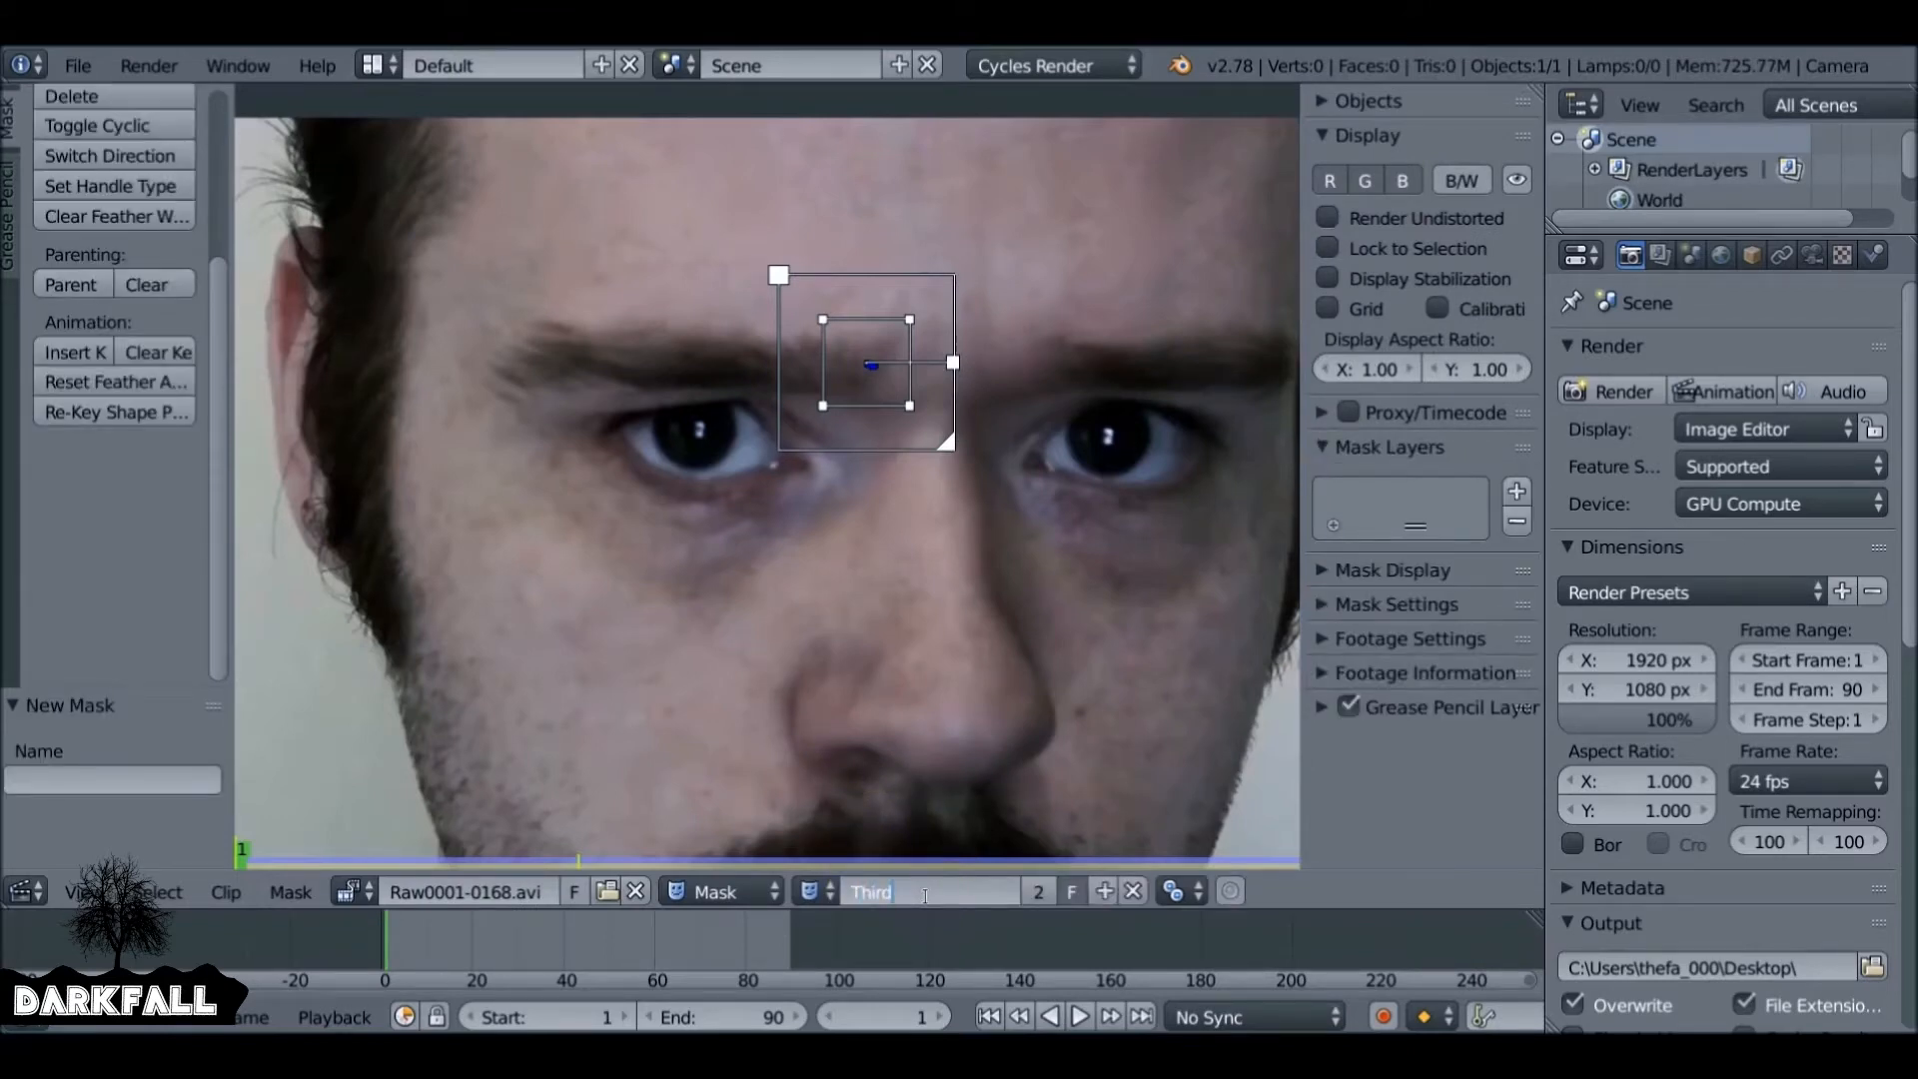
text(Eye)
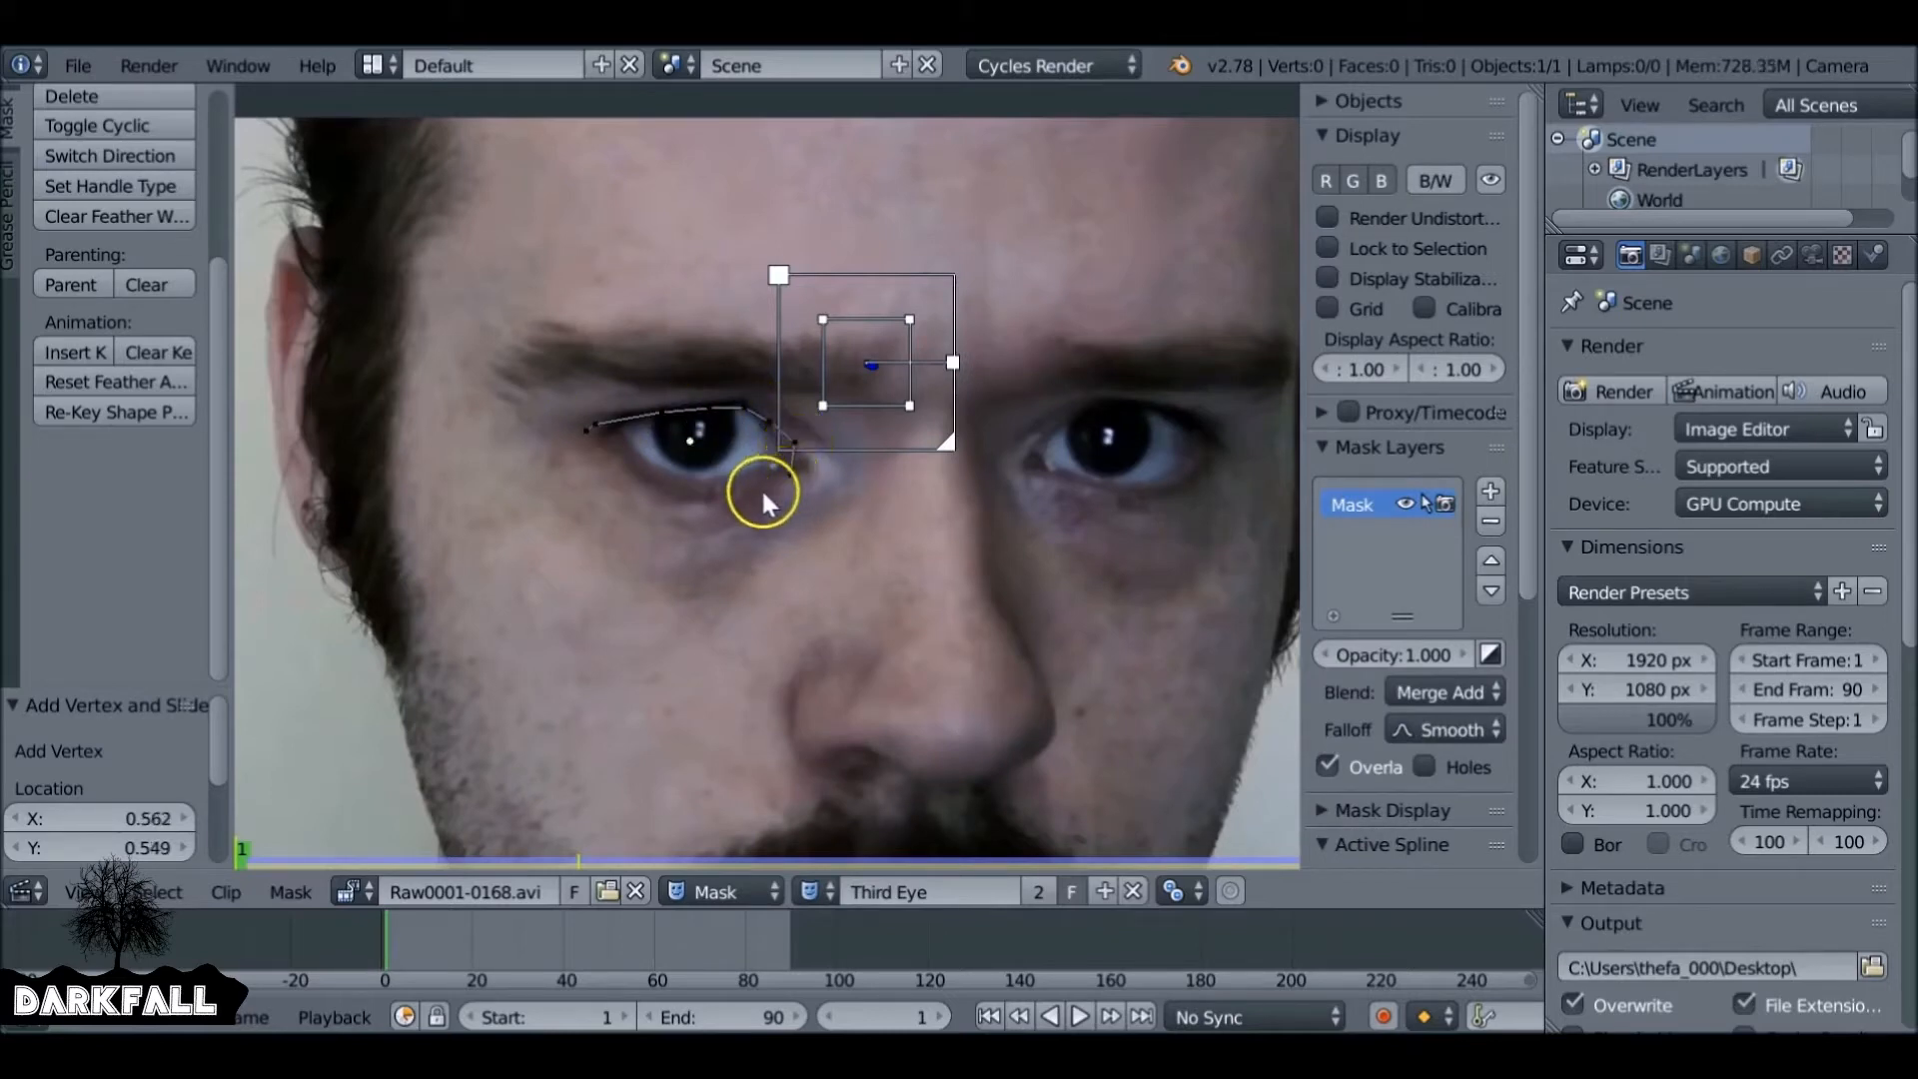
mouse_move(813, 478)
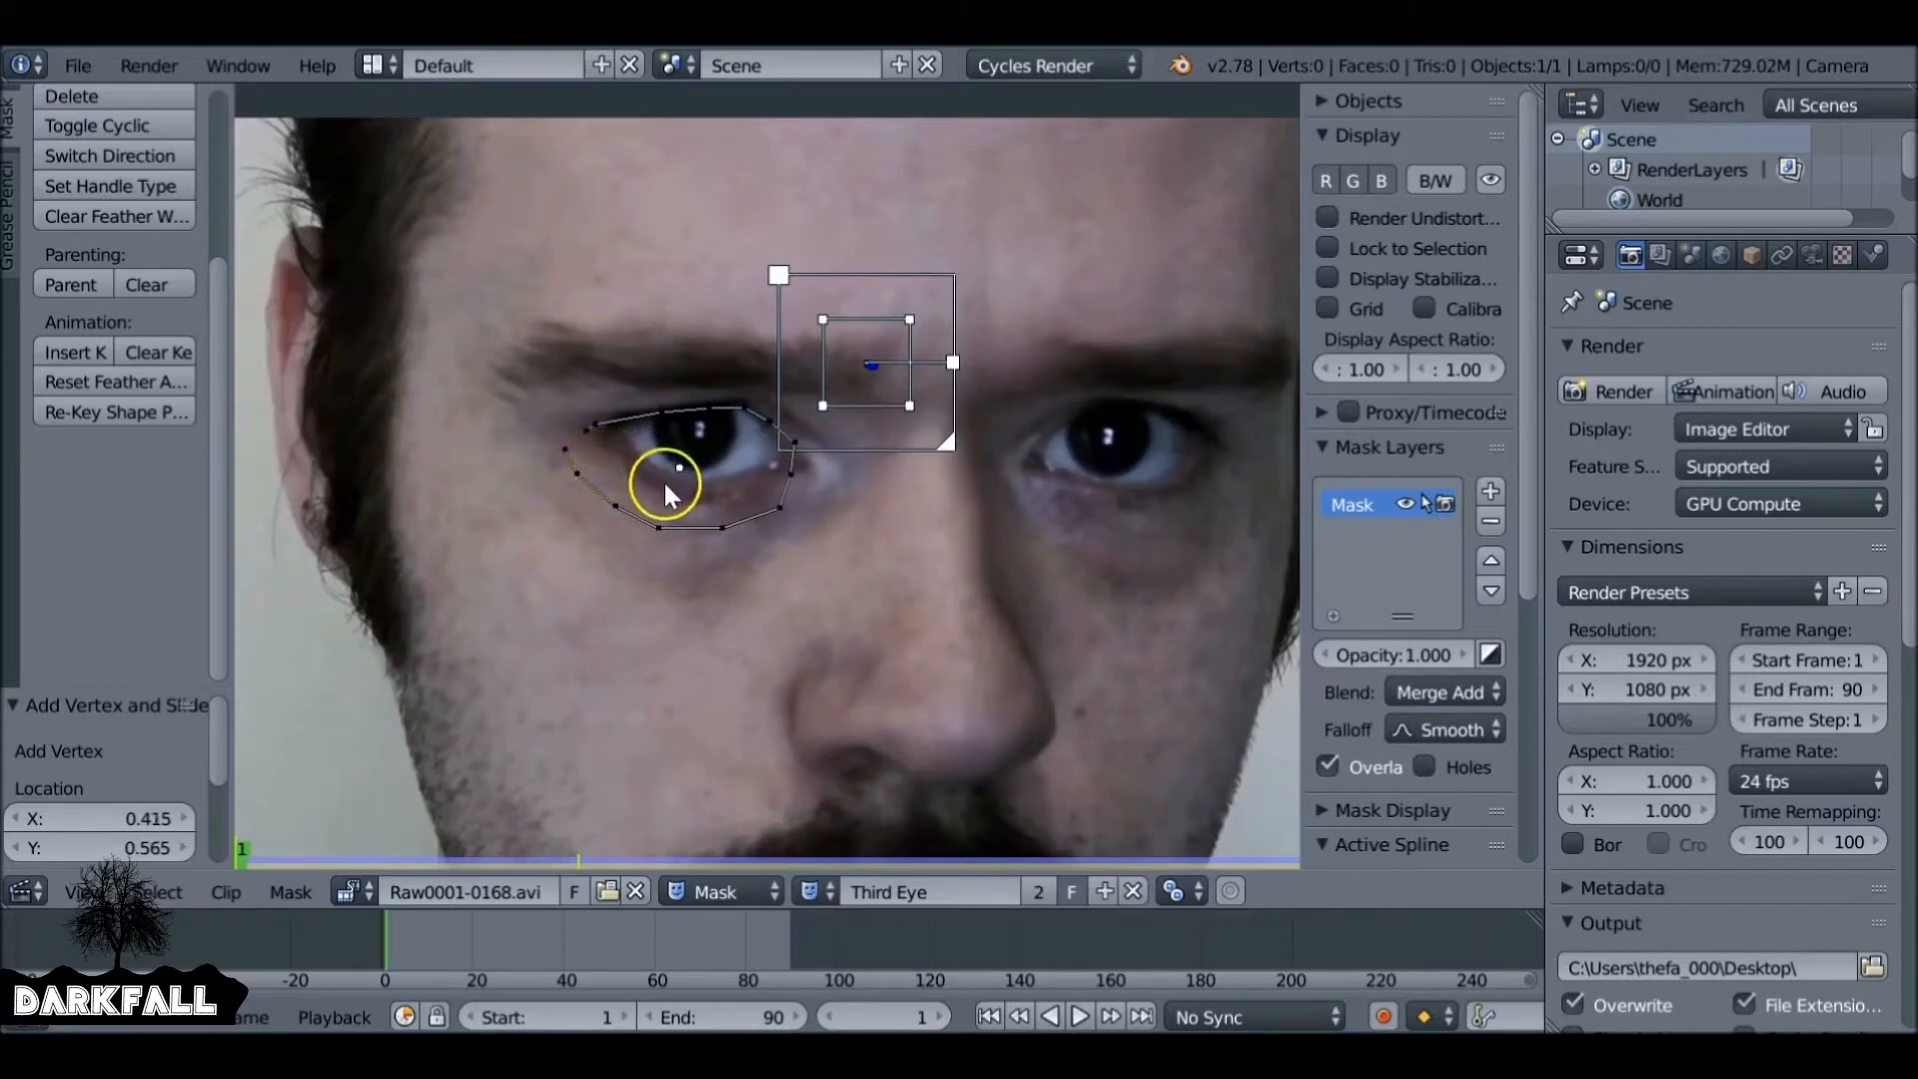
mouse_move(654, 478)
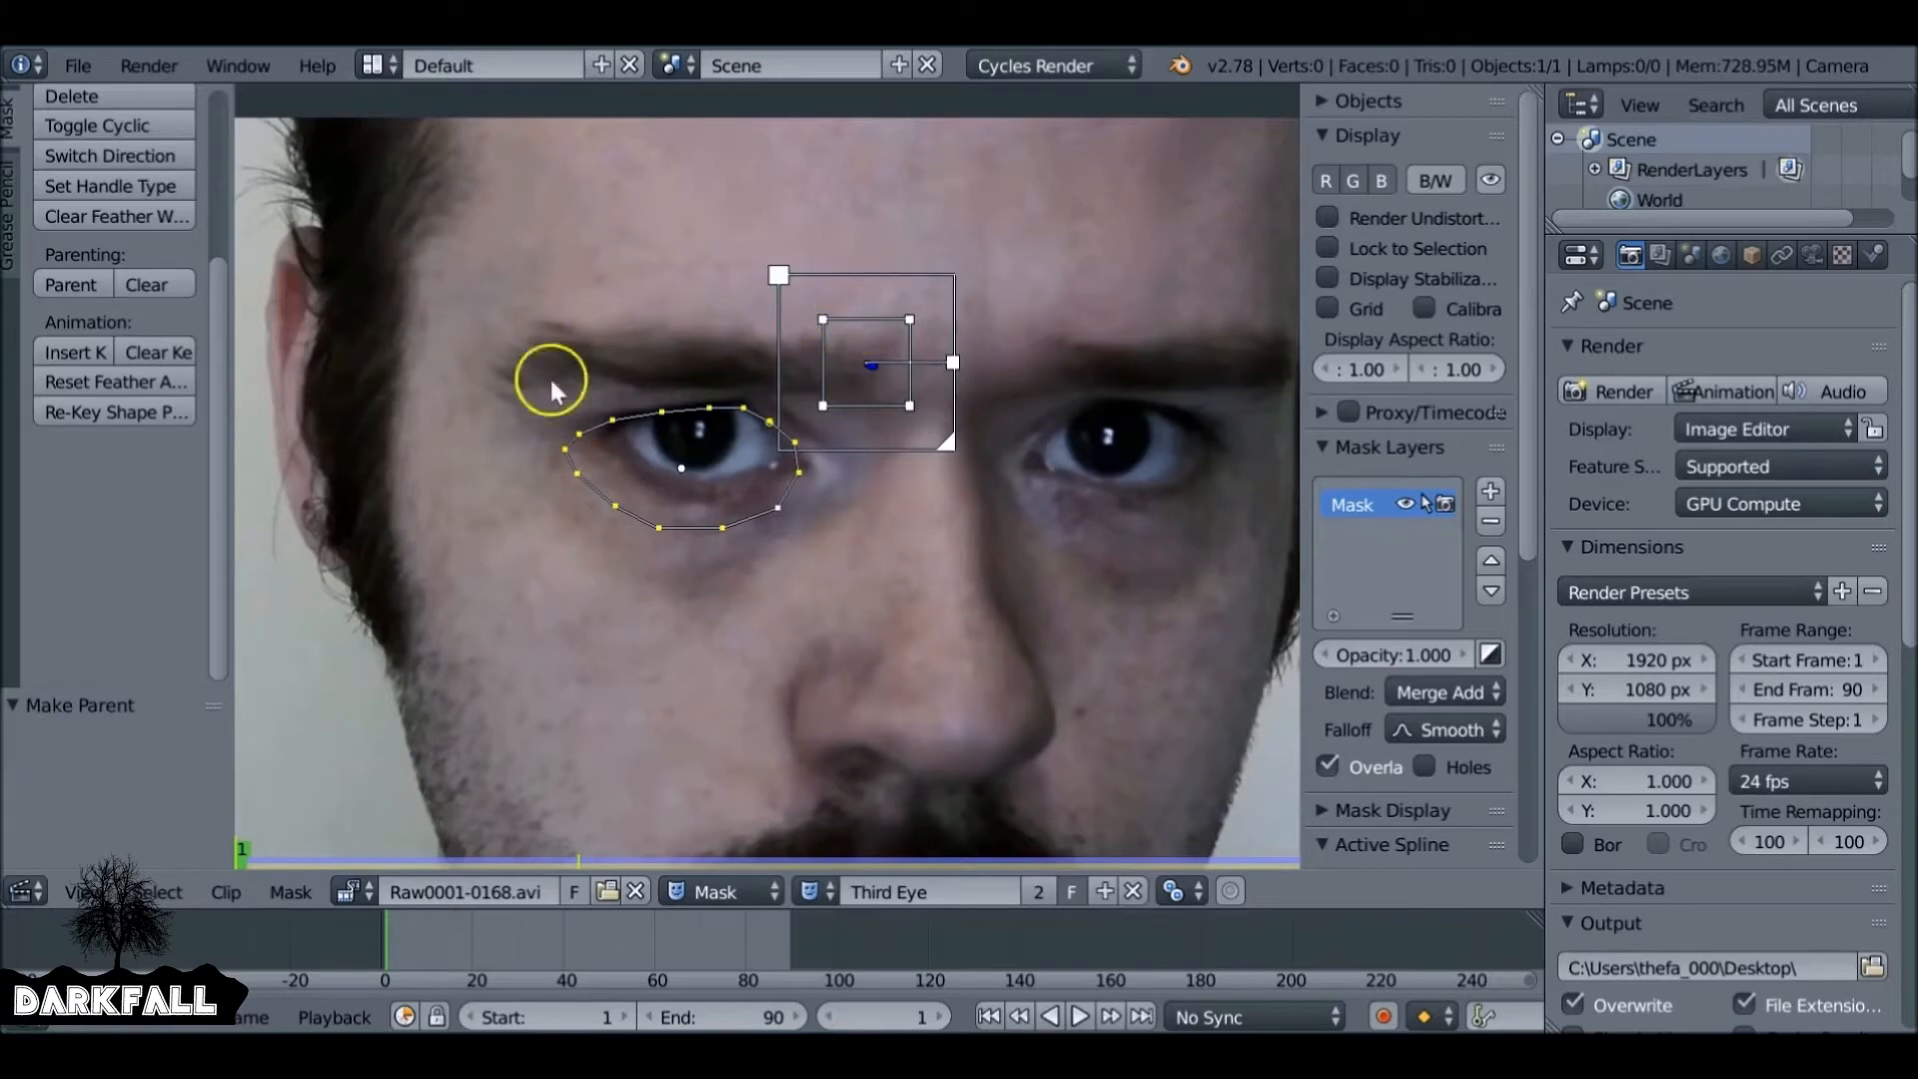
Close the 'Third Eye' outline around the left eye and adjust a point below it.
click(1074, 1015)
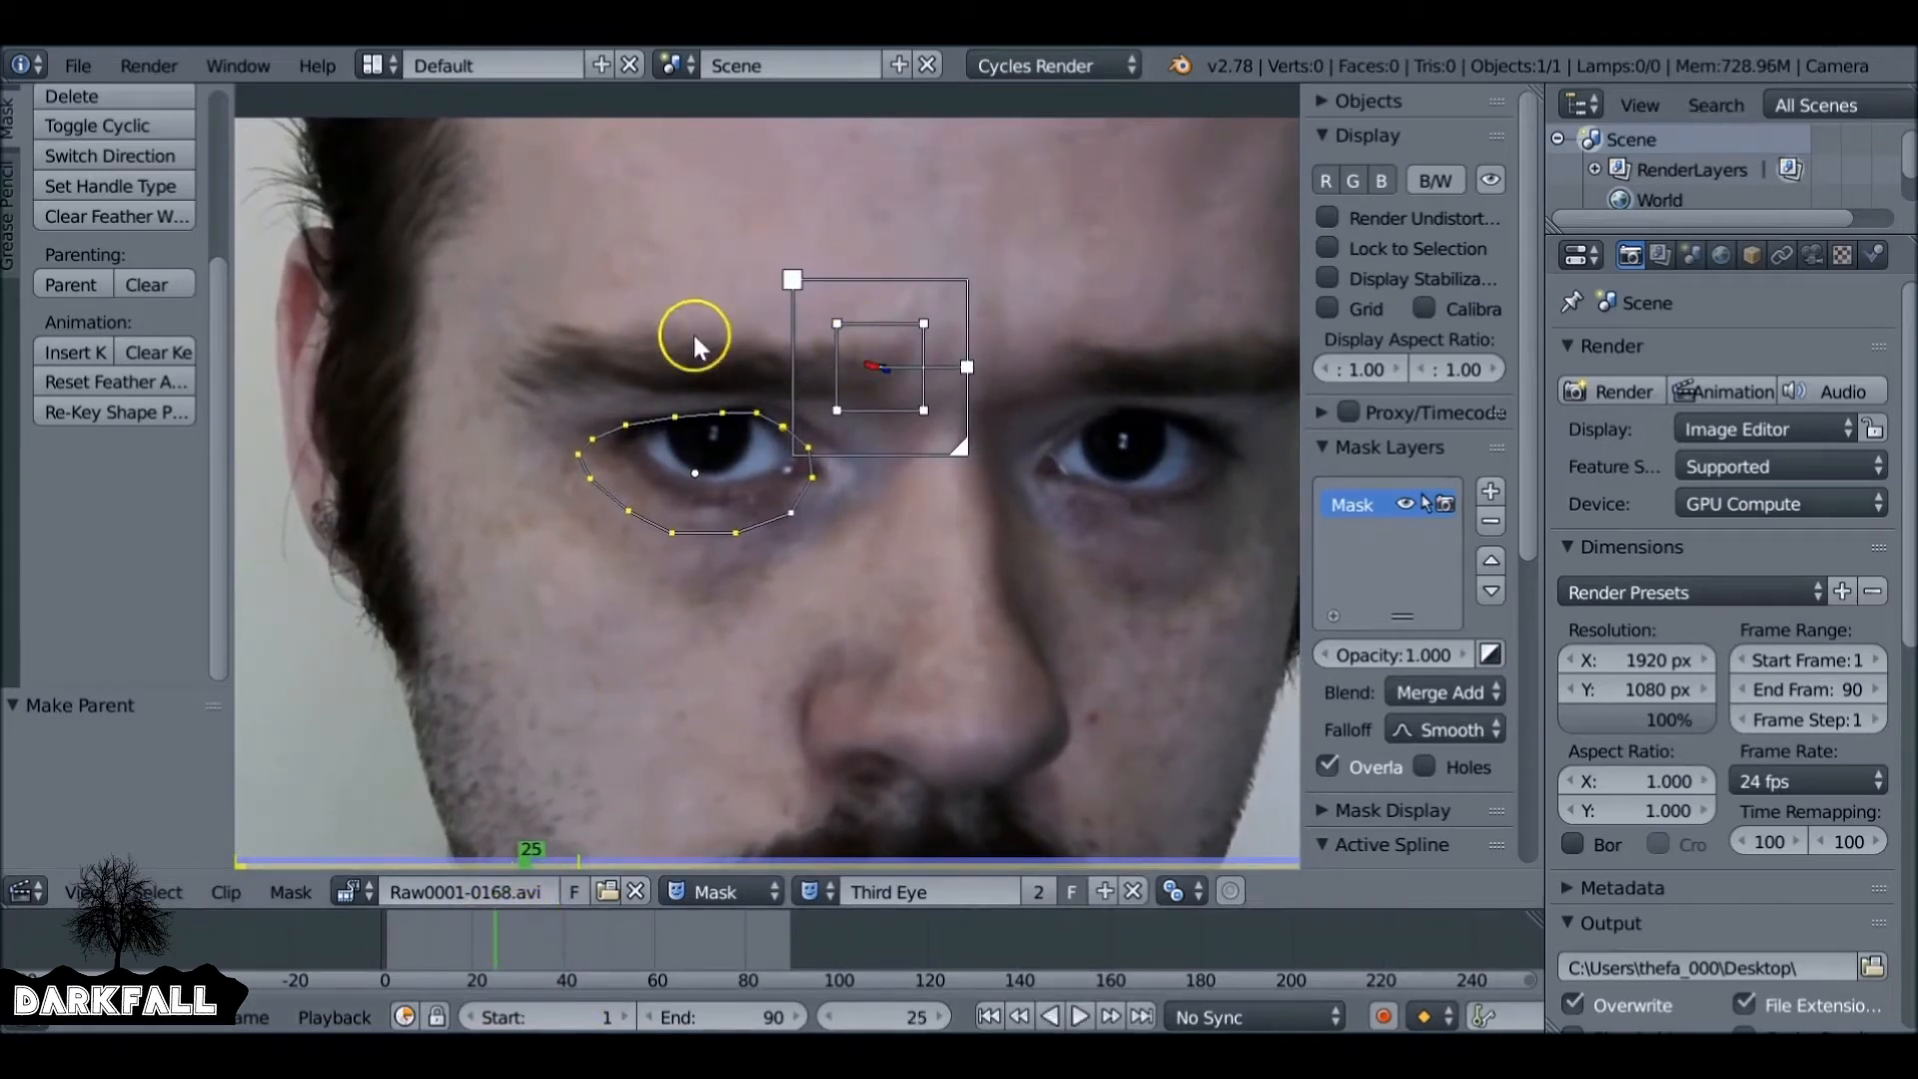
mouse_move(685, 513)
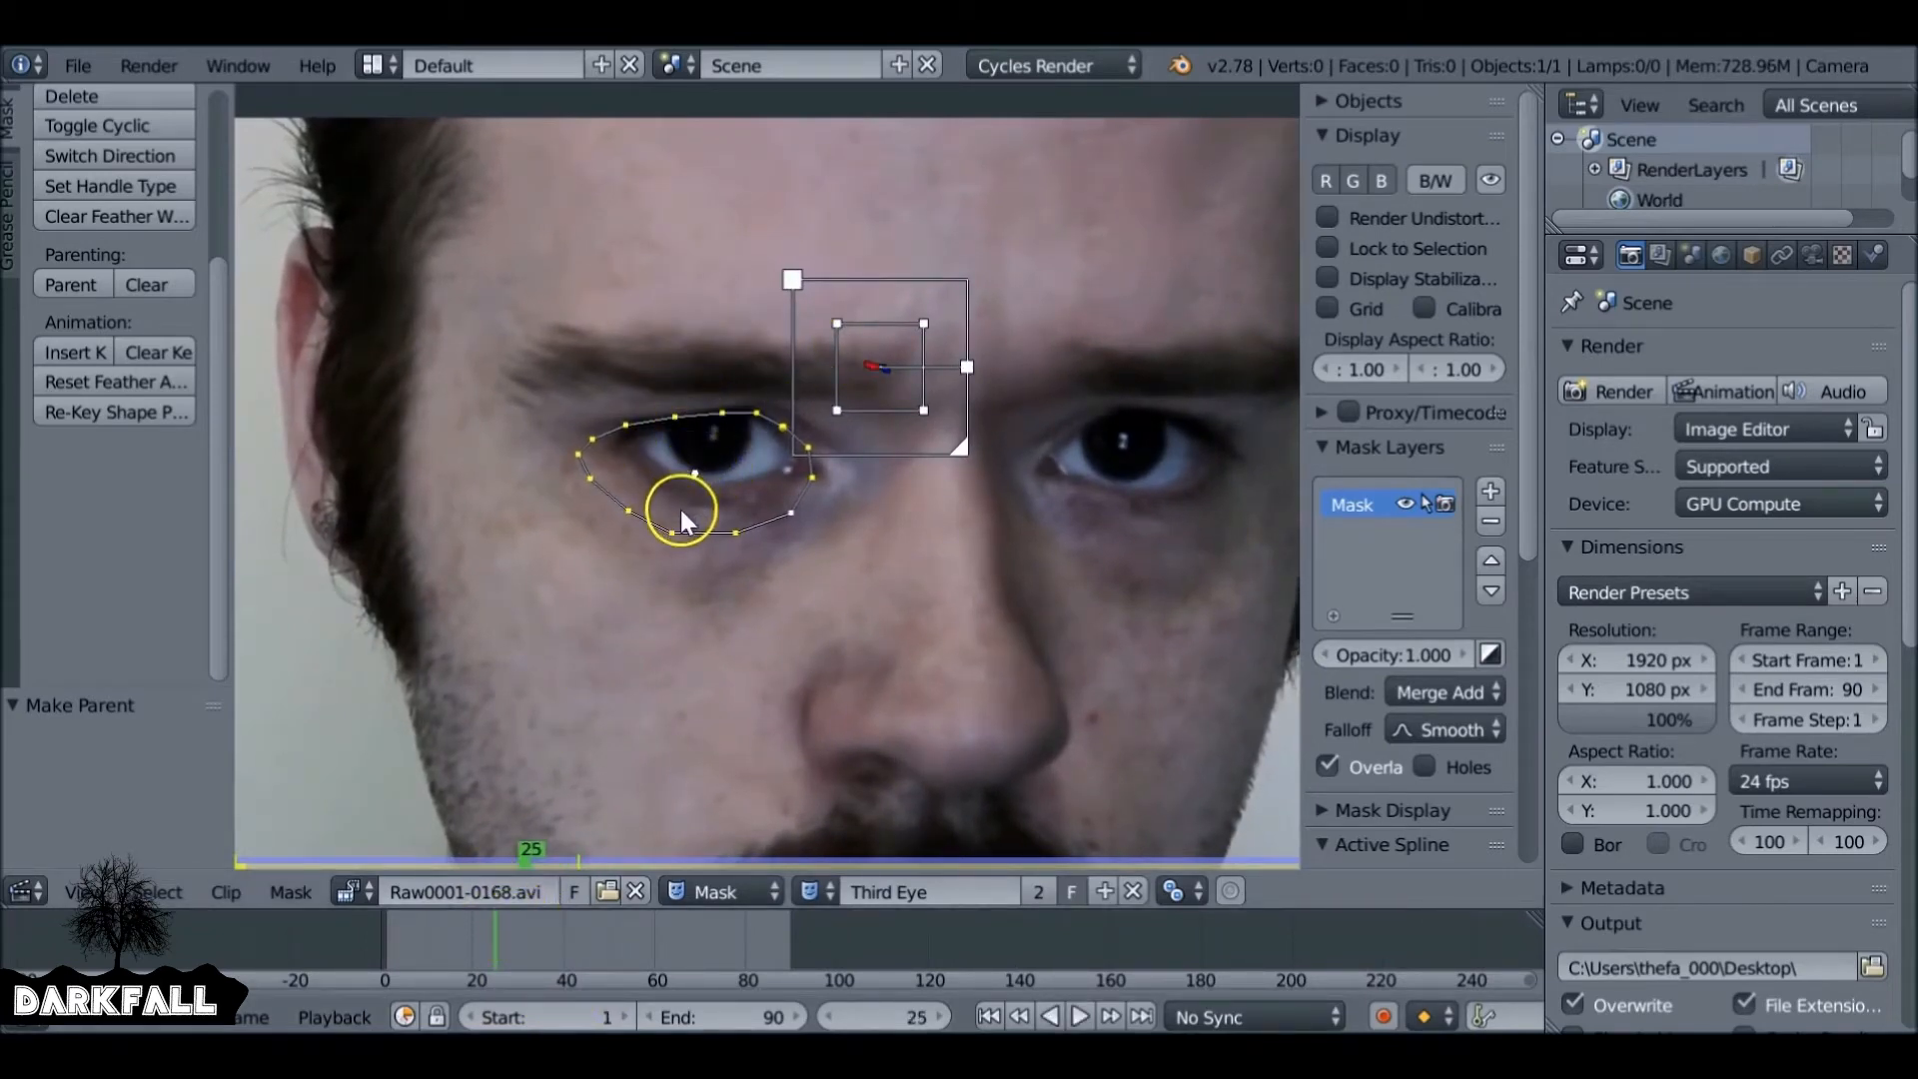
click(987, 1014)
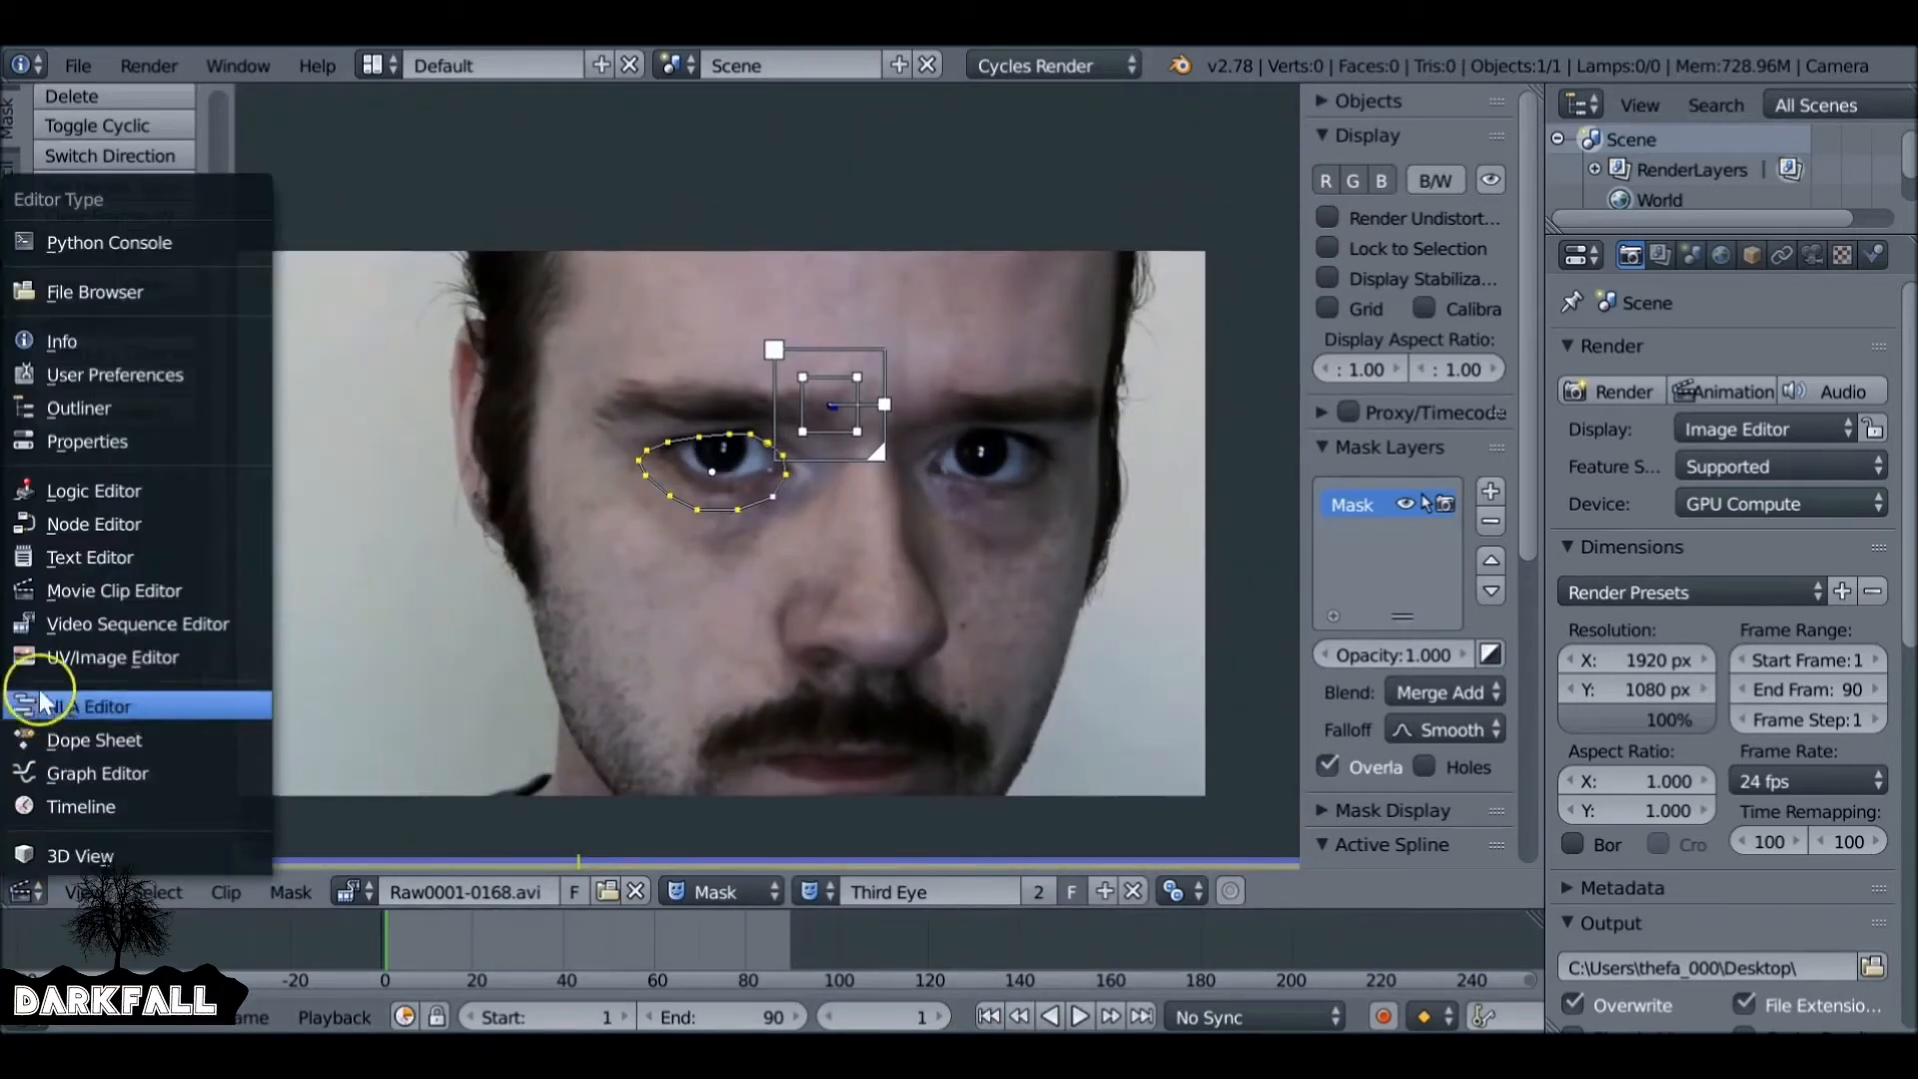
Turn the area into the compositing Node Editor and enable Use Nodes.
click(92, 704)
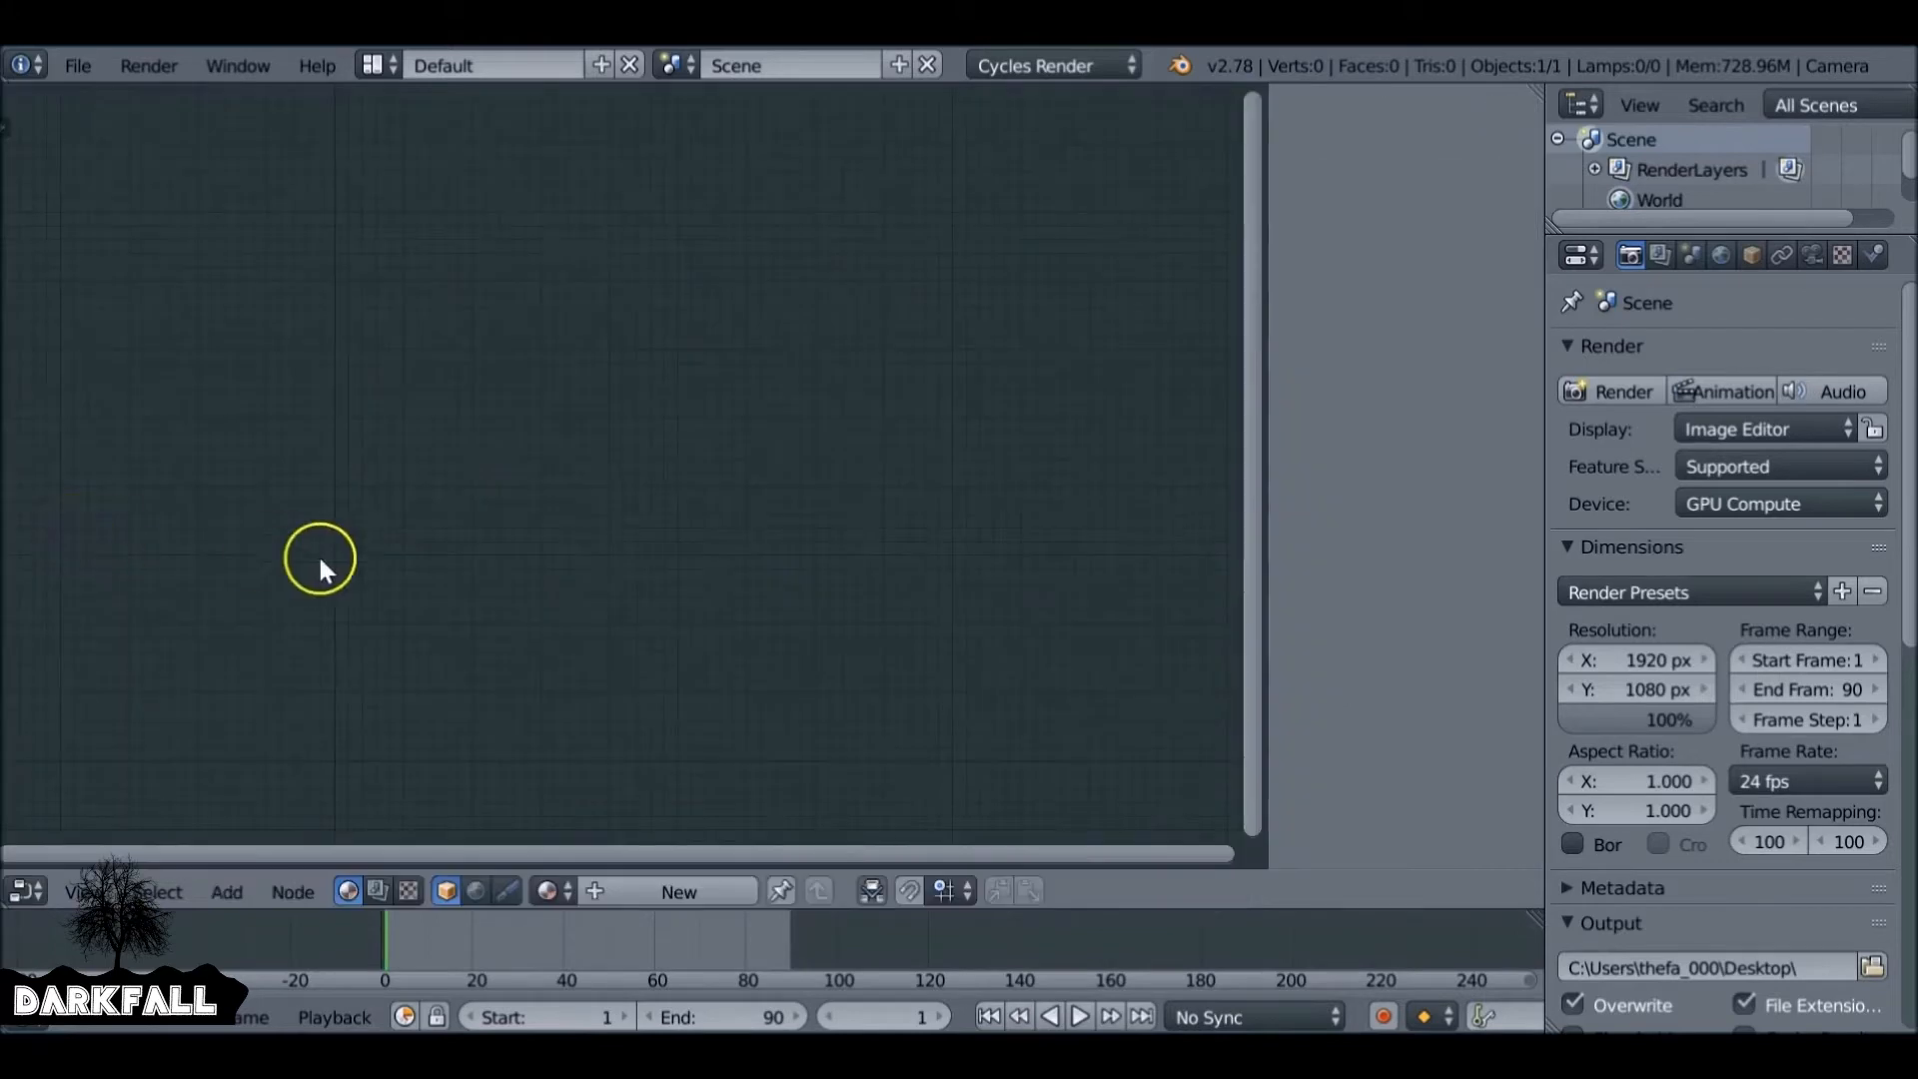
click(374, 890)
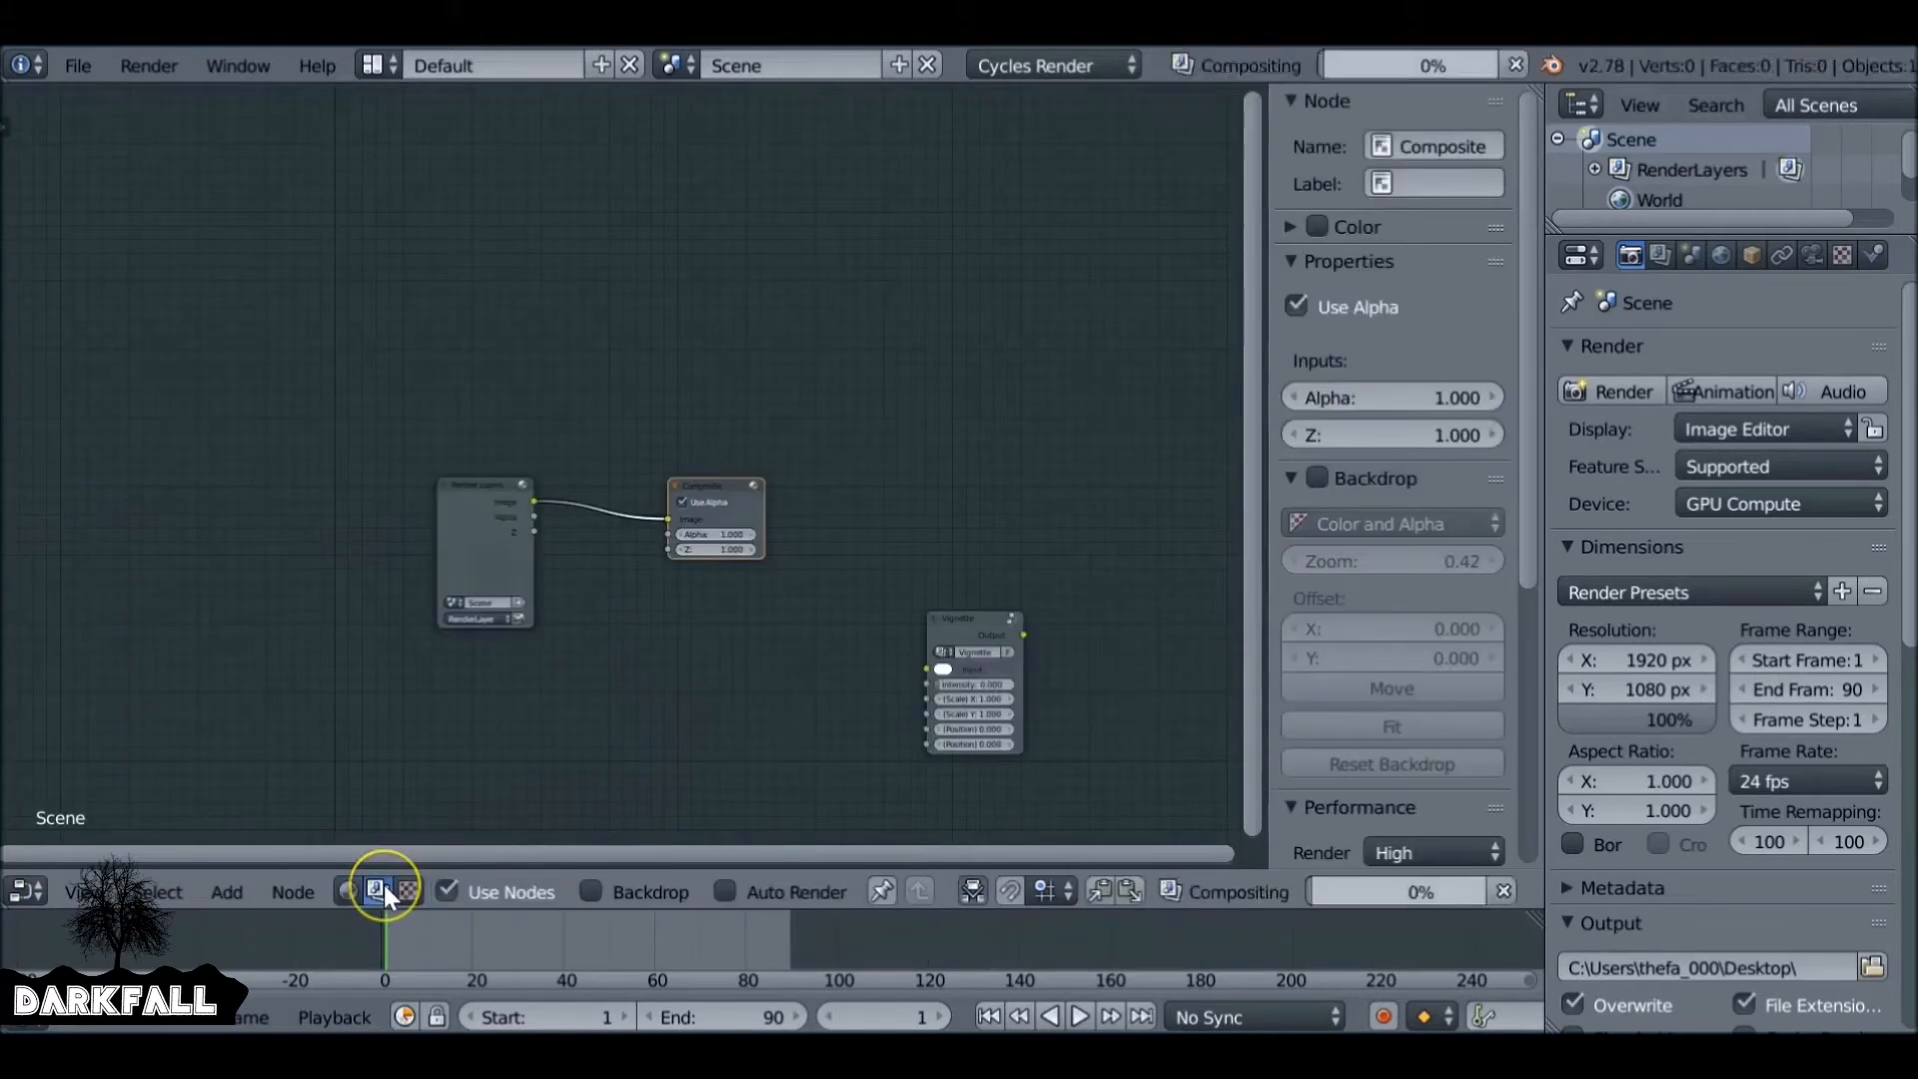
click(590, 890)
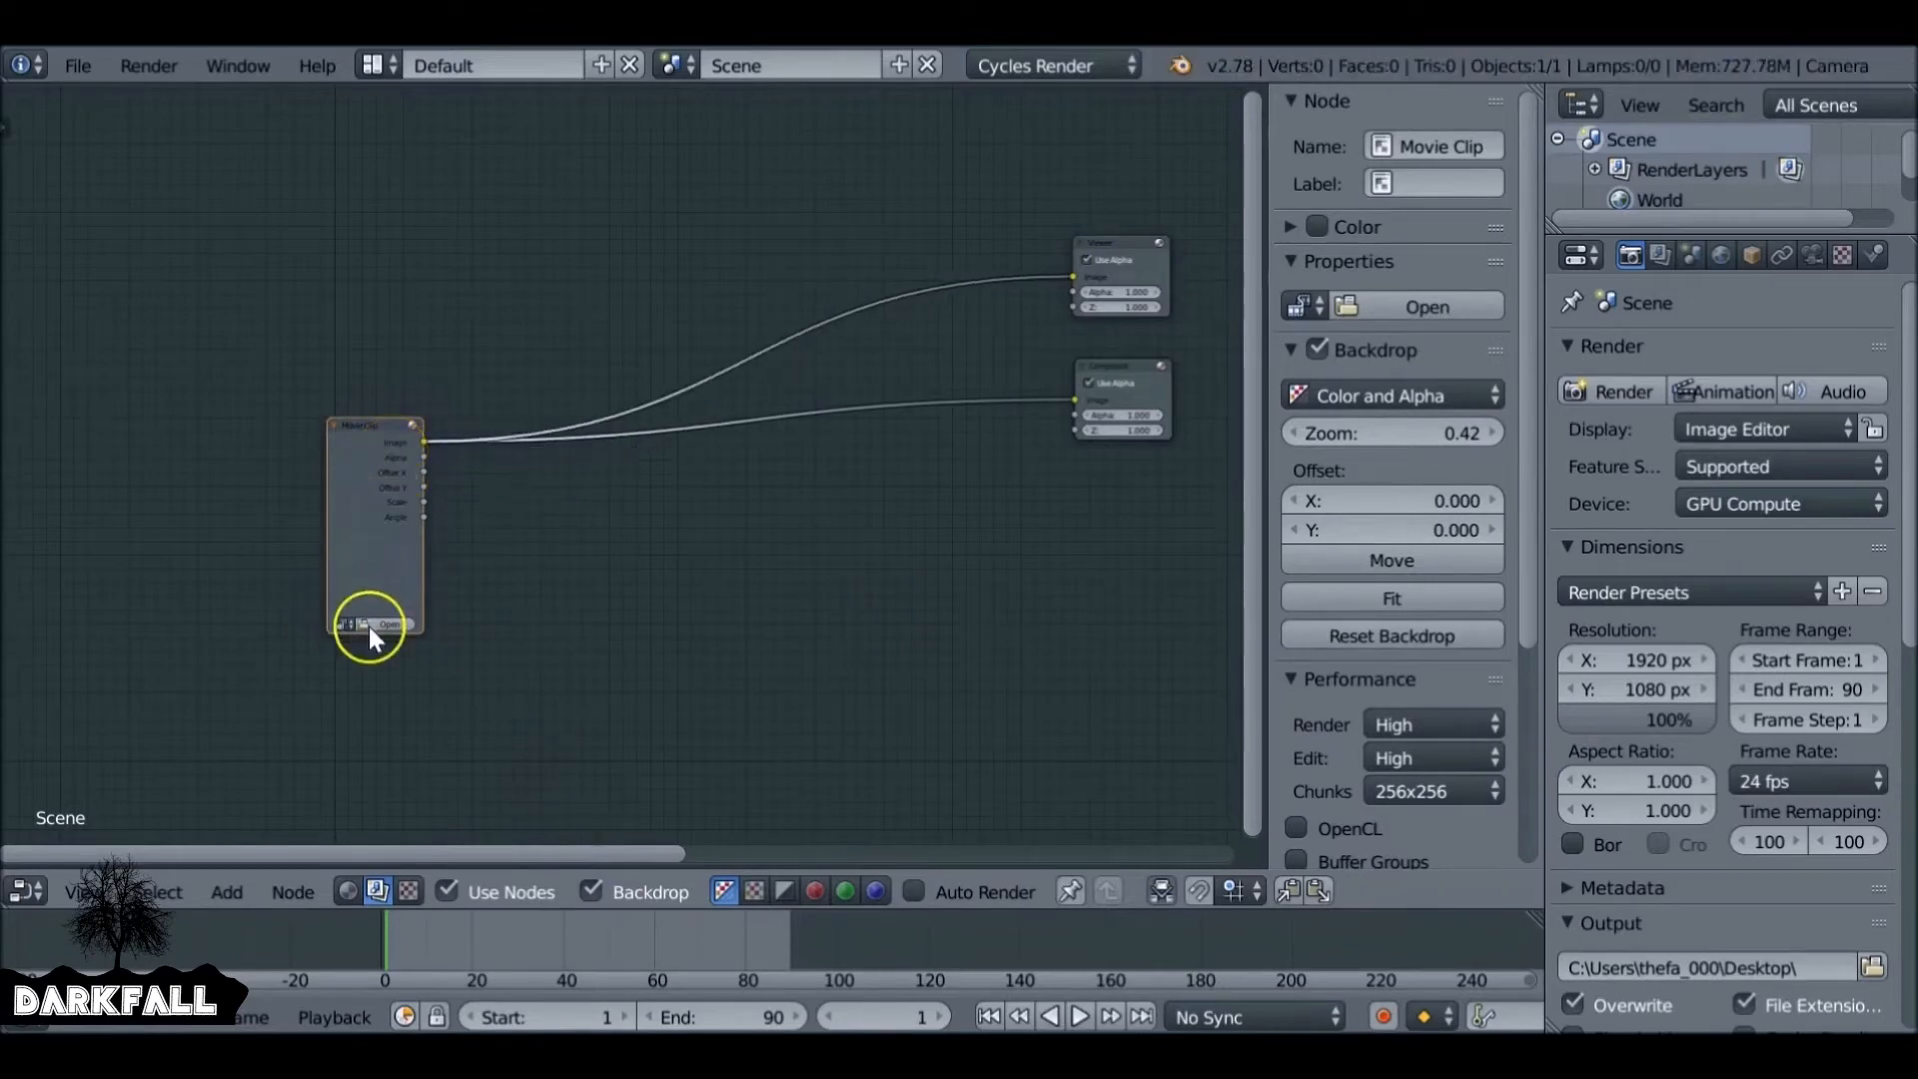
Load the face clip into a Movie Clip node, add a Mix node, and feed Fac from a 'Third Eye' Mask node.
click(392, 623)
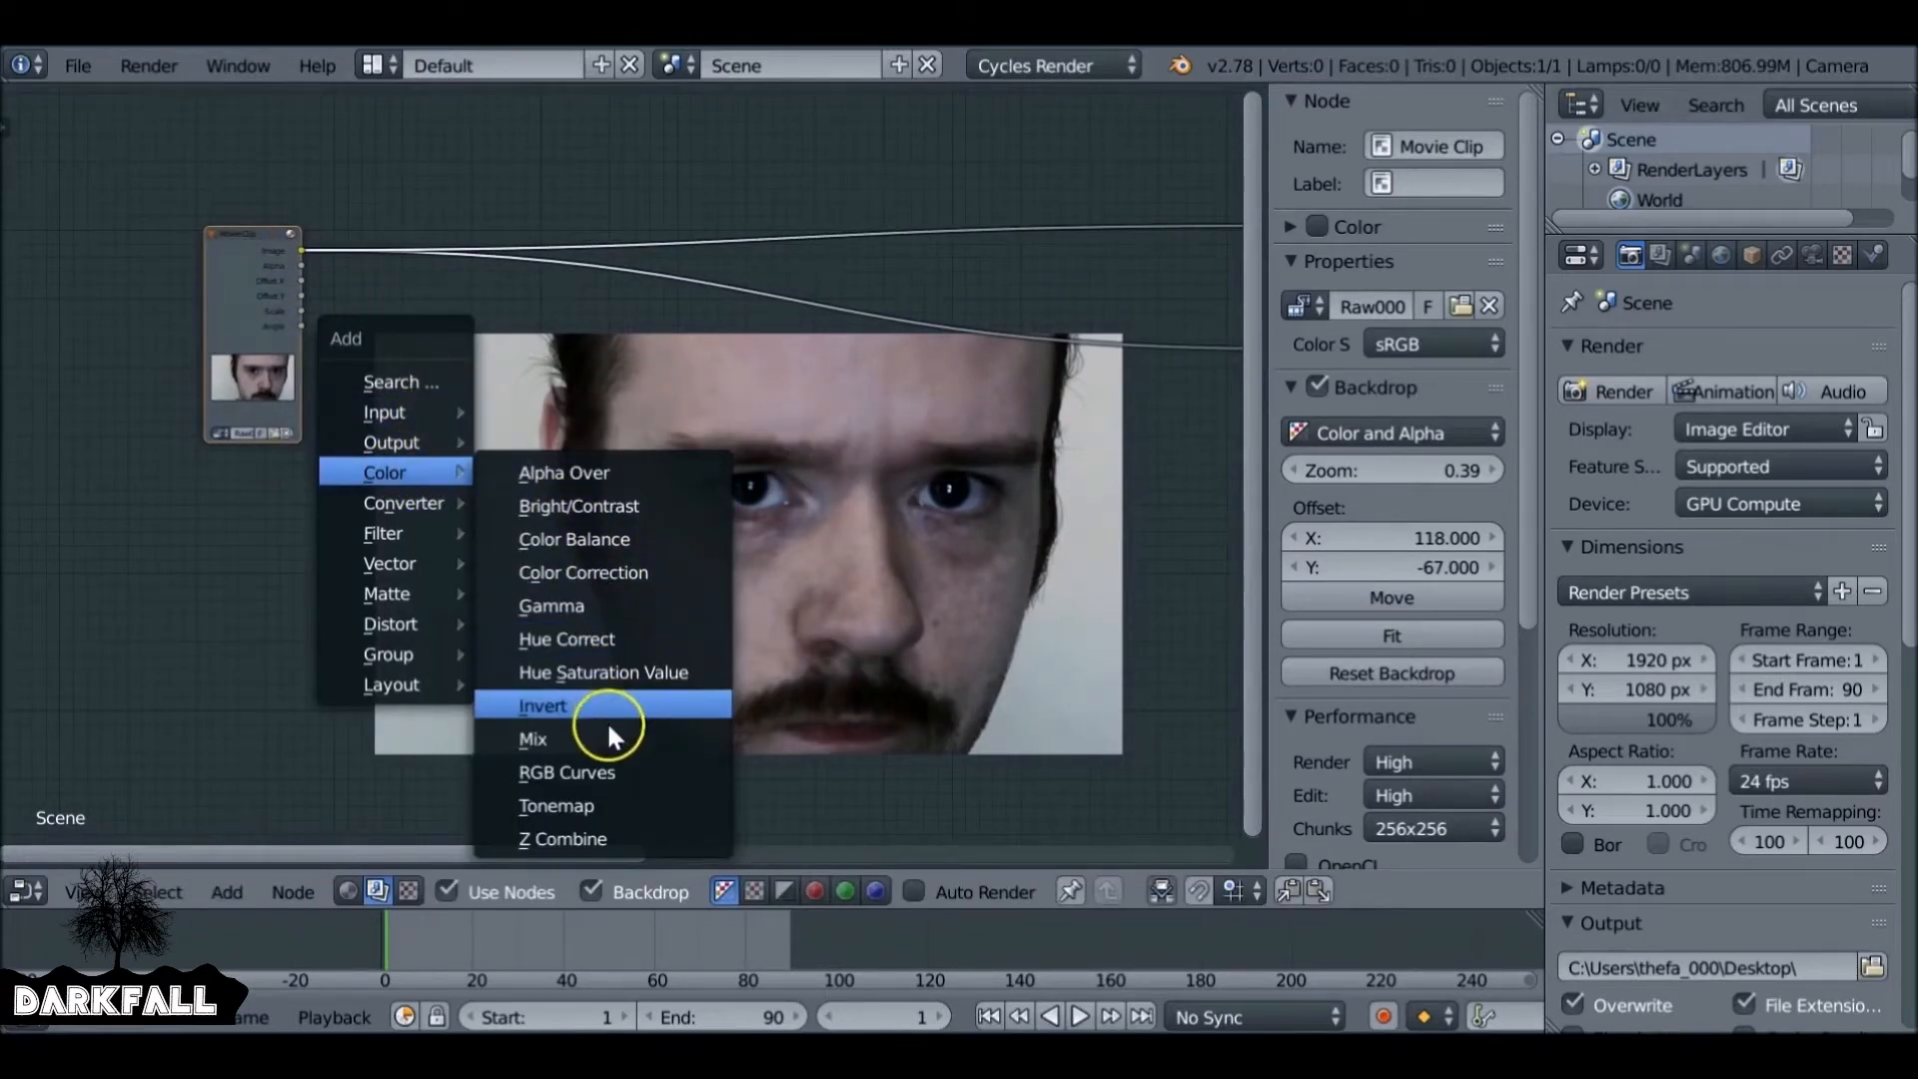
click(532, 737)
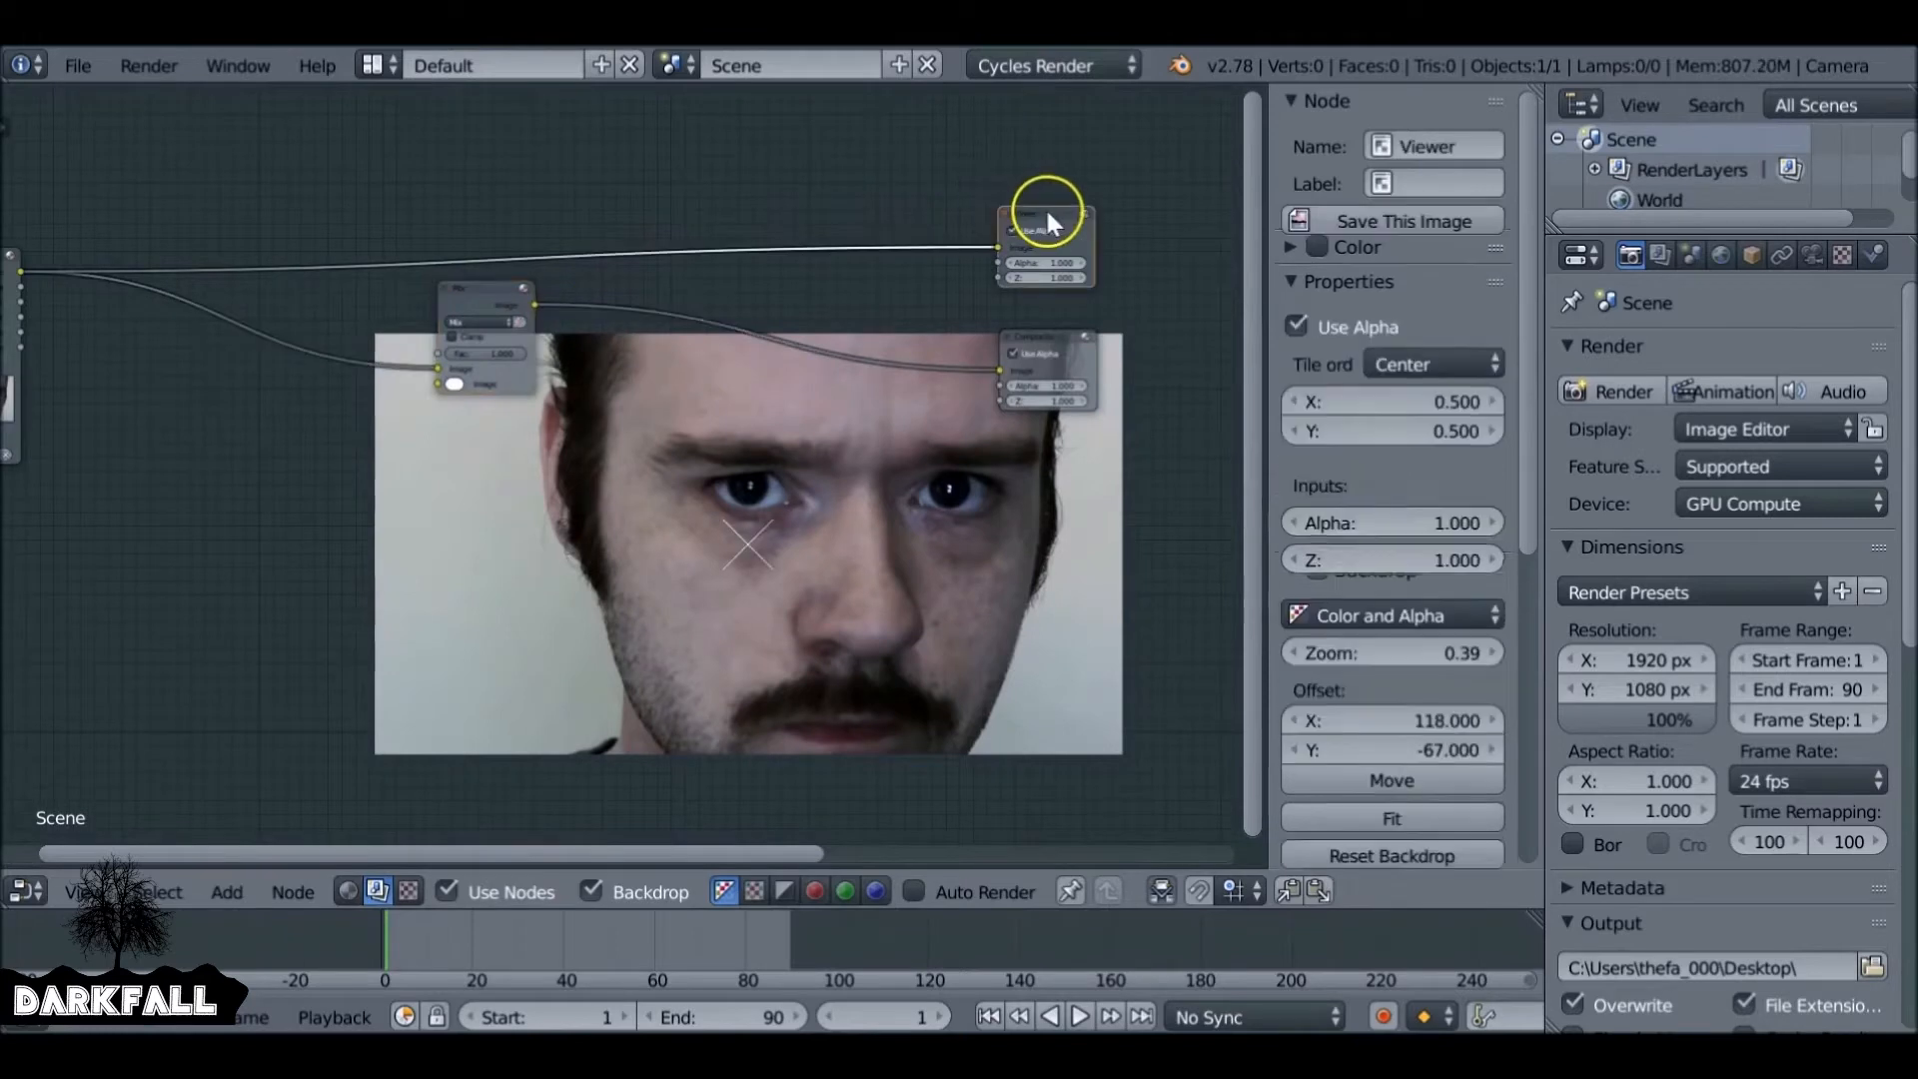
click(485, 306)
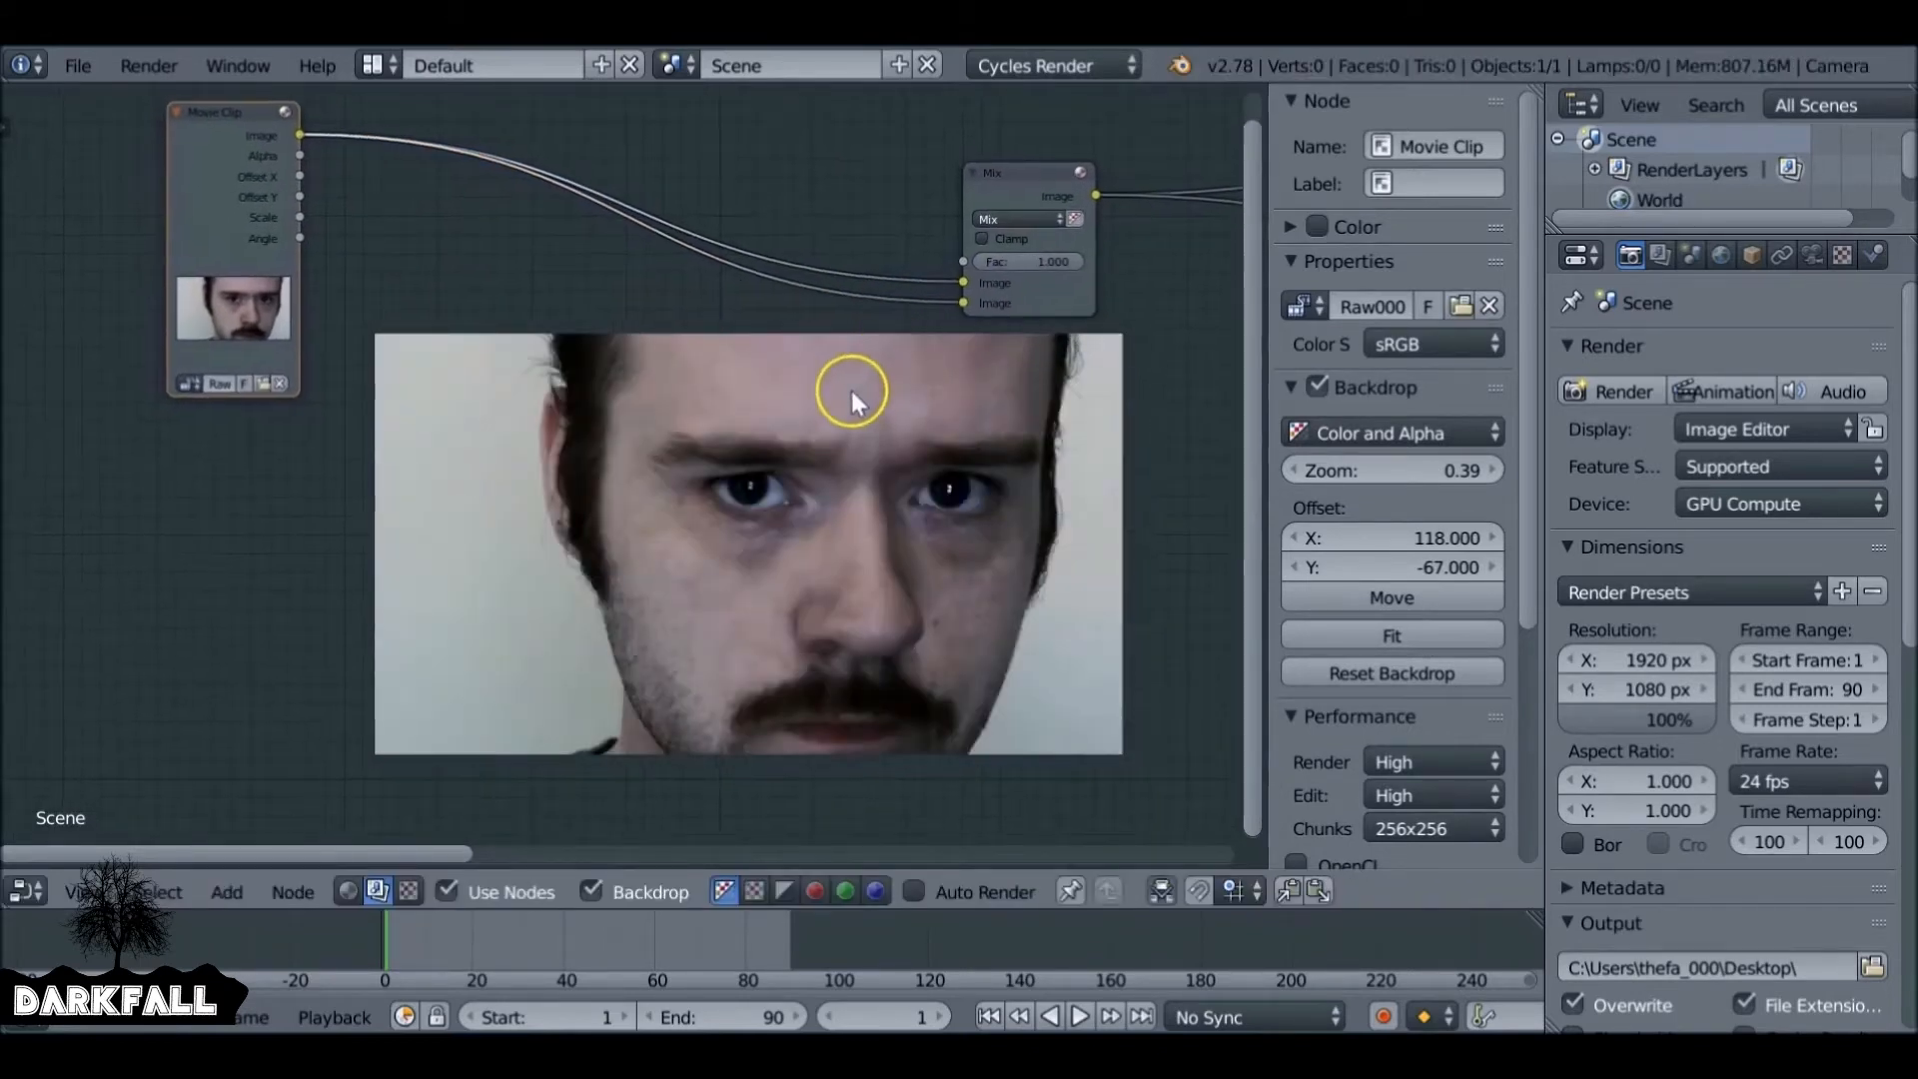
mouse_move(848, 581)
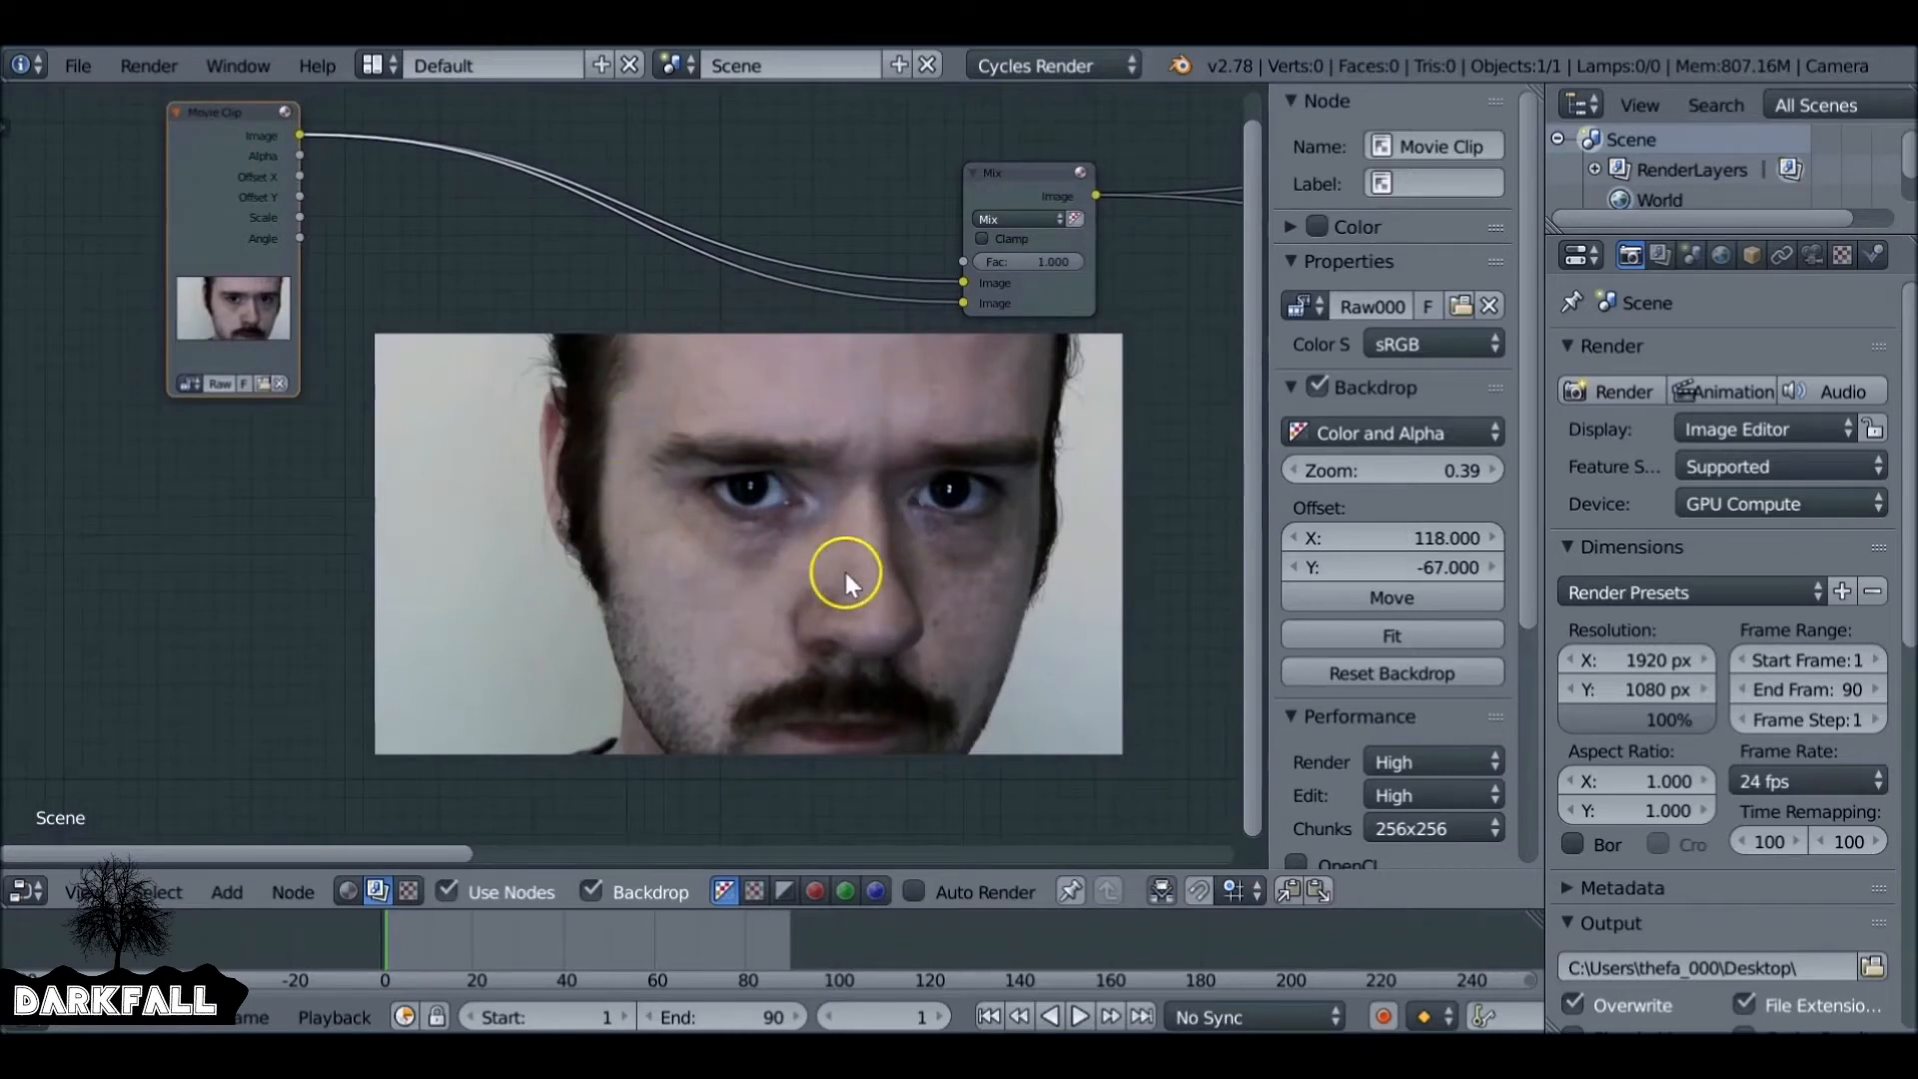
mouse_move(536, 410)
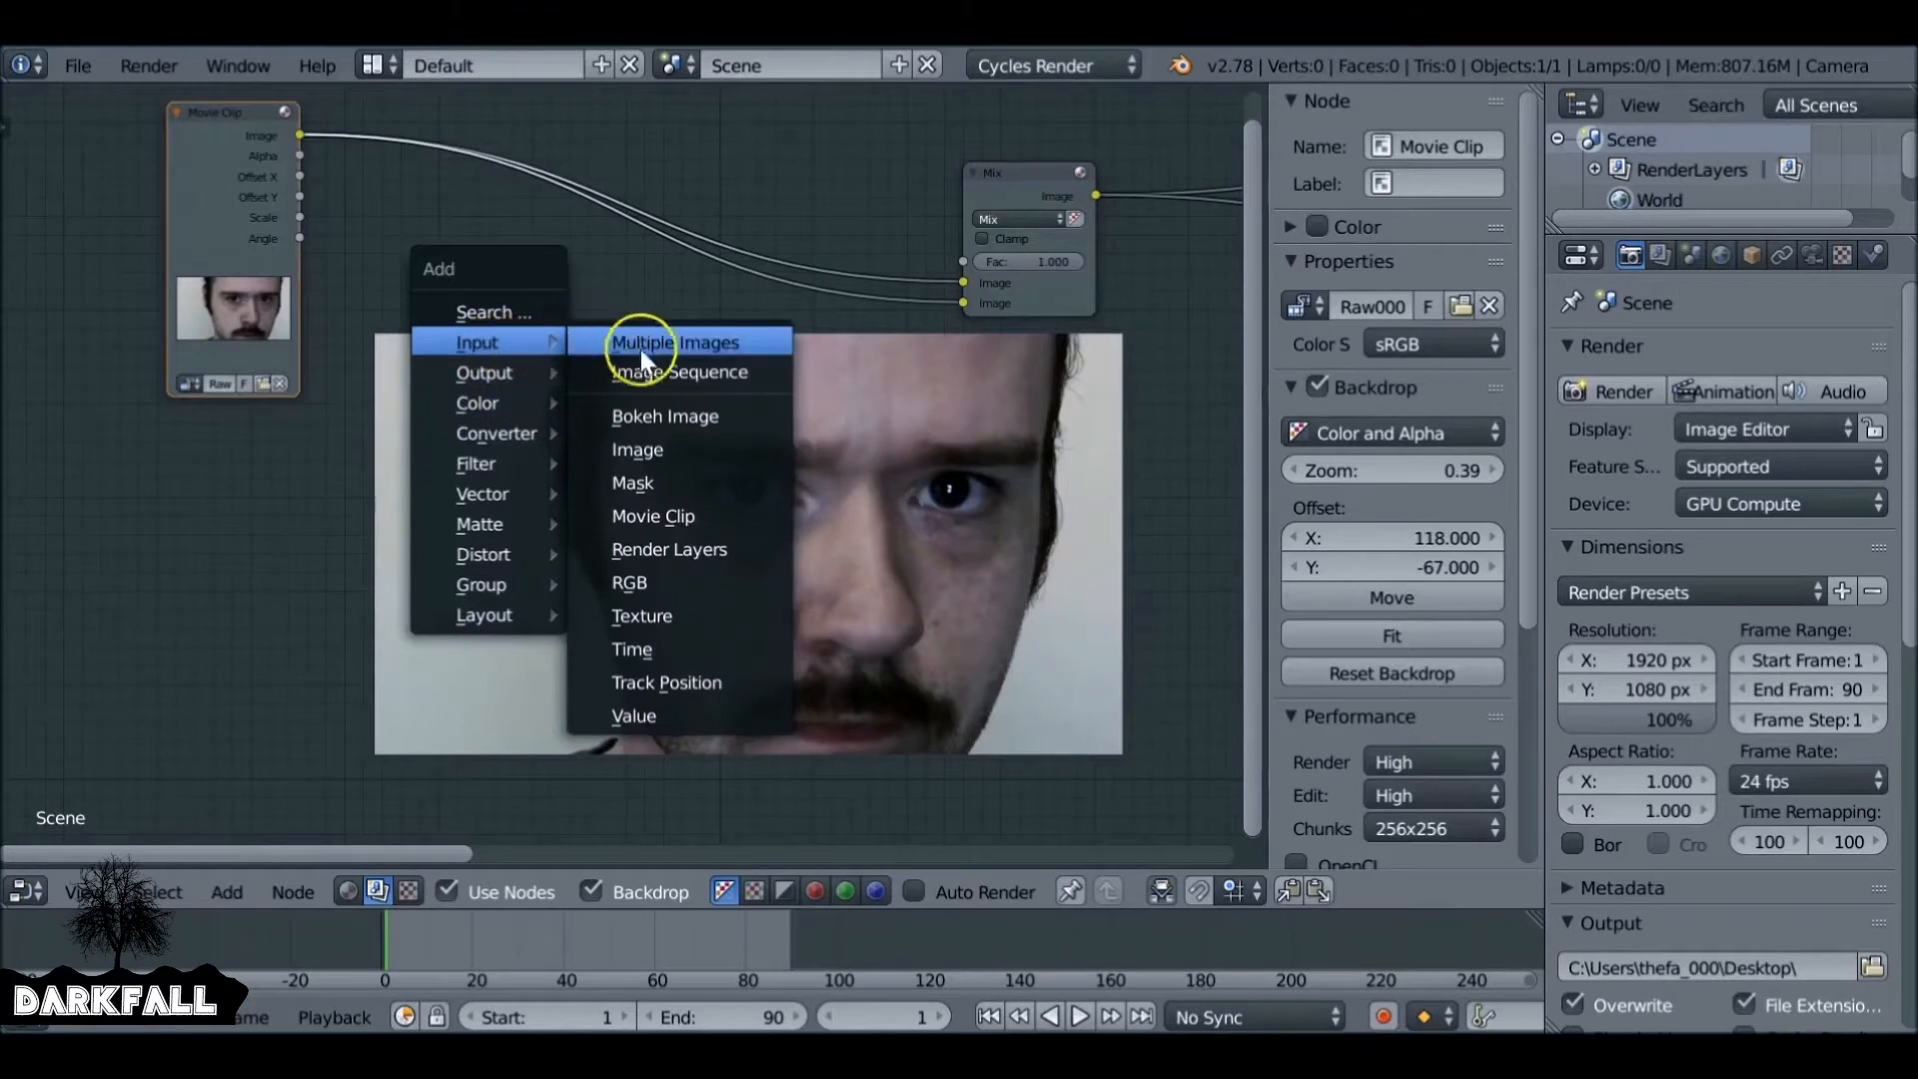
mouse_move(679, 481)
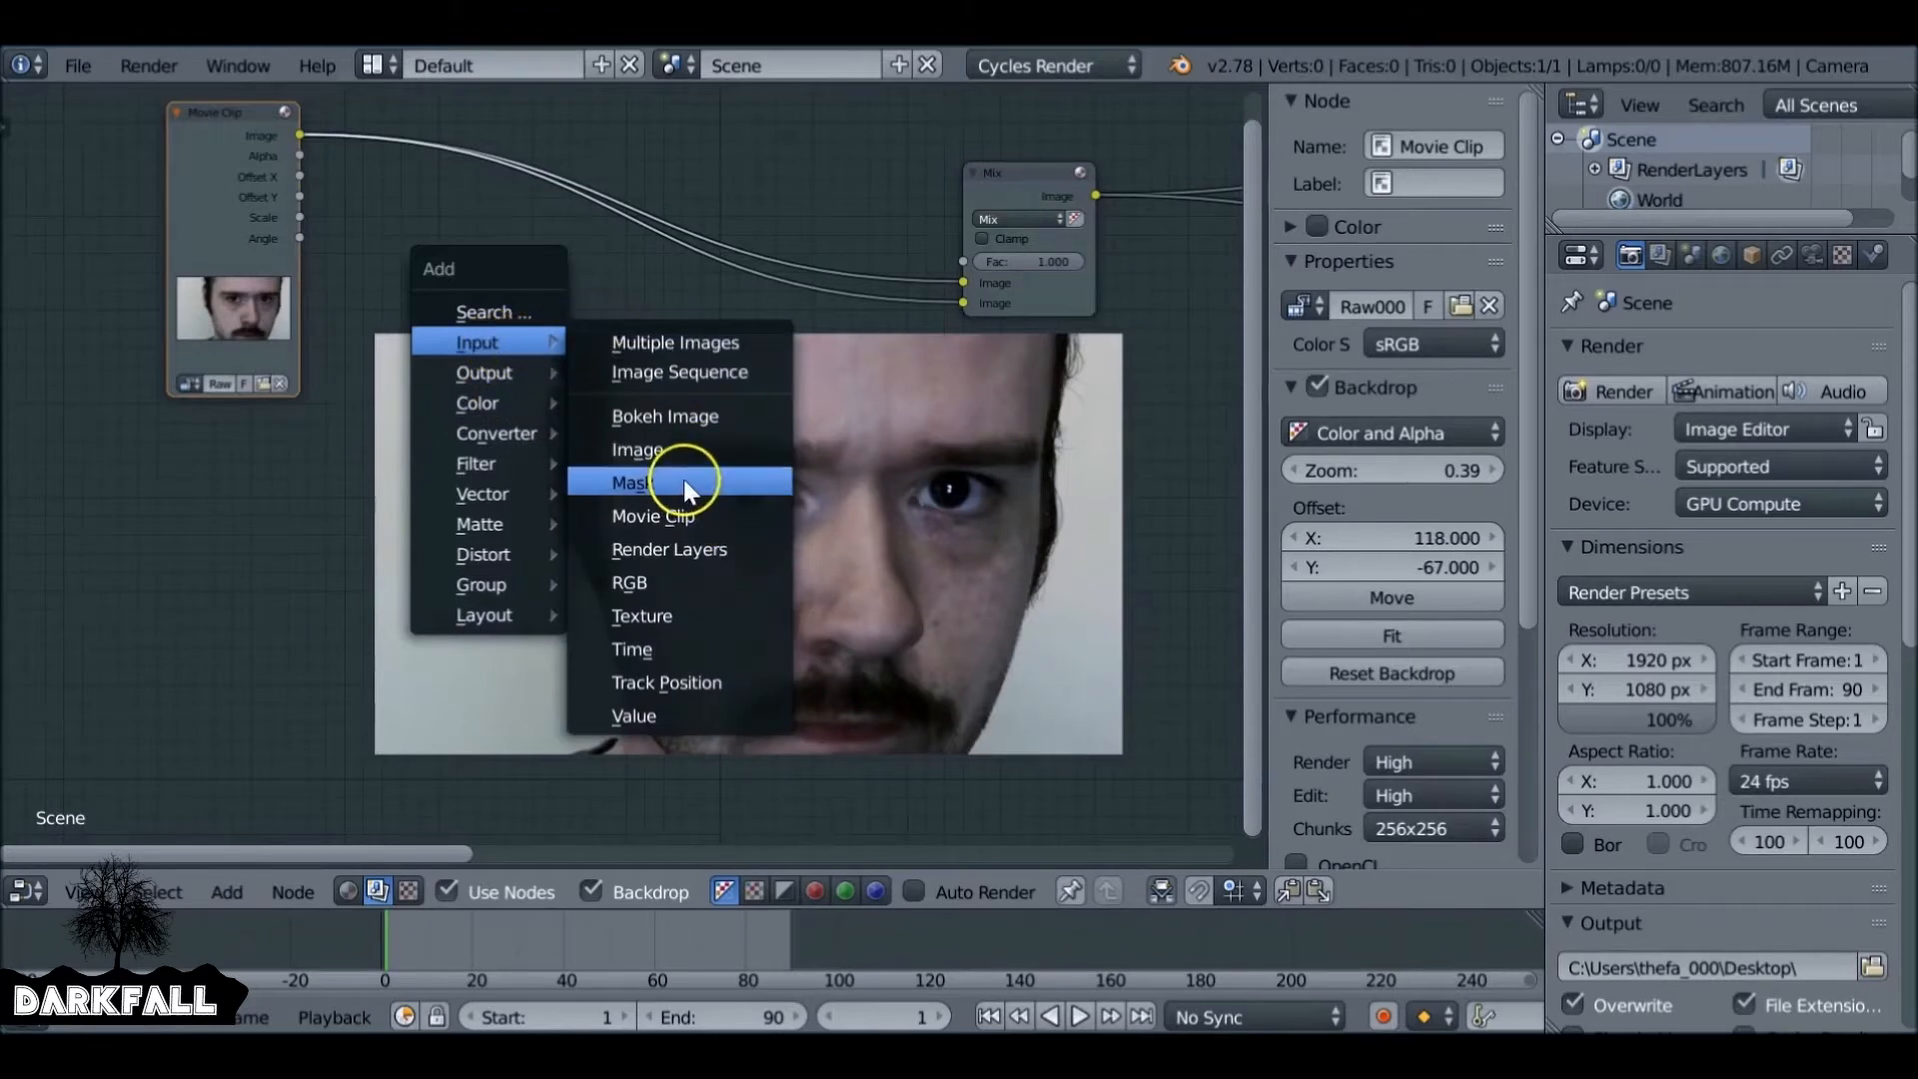
click(633, 480)
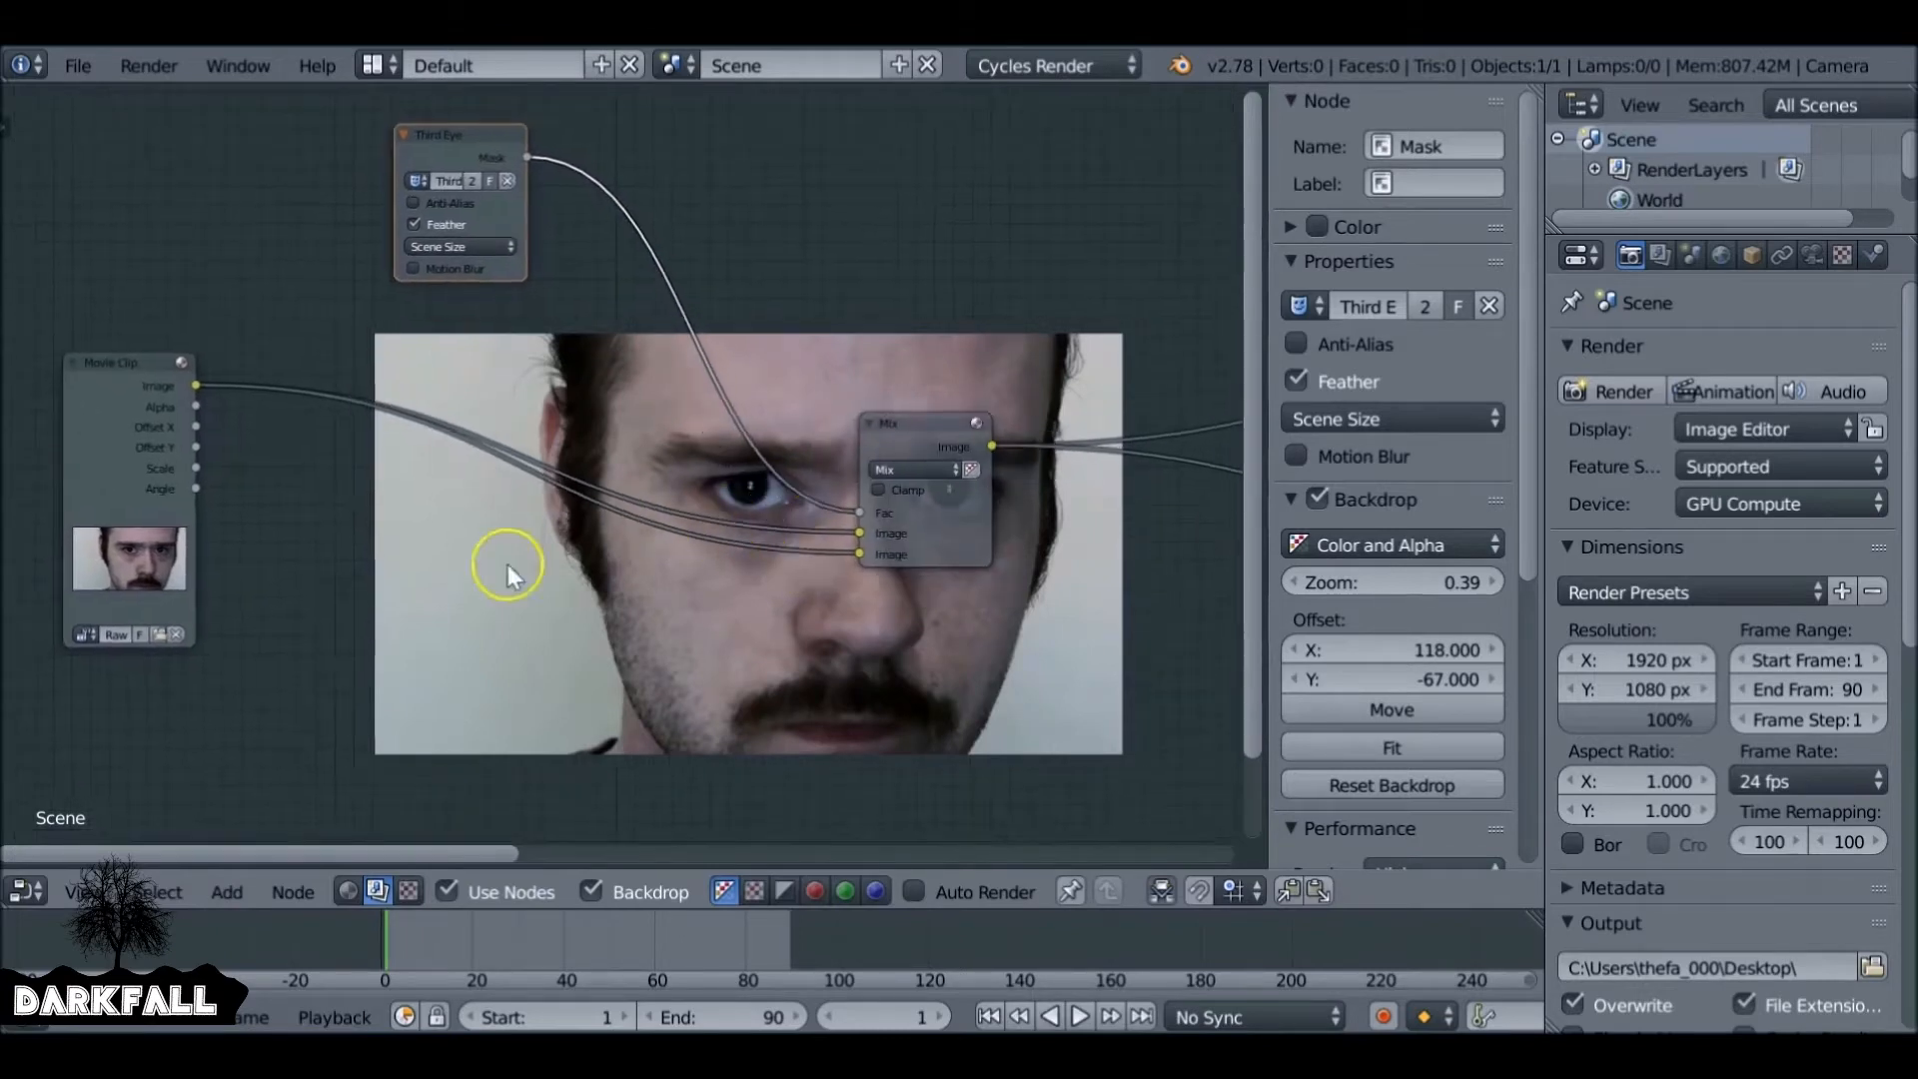
click(226, 890)
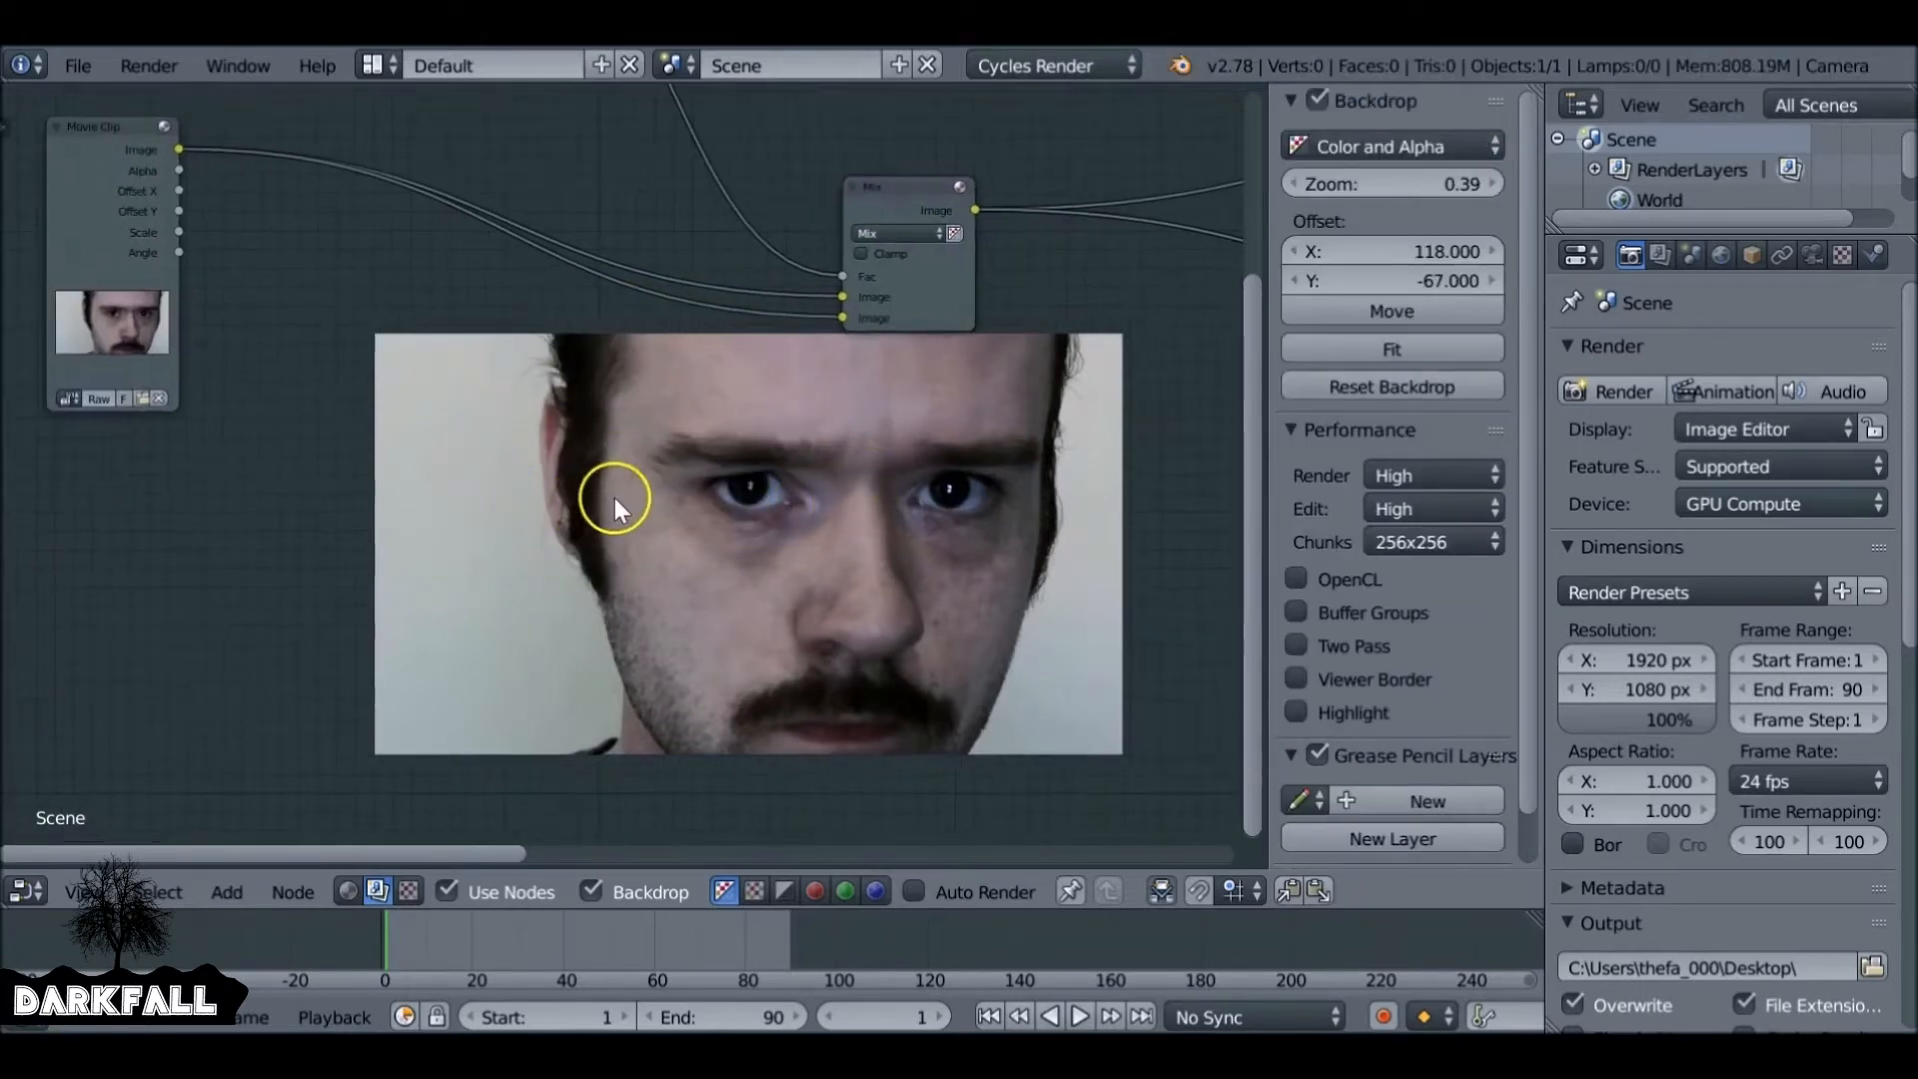
Insert Transform nodes on the mask and clip paths into Mix, leaving offsets at zero.
click(227, 890)
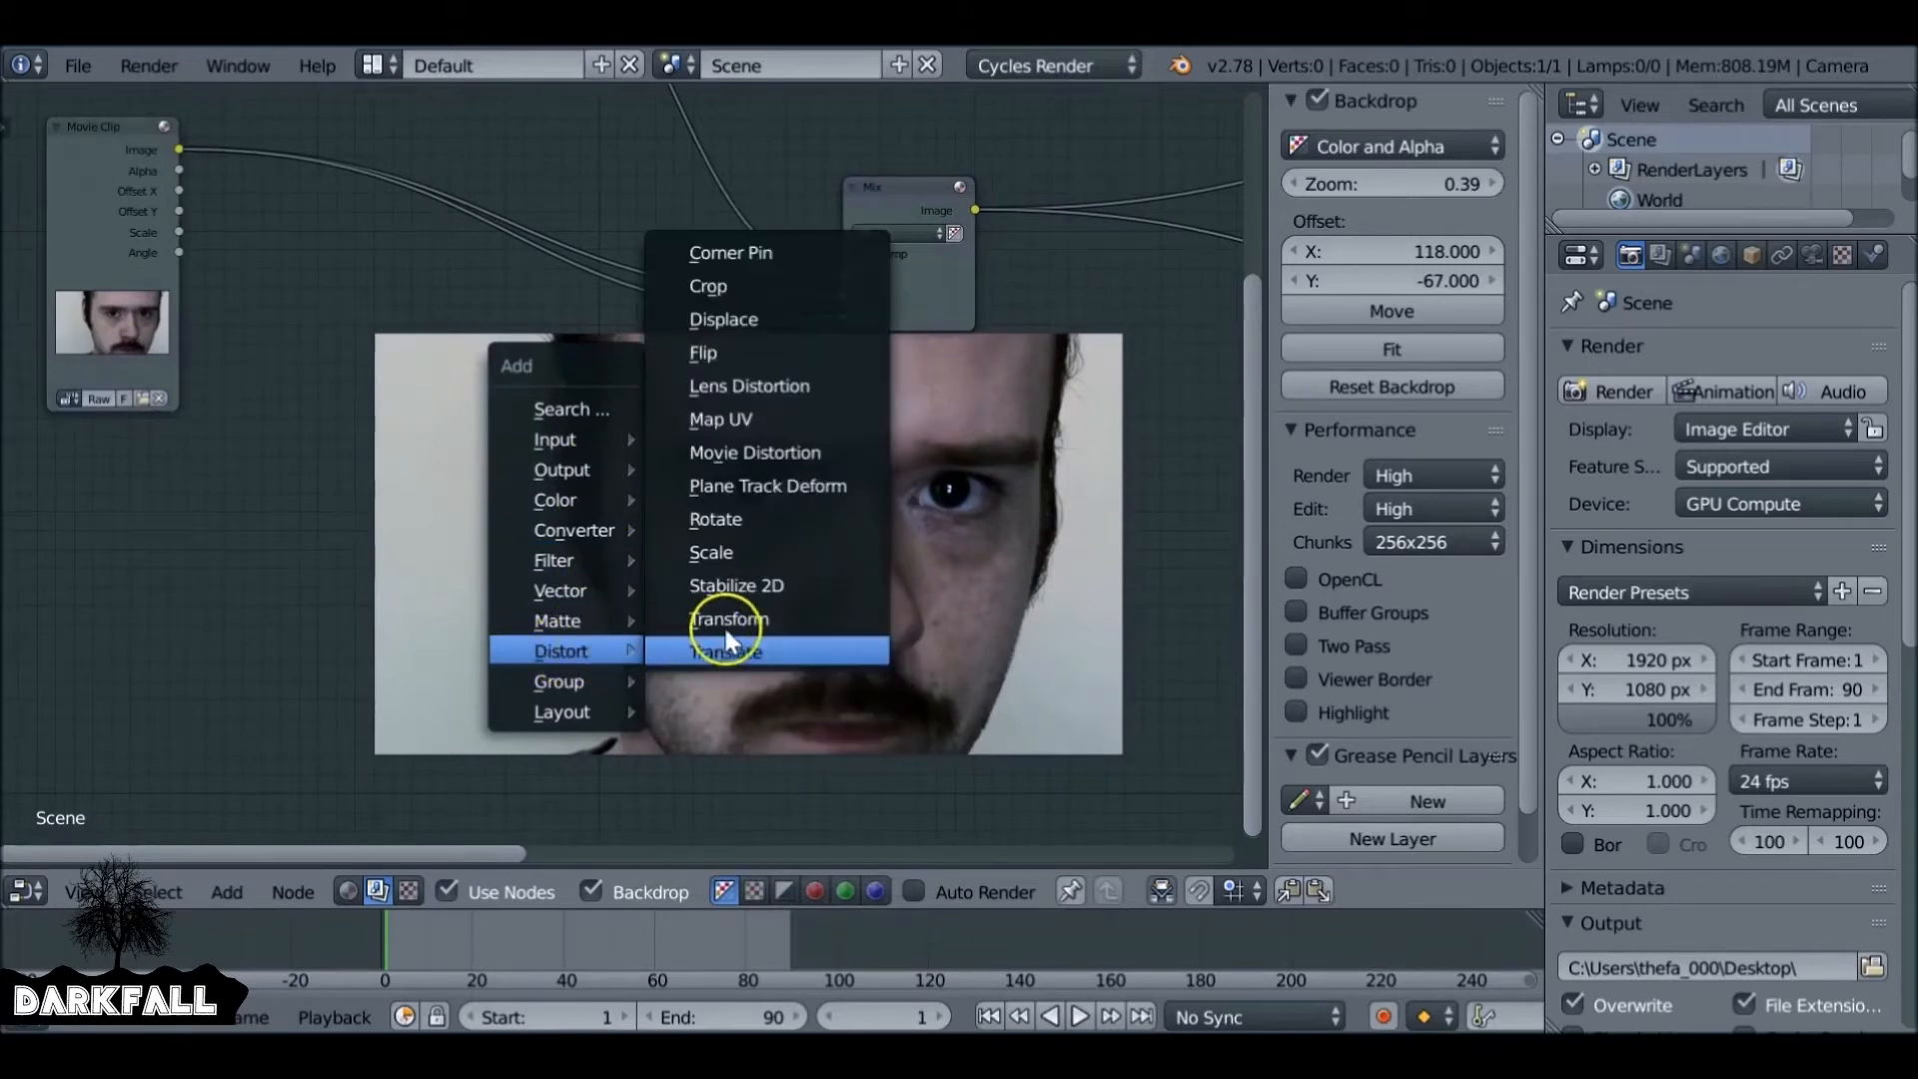
click(728, 619)
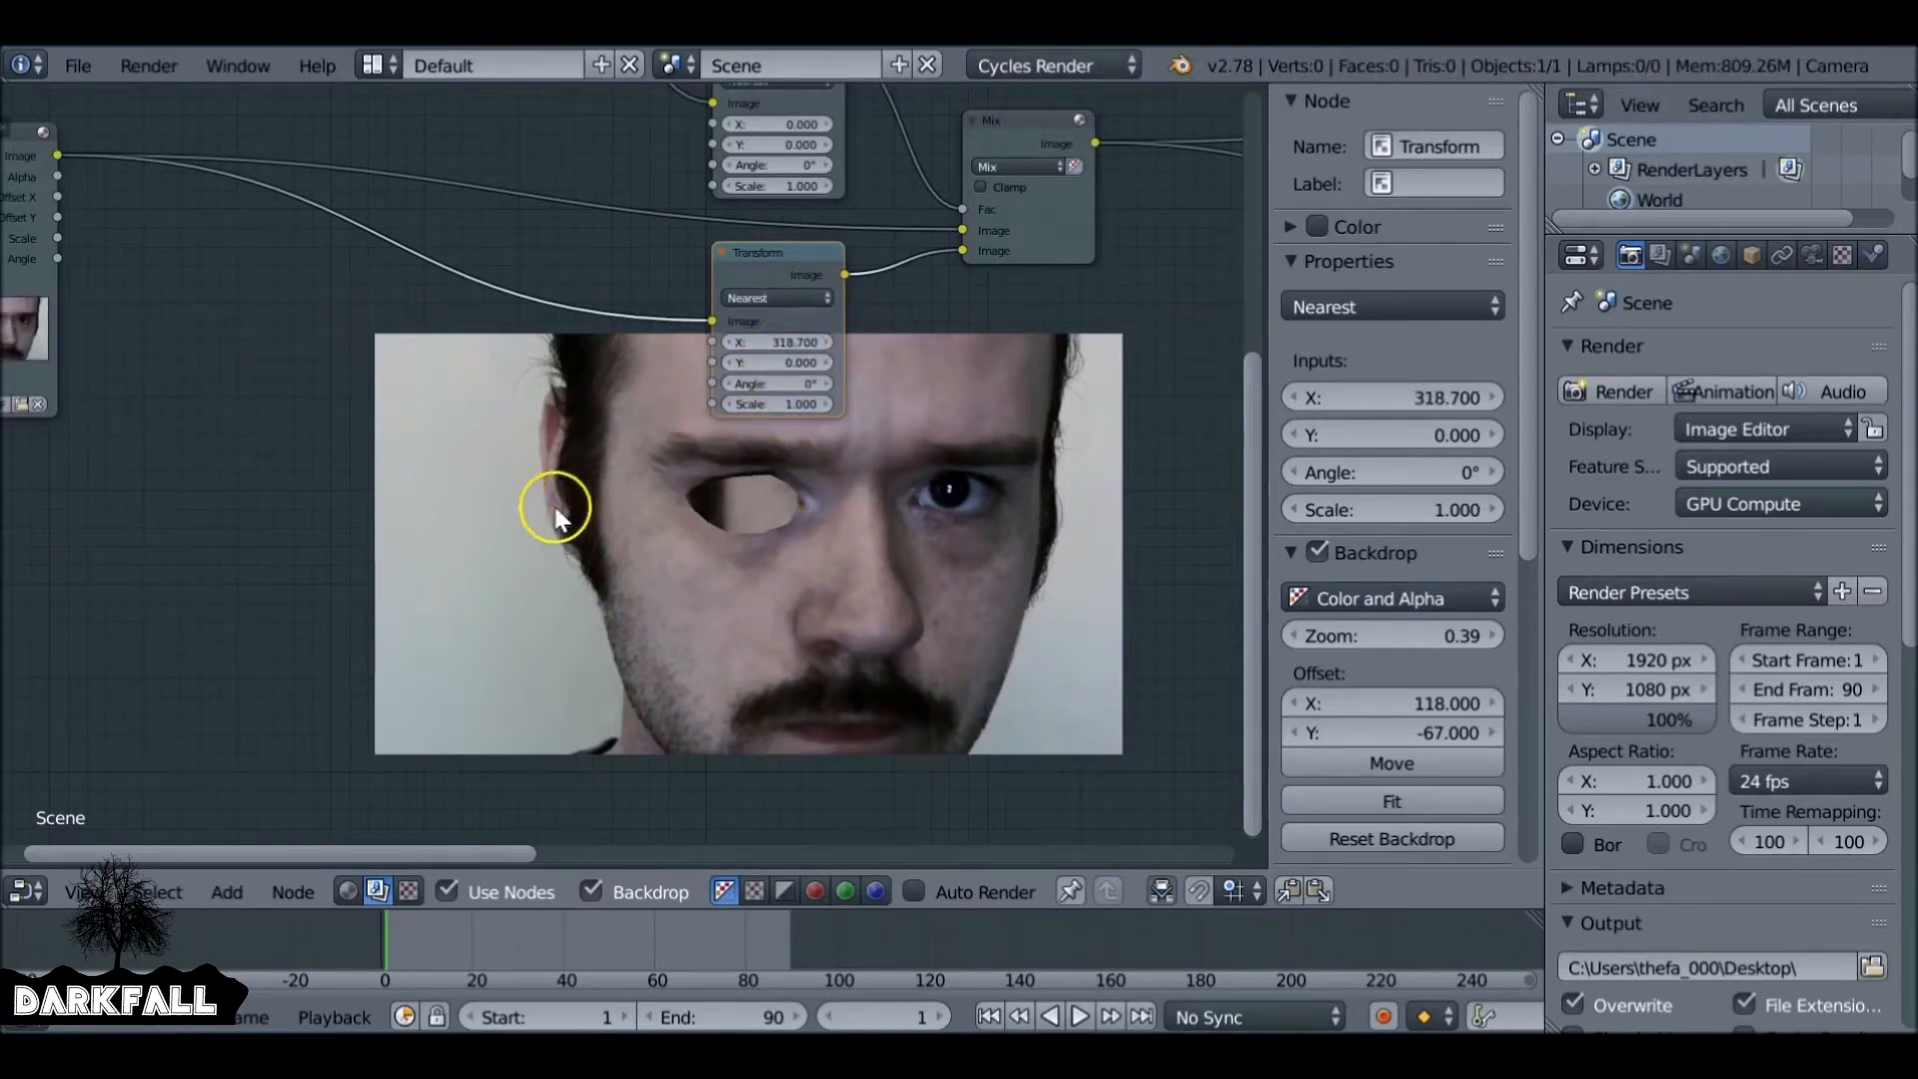
click(777, 339)
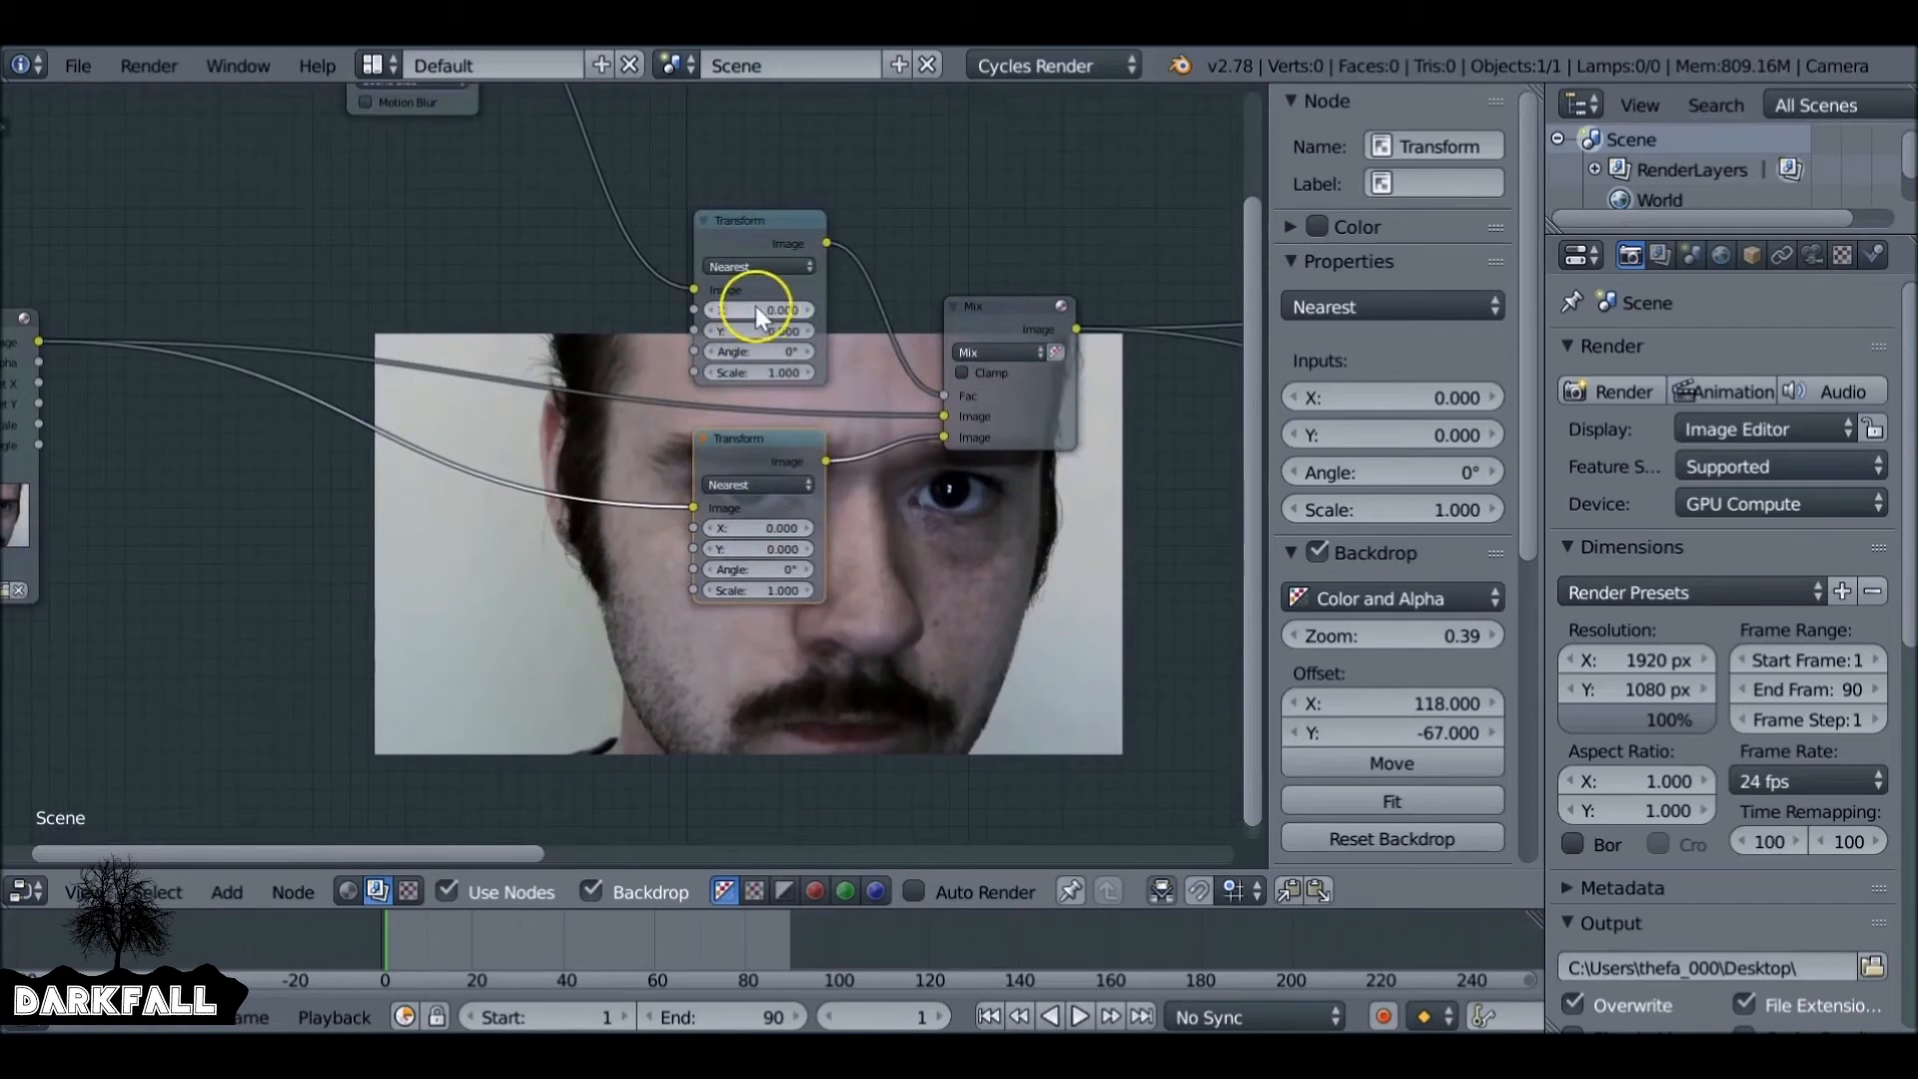
click(227, 890)
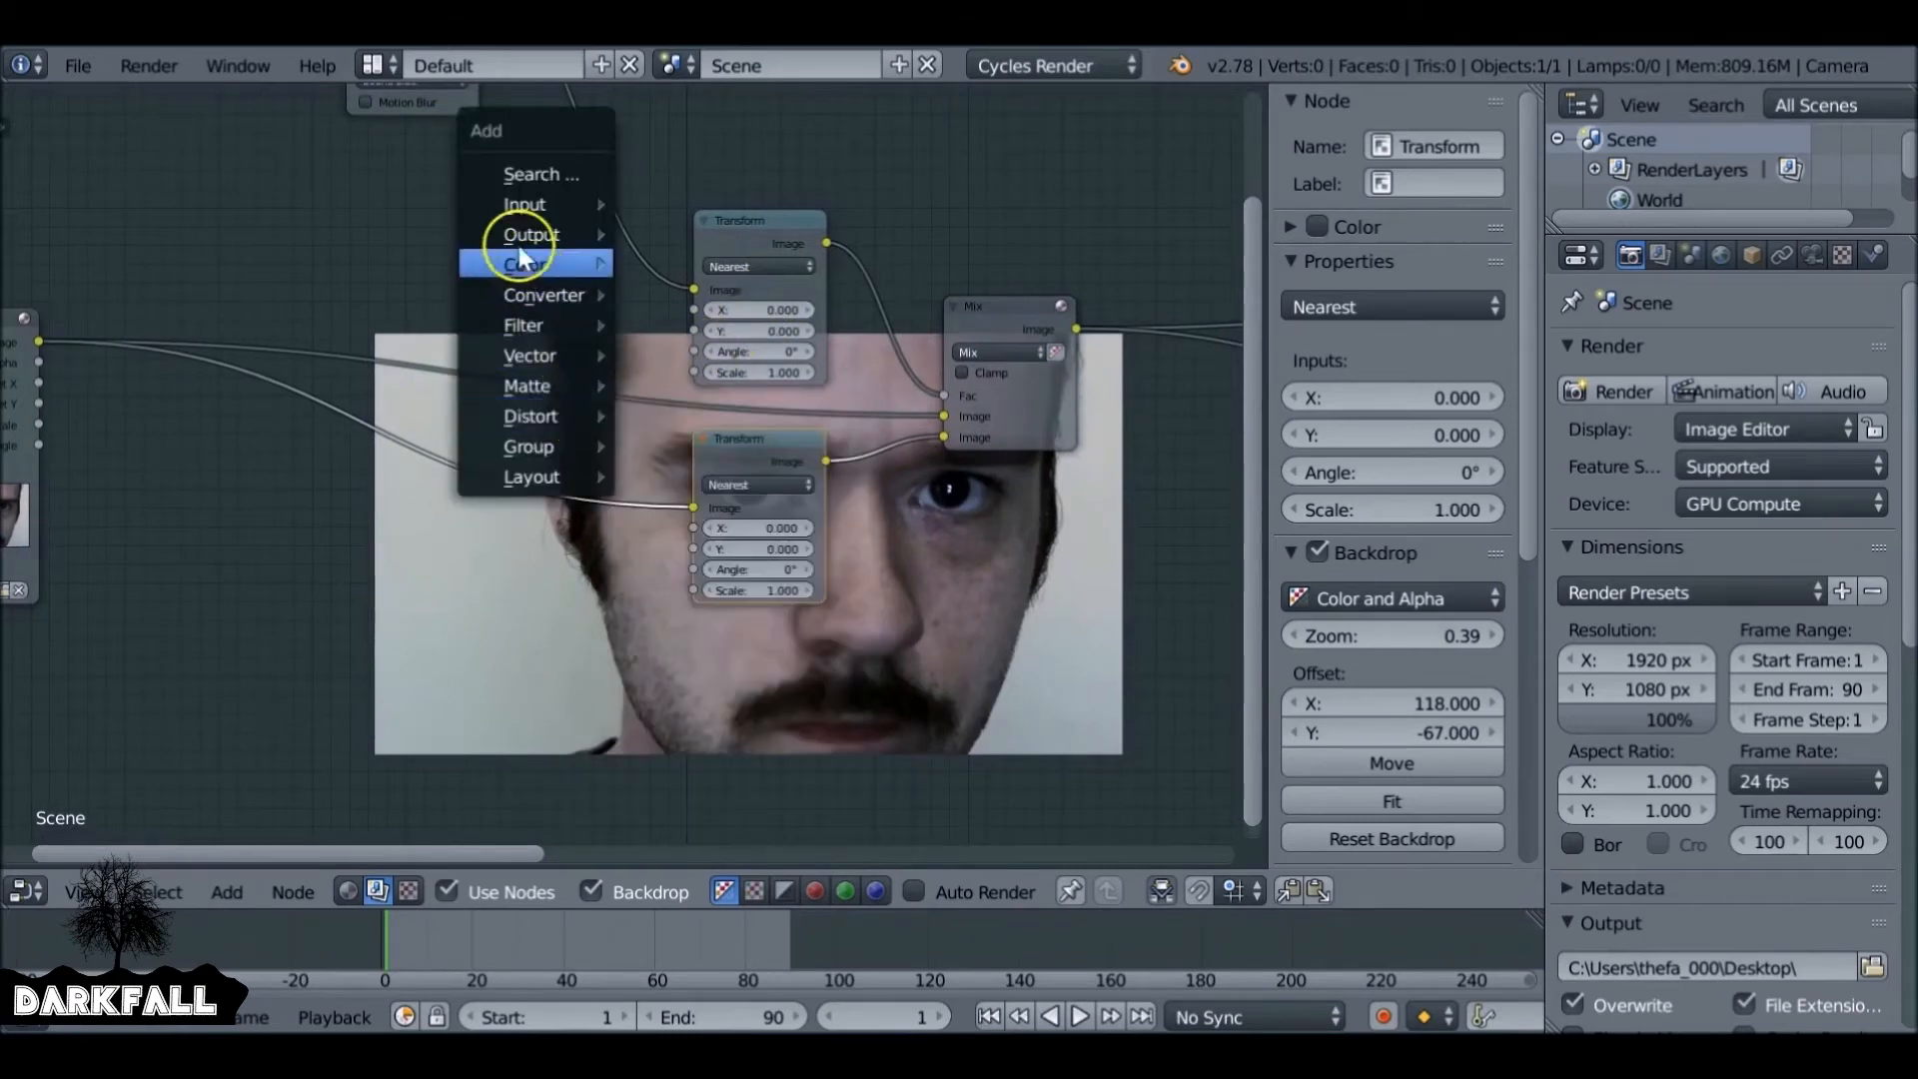
mouse_move(523, 203)
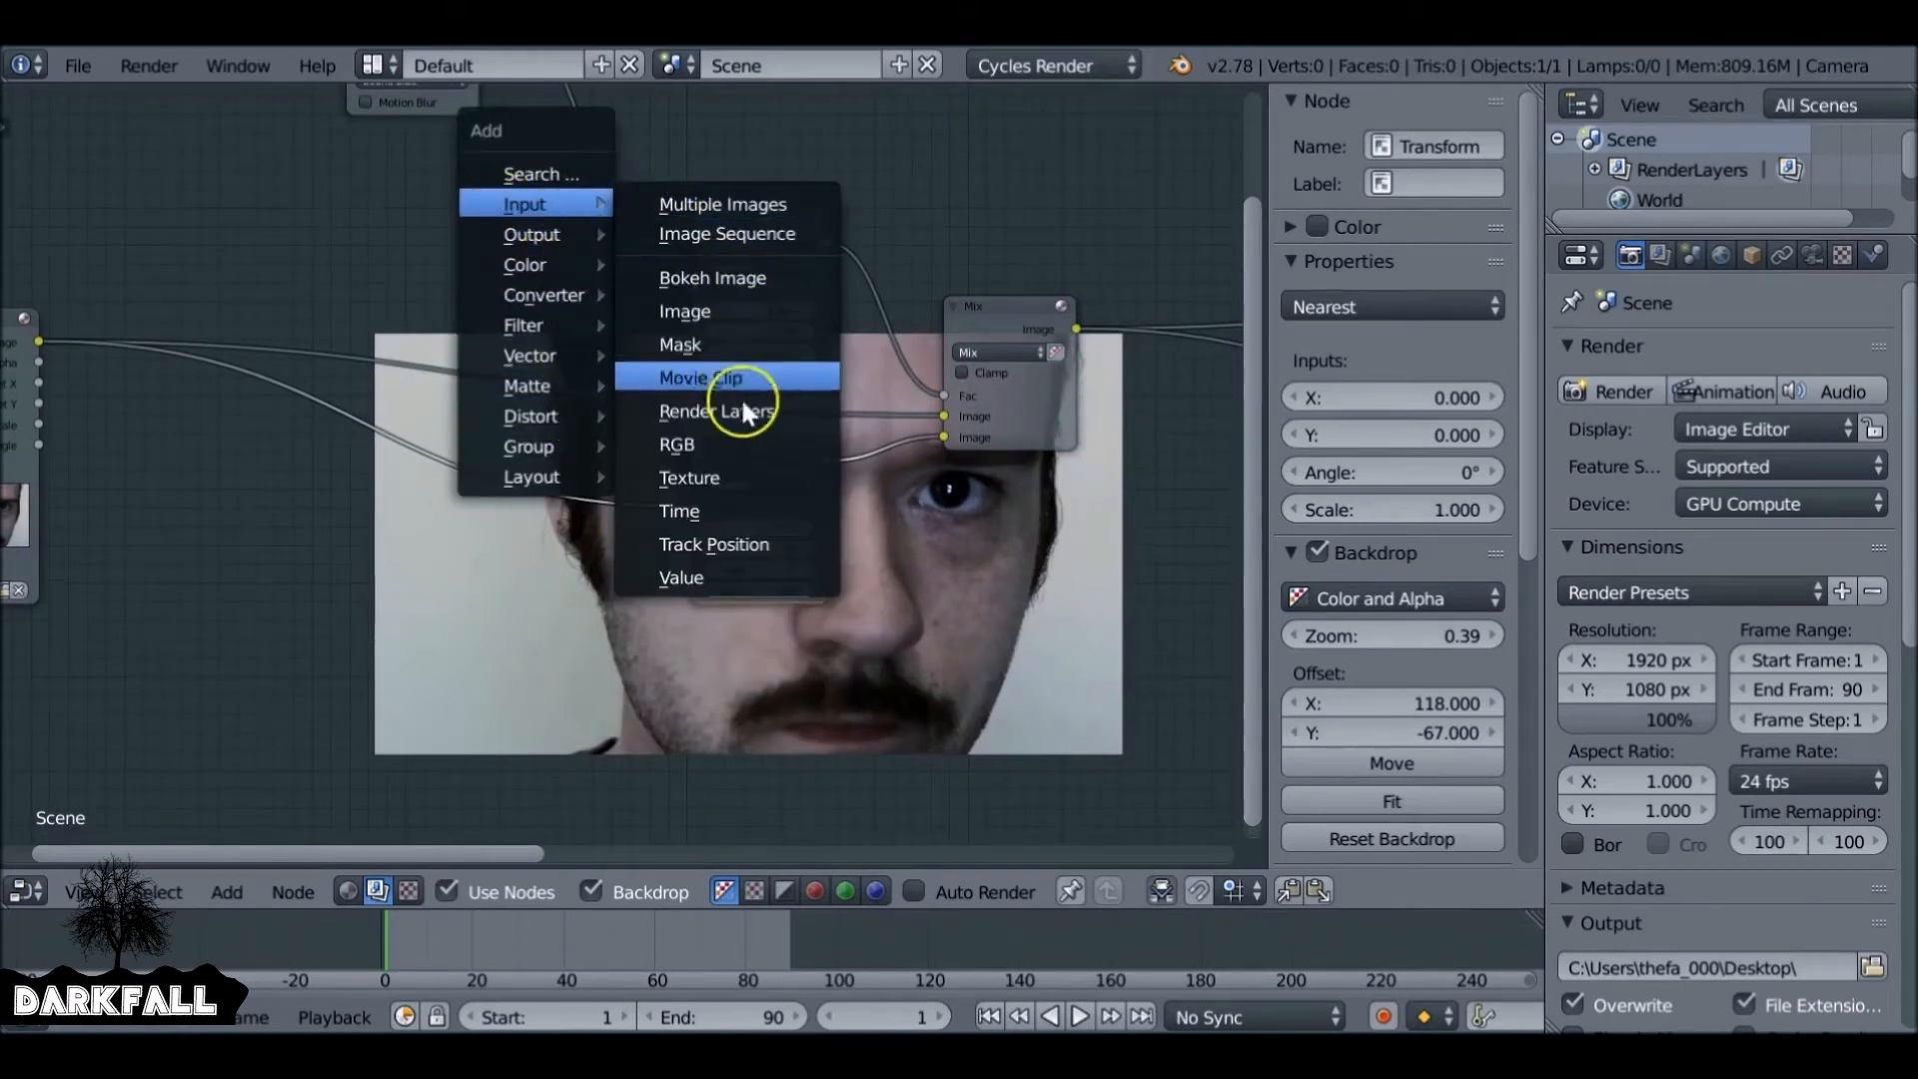
mouse_move(755, 576)
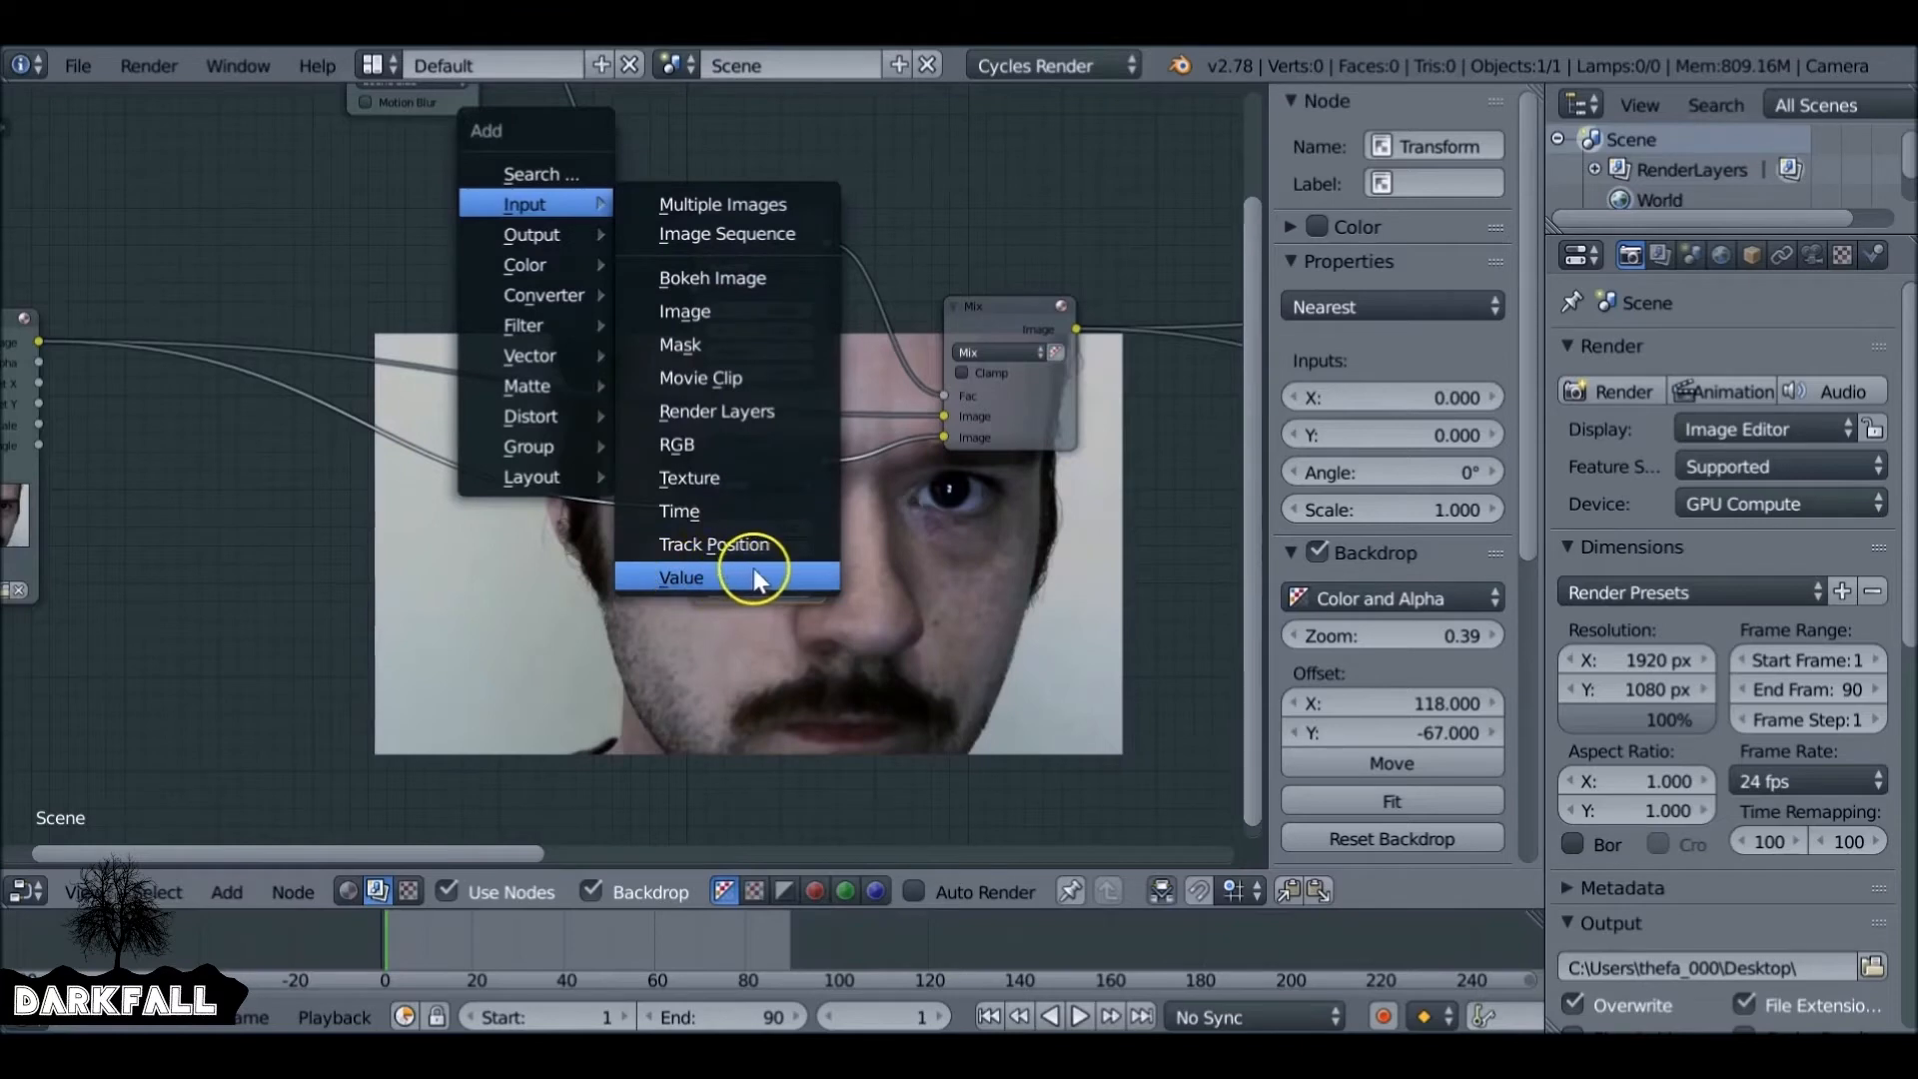
Wire three Value nodes to both Transforms' X, Y and Scale, labelling the first X.
click(681, 576)
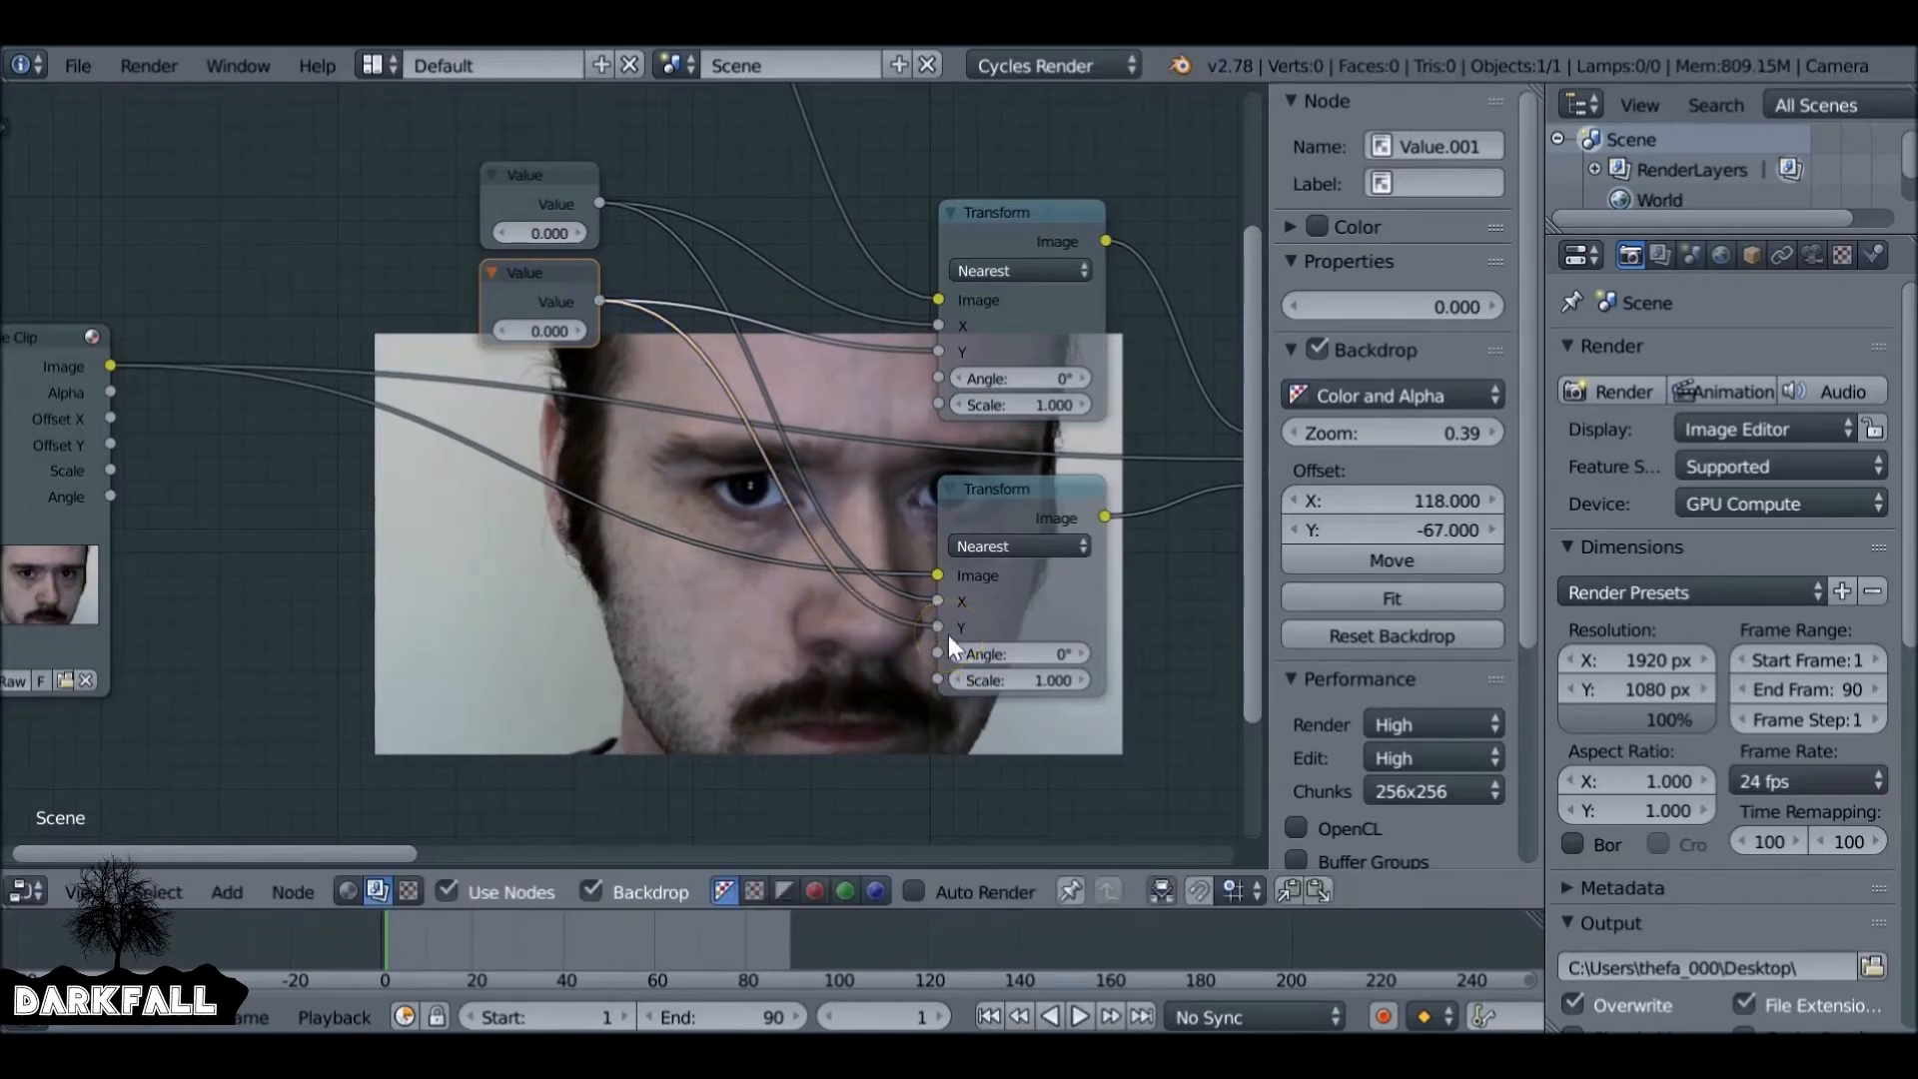
click(518, 404)
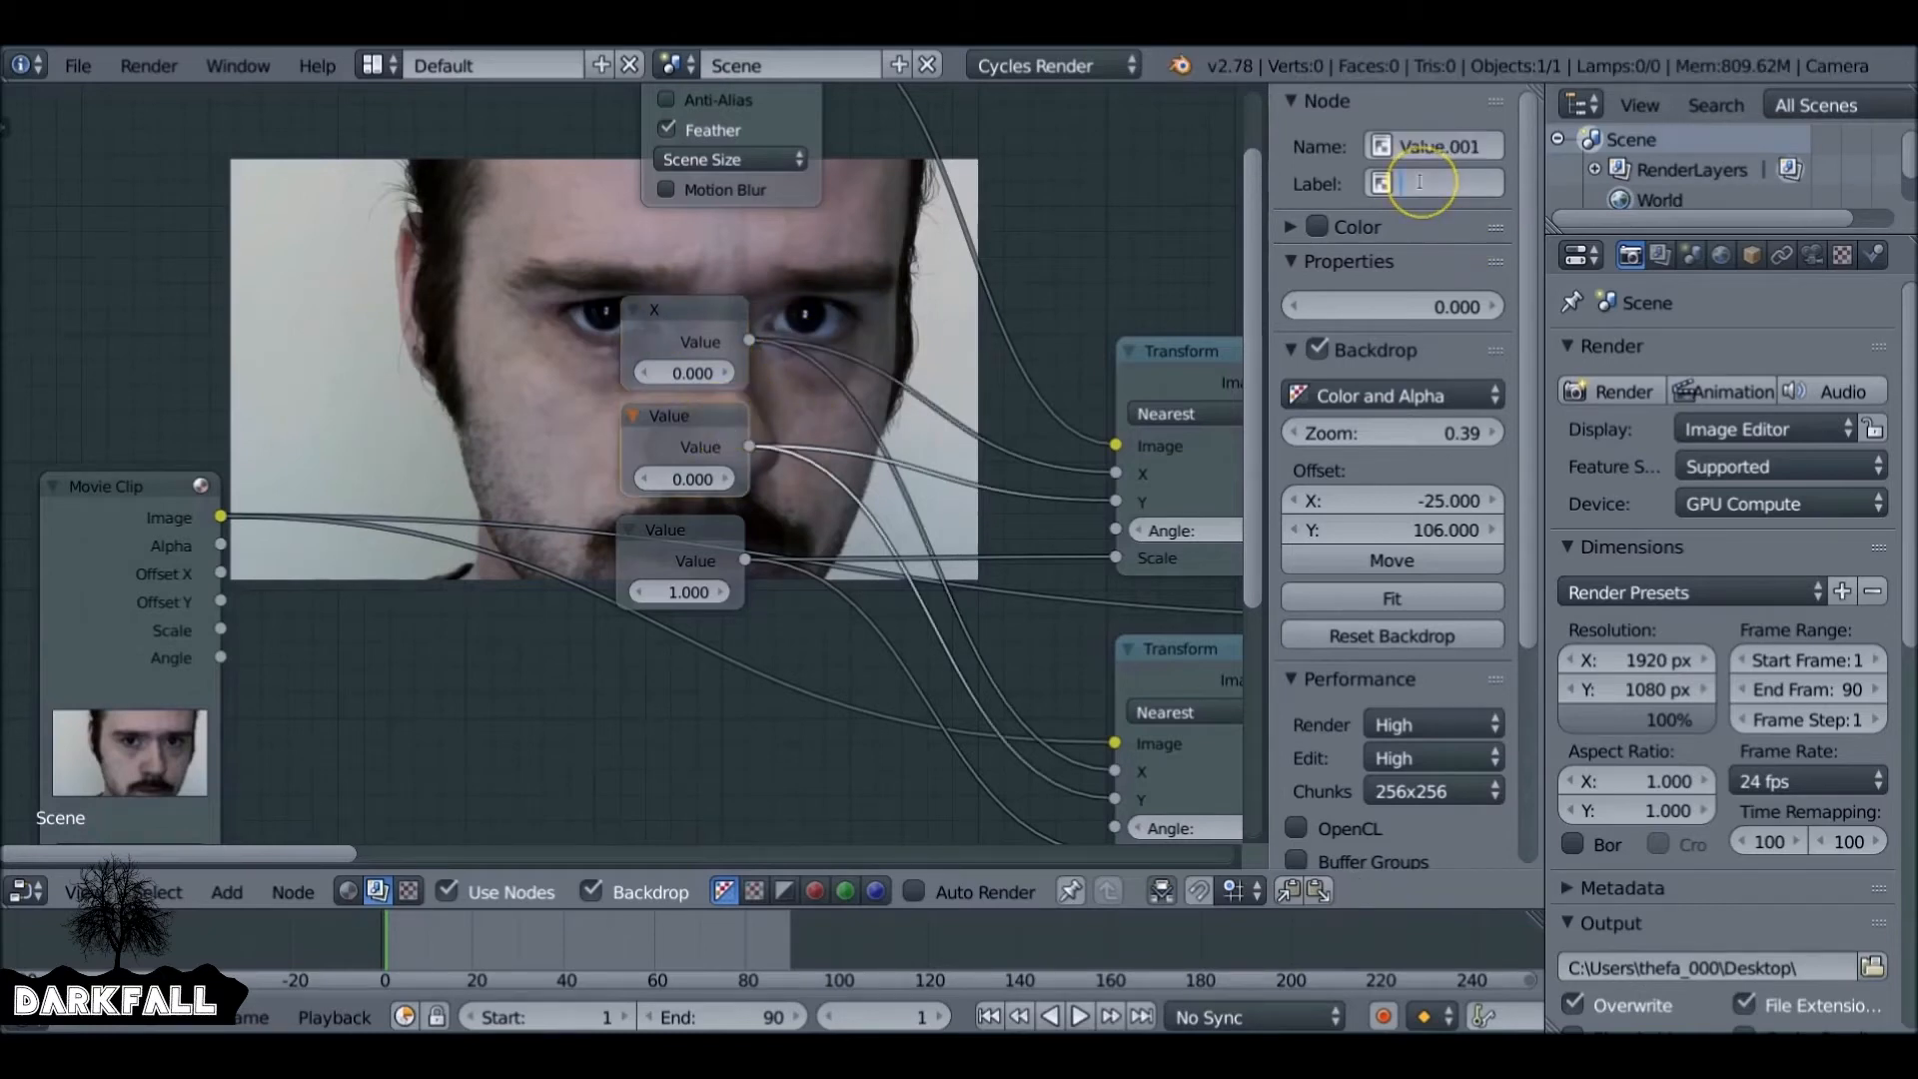
Label the other value nodes y and scale, and set X 333.1 and Y 258.
click(686, 415)
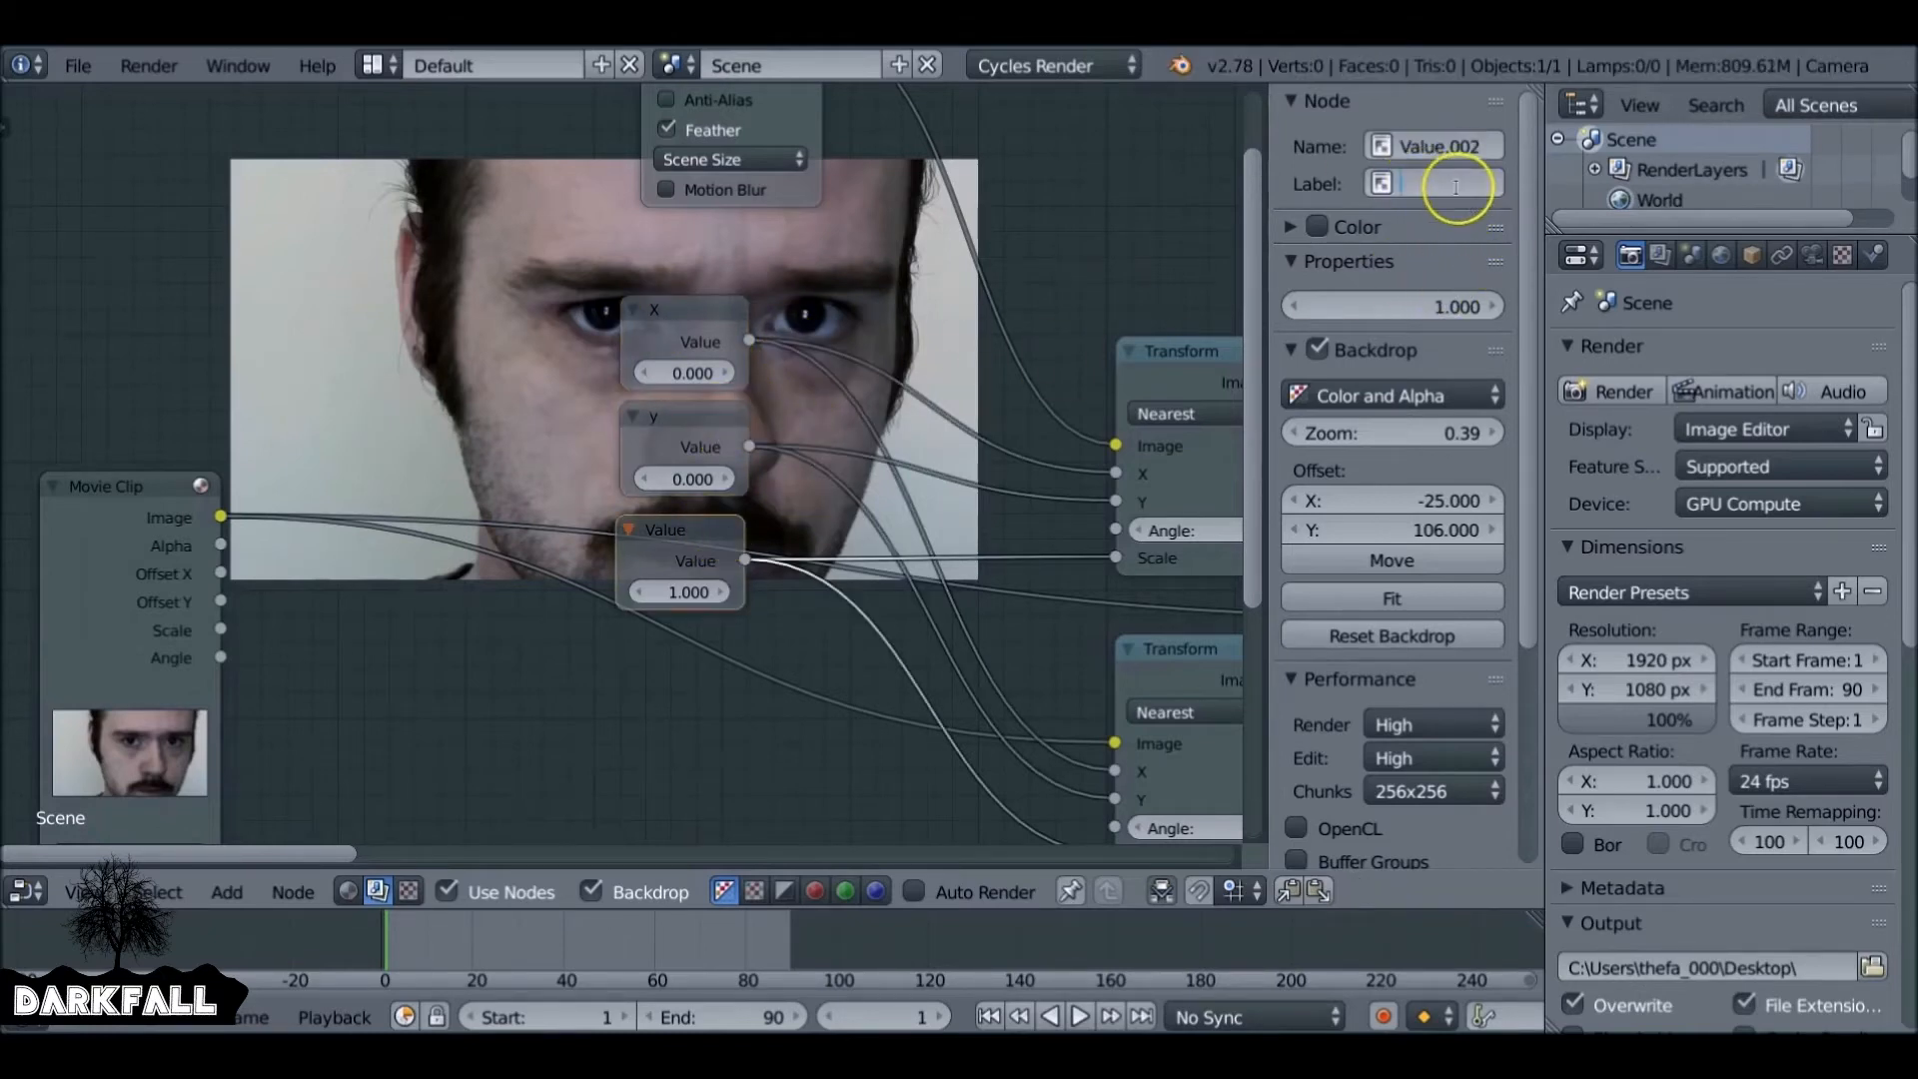
text(scale)
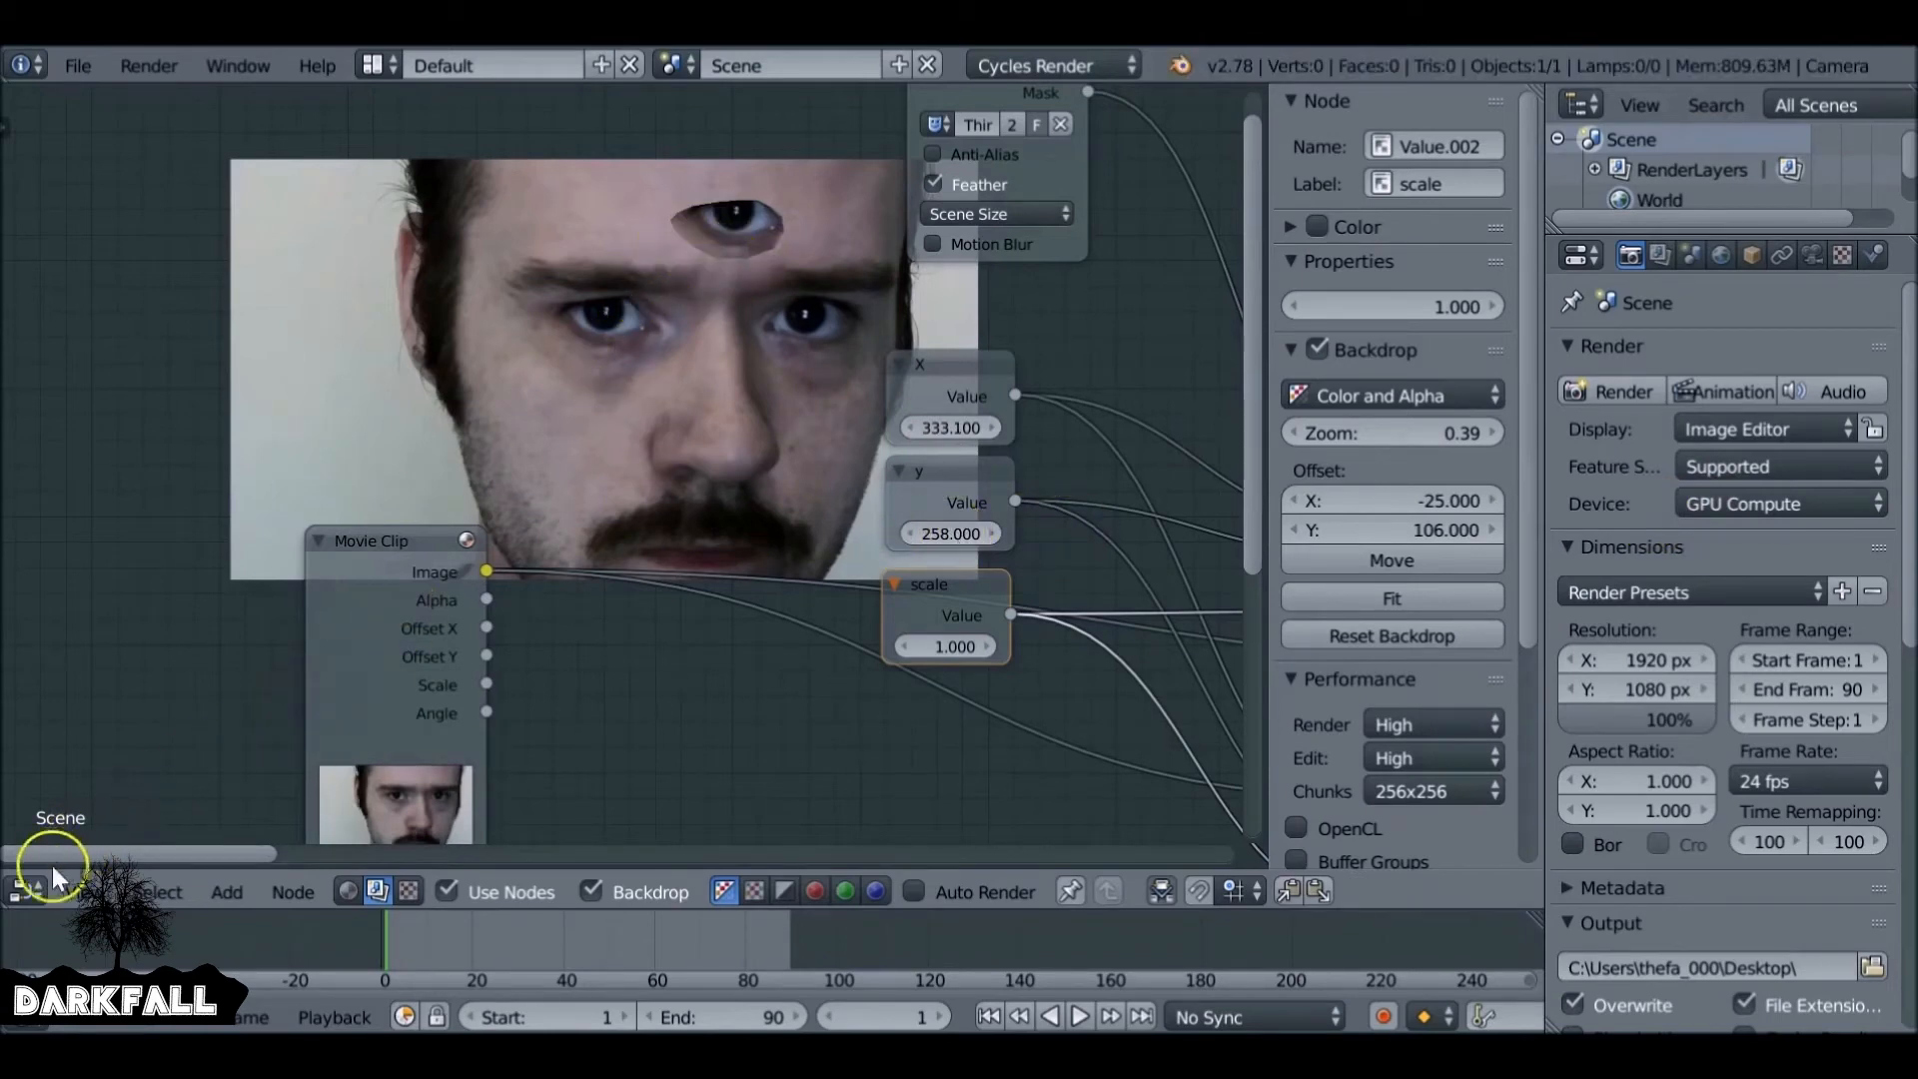
click(22, 890)
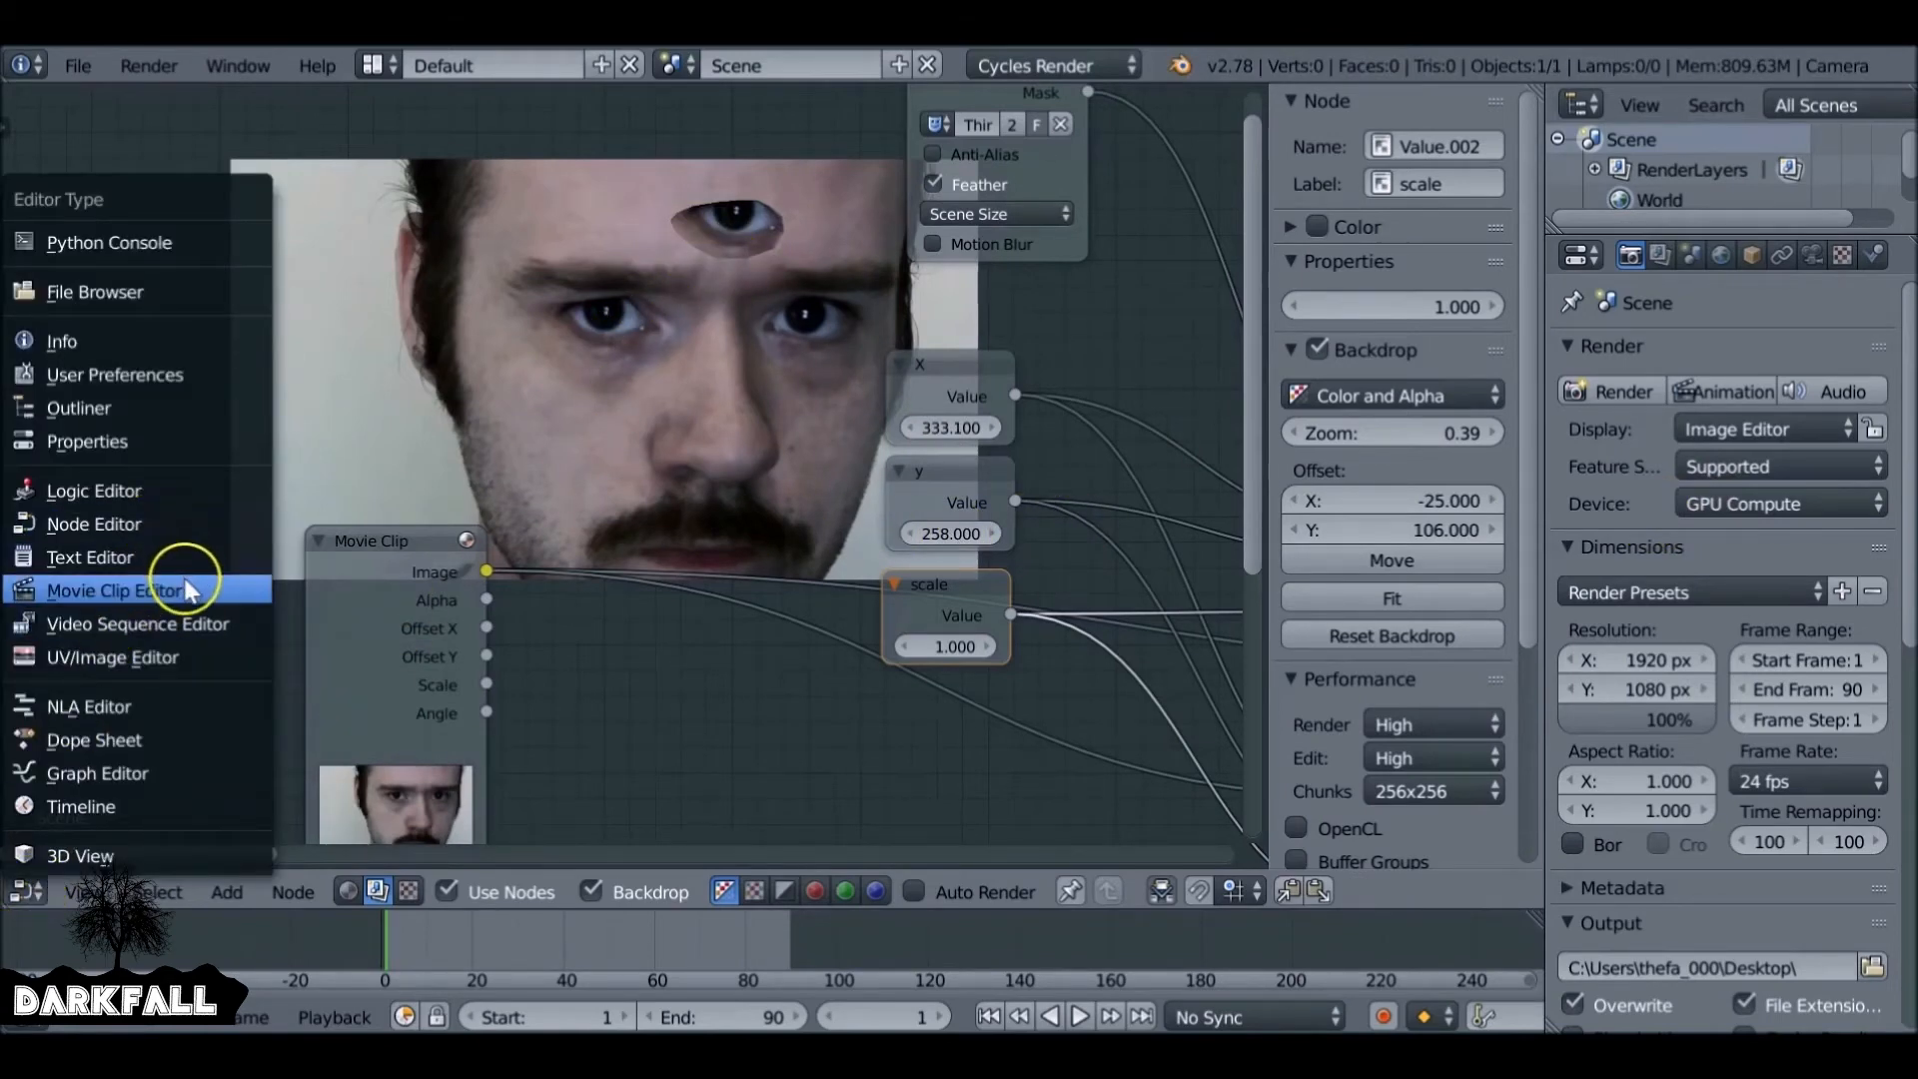
Show the Third Eye mask around the eye in the Movie Clip Editor.
click(118, 591)
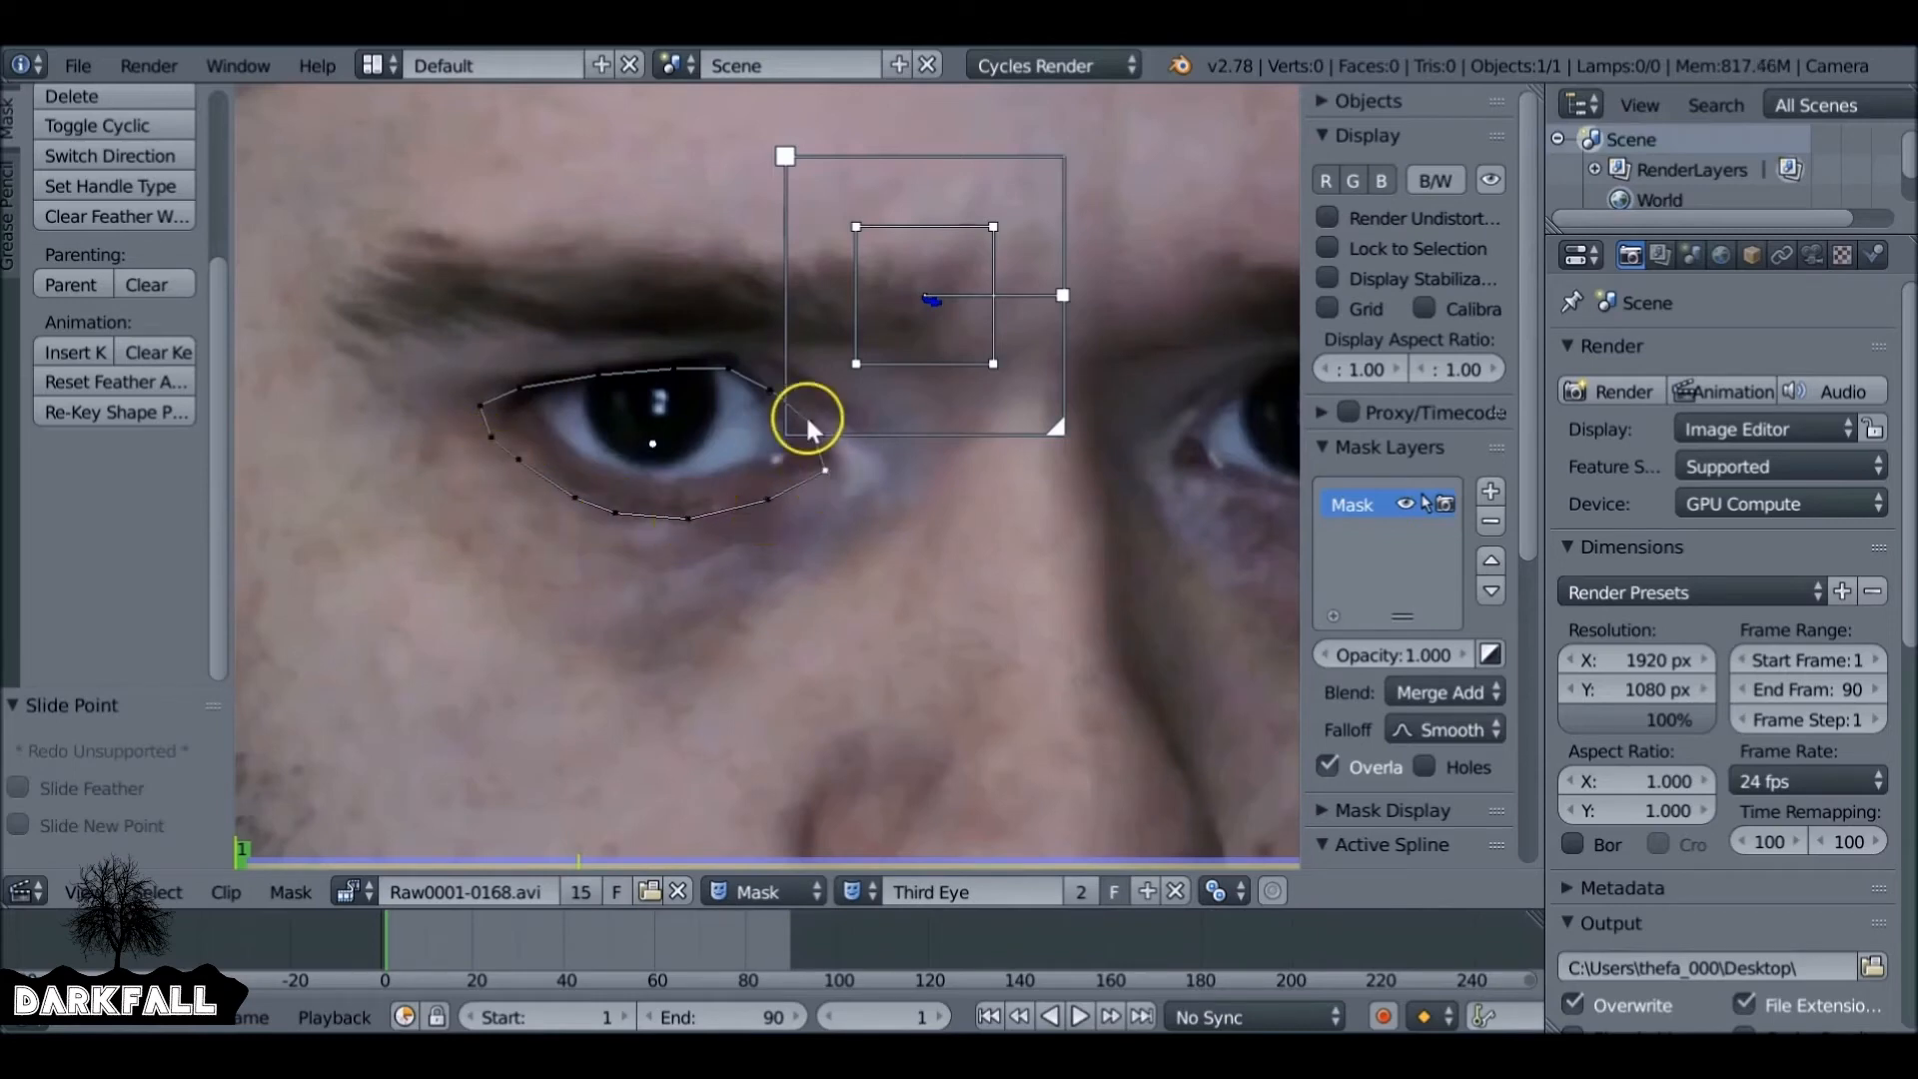
mouse_move(789, 394)
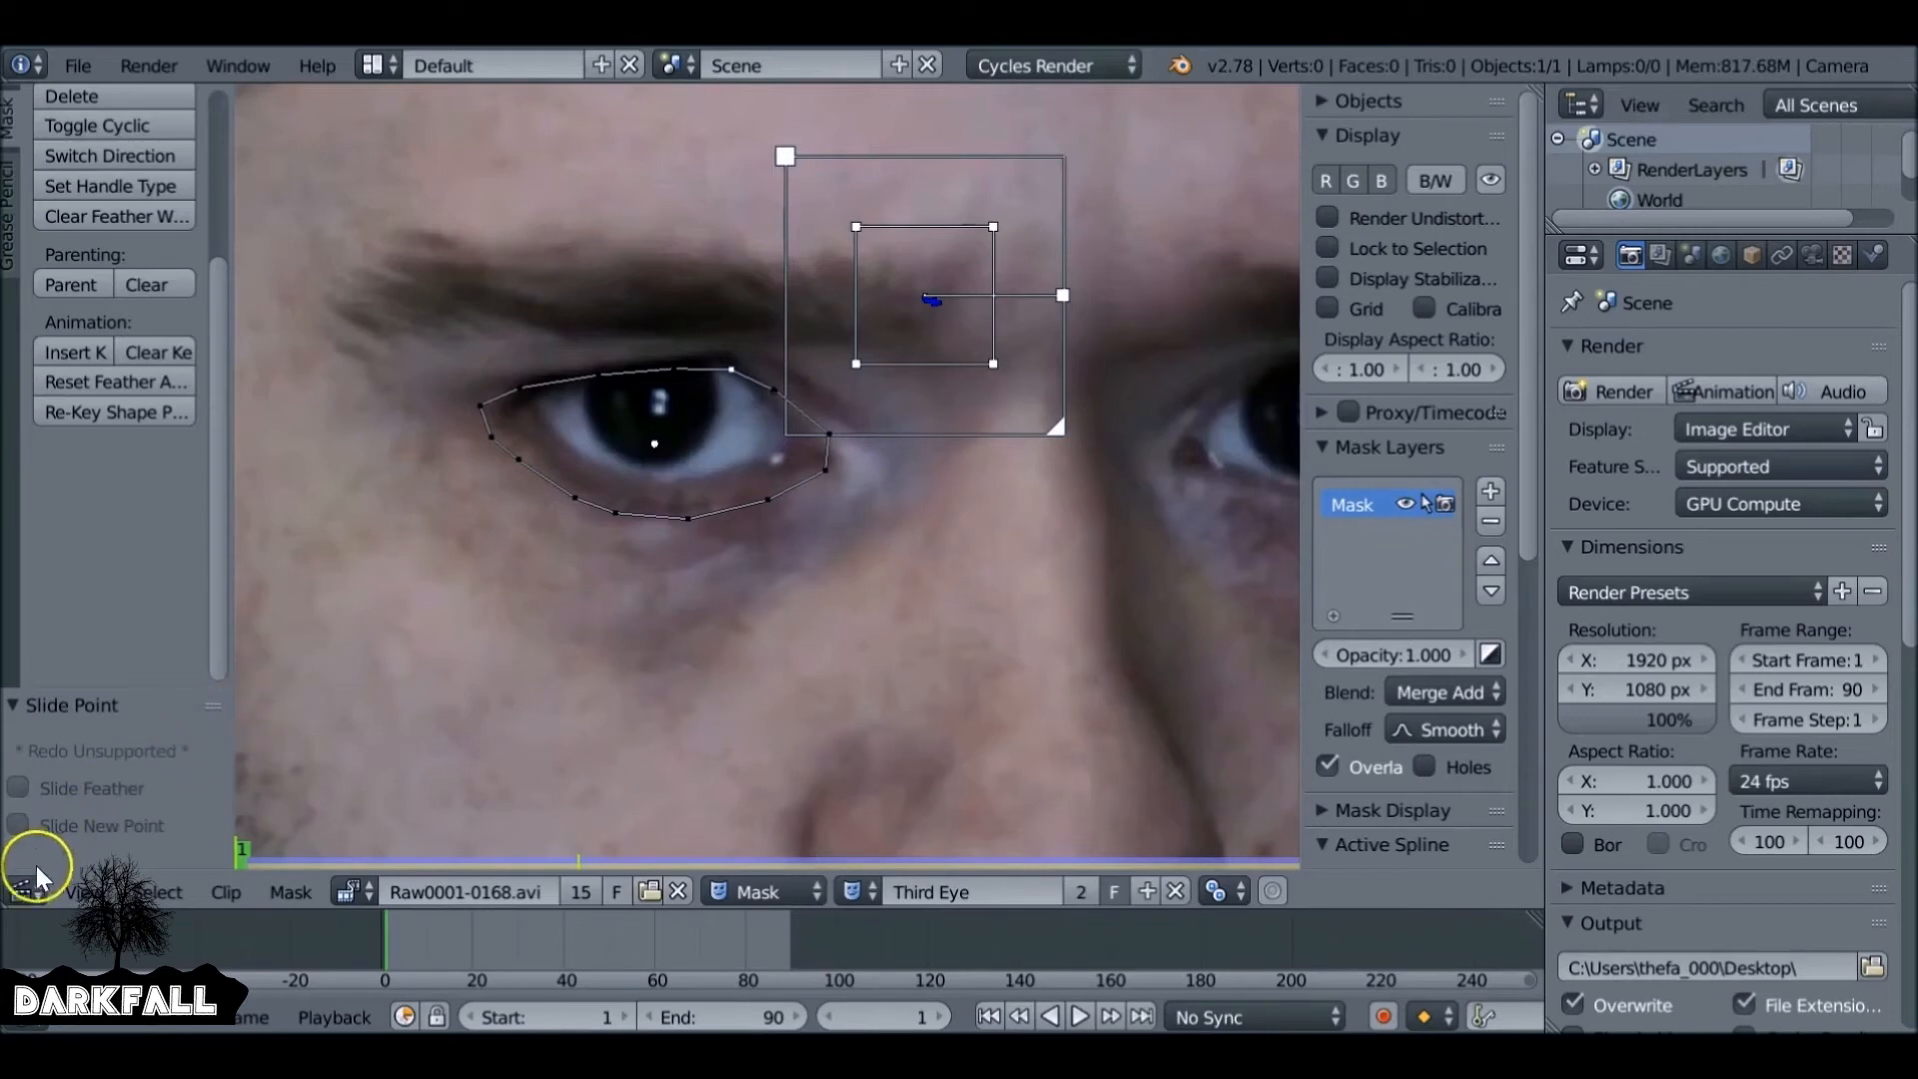
click(24, 890)
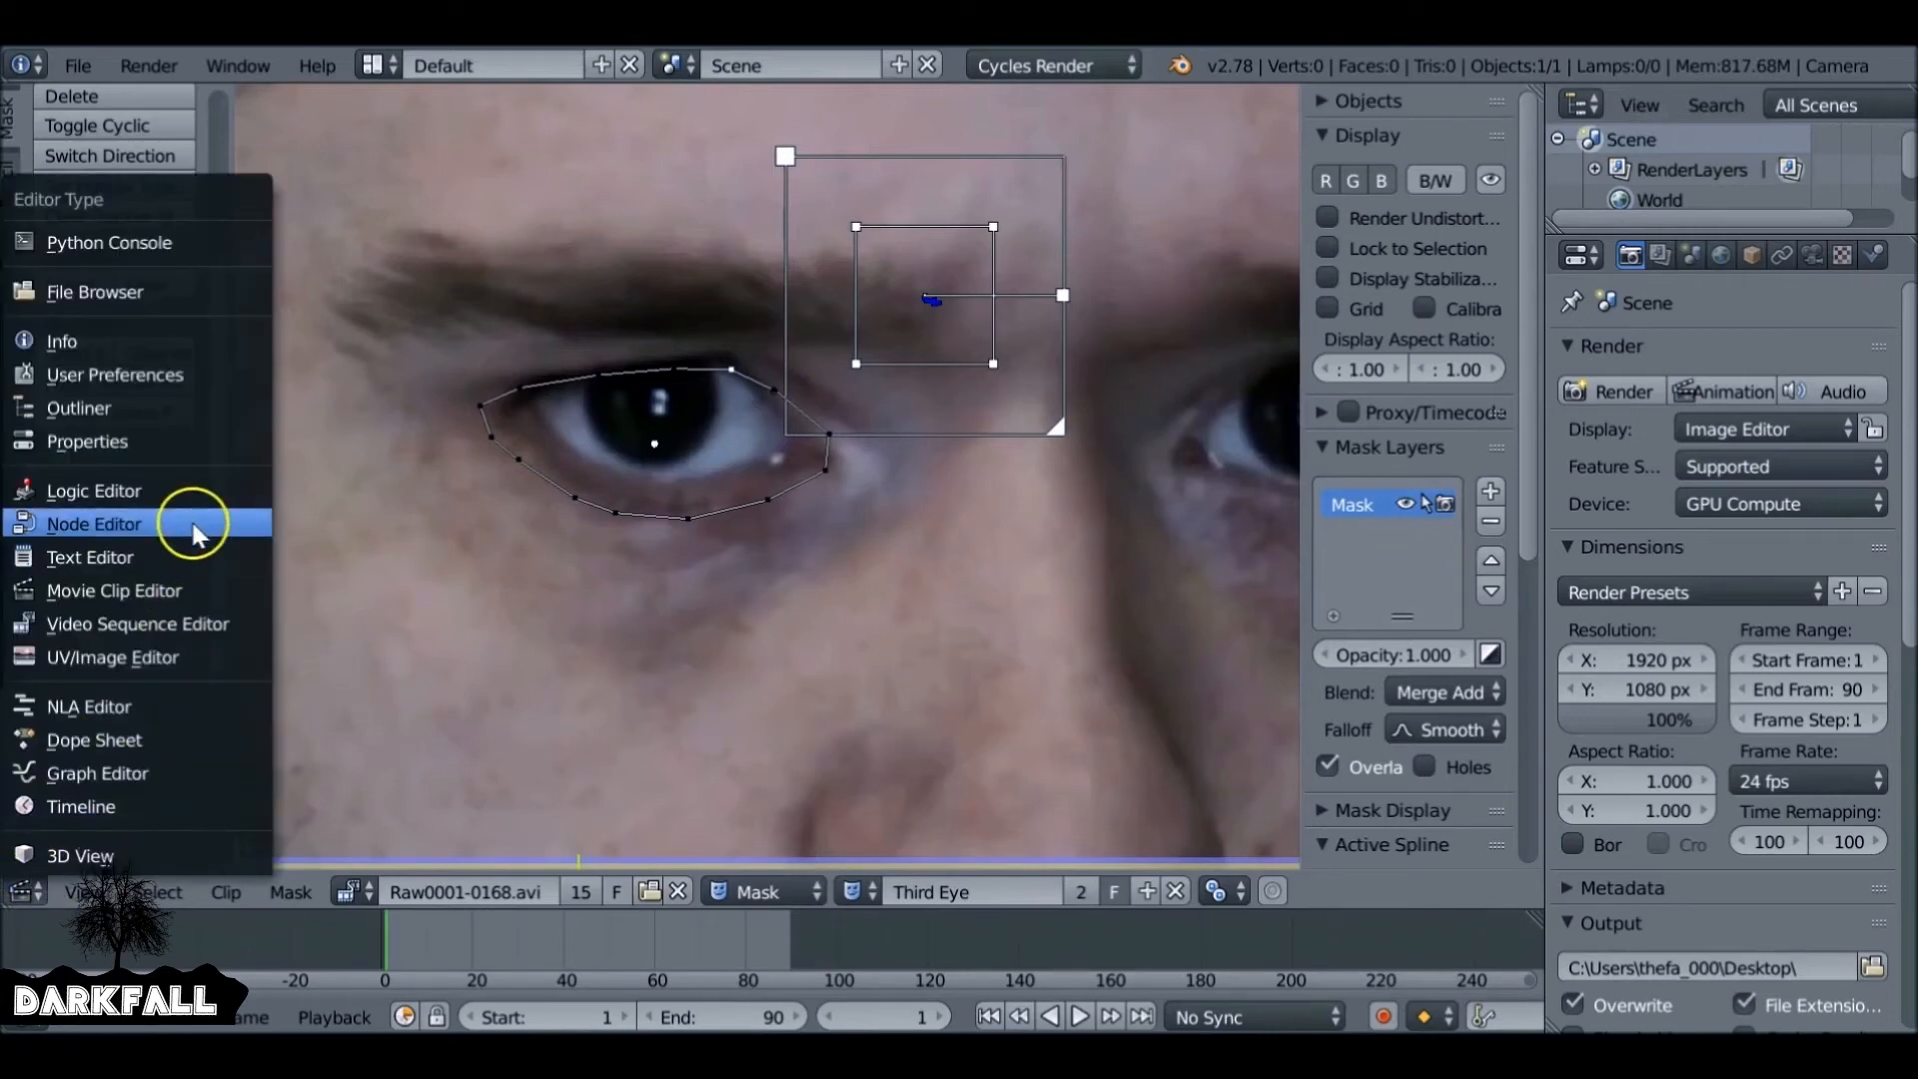
Add a Dilate/Erode node on the mask in the Node Editor, set to Feather mode.
click(93, 524)
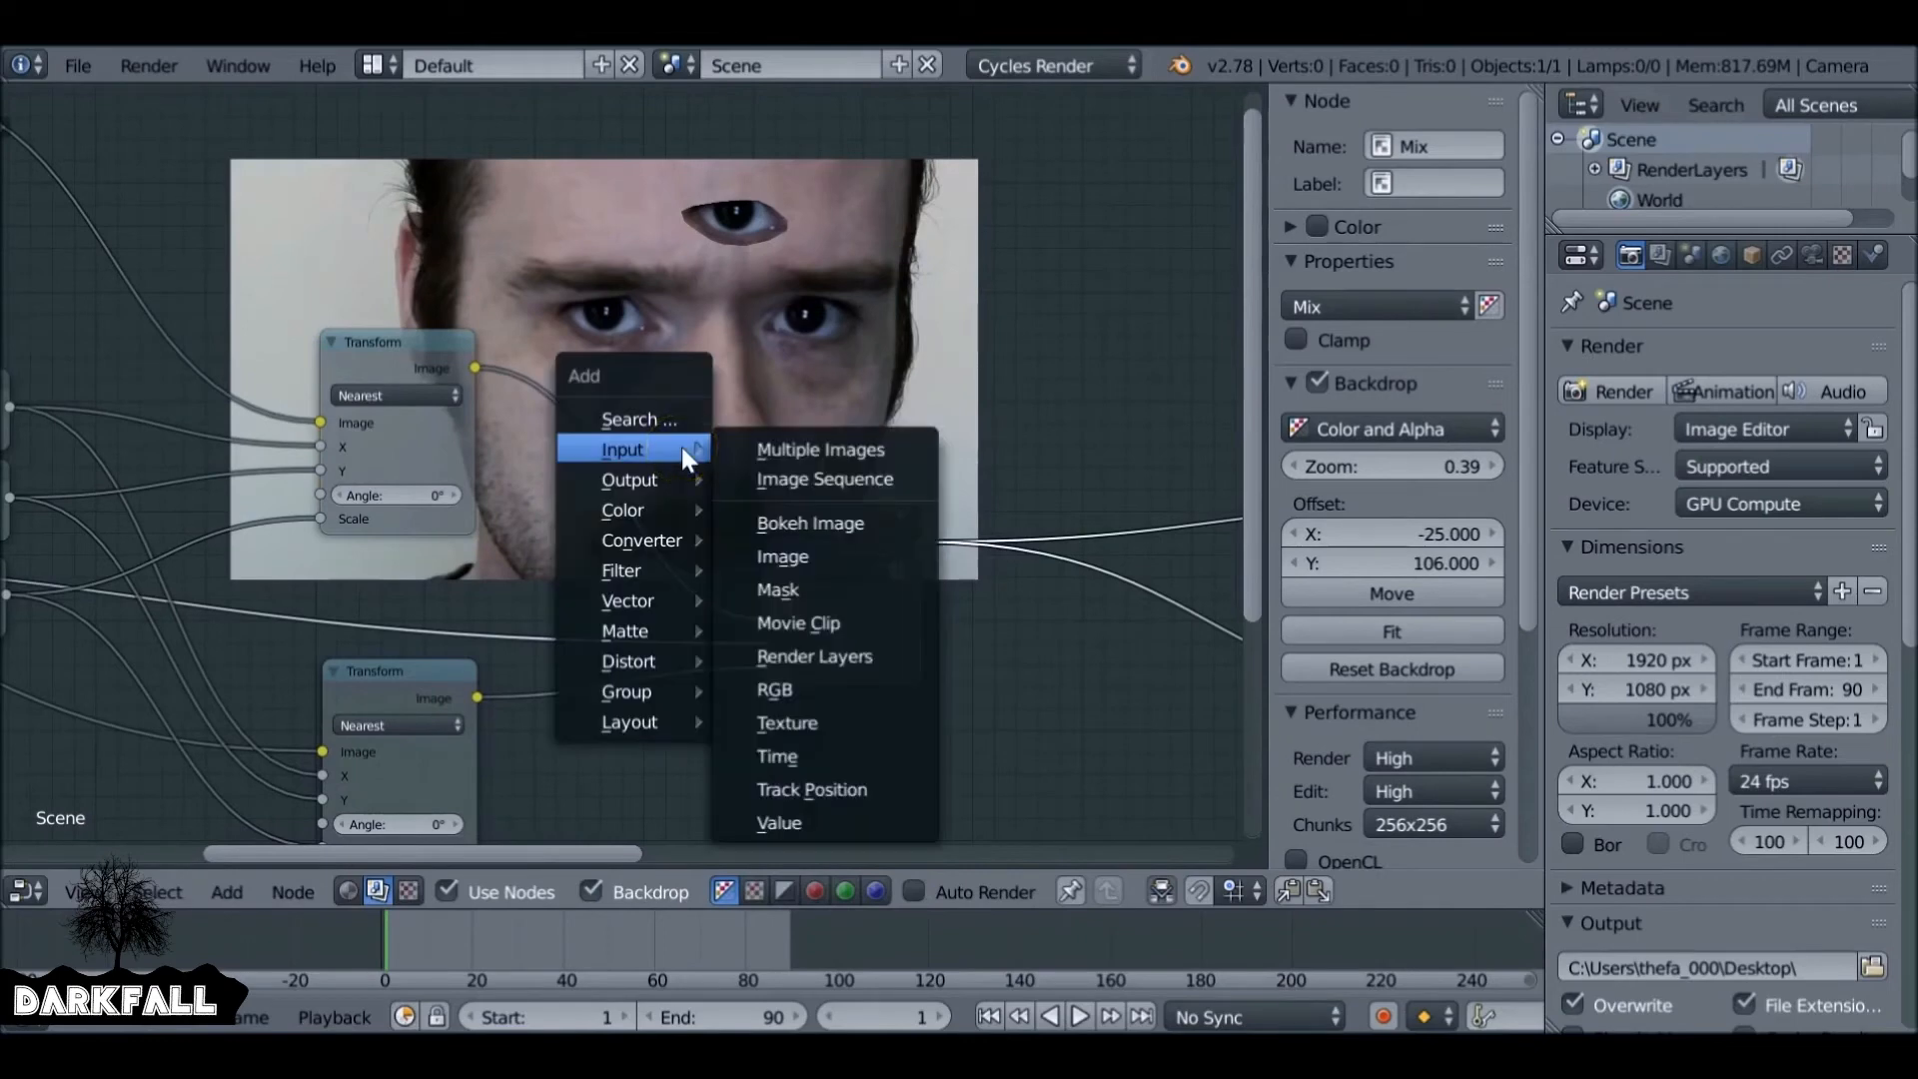
mouse_move(623, 568)
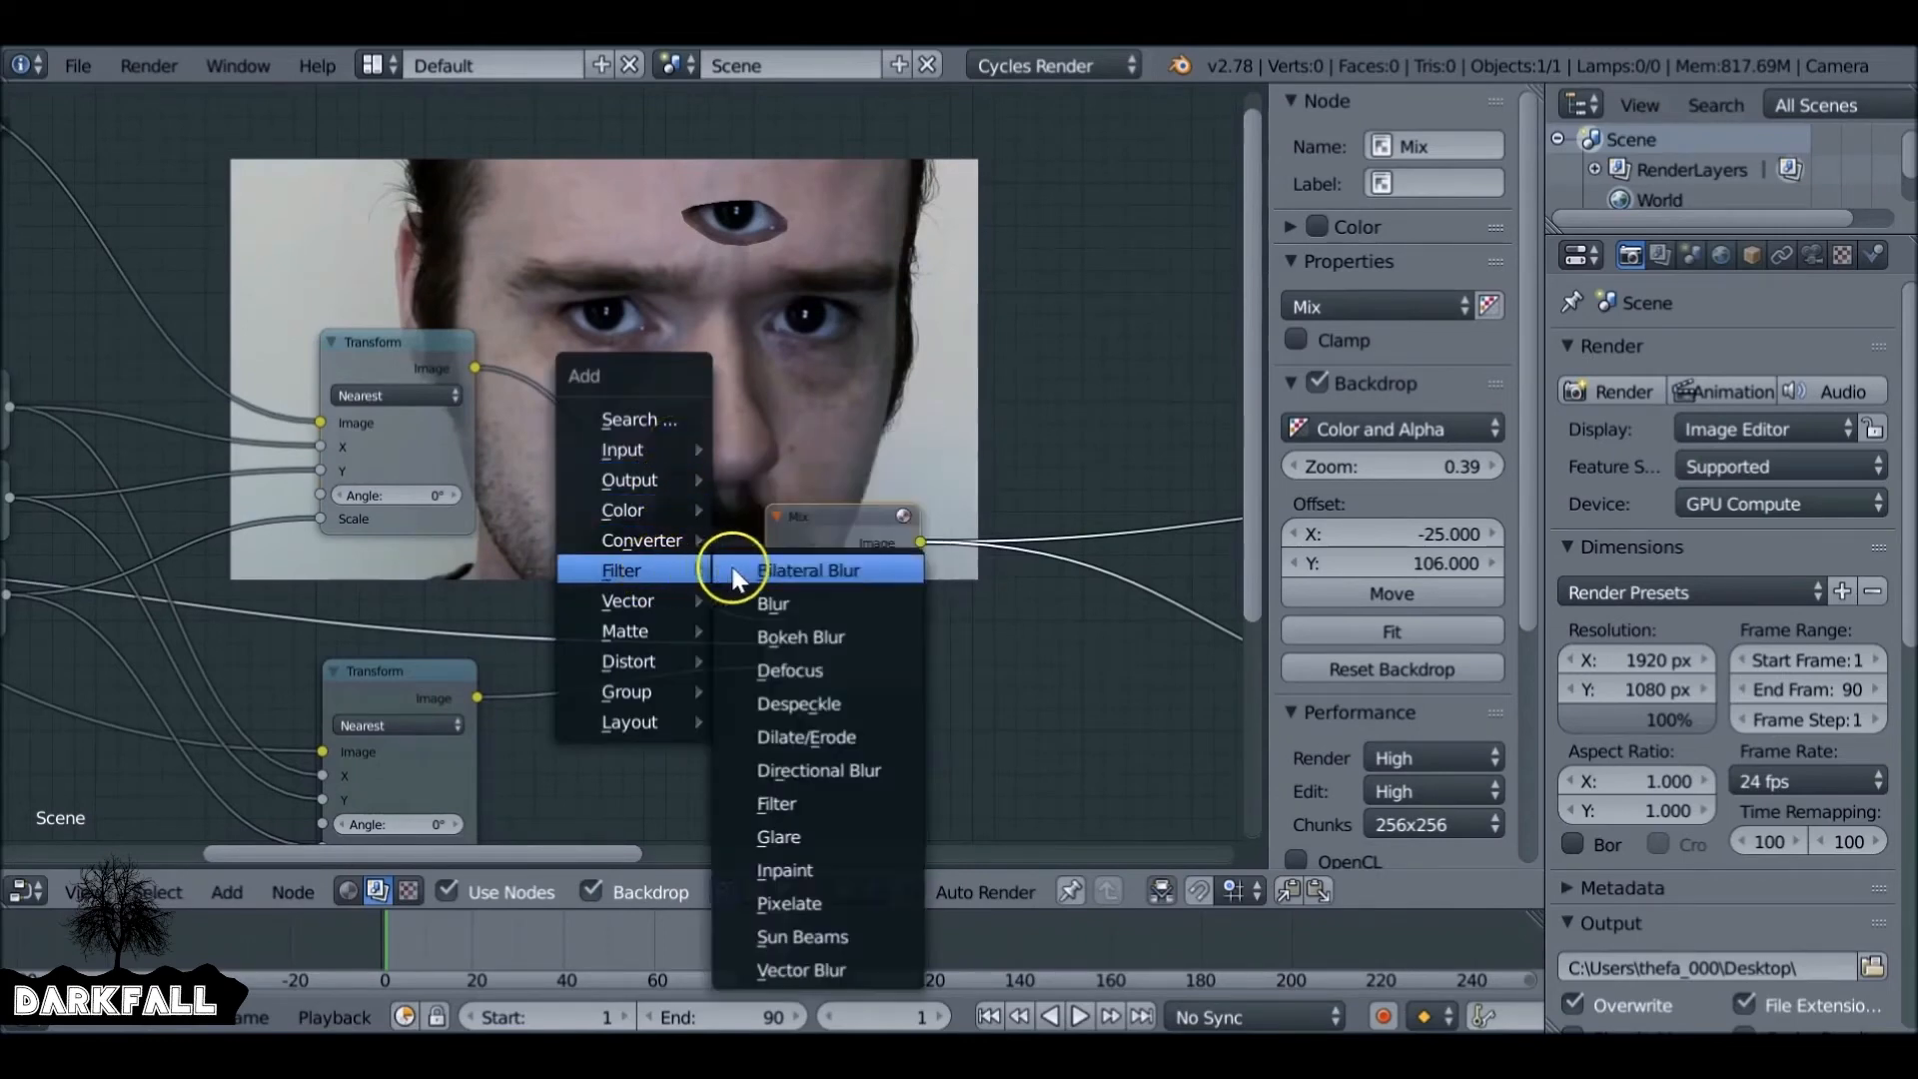
click(806, 737)
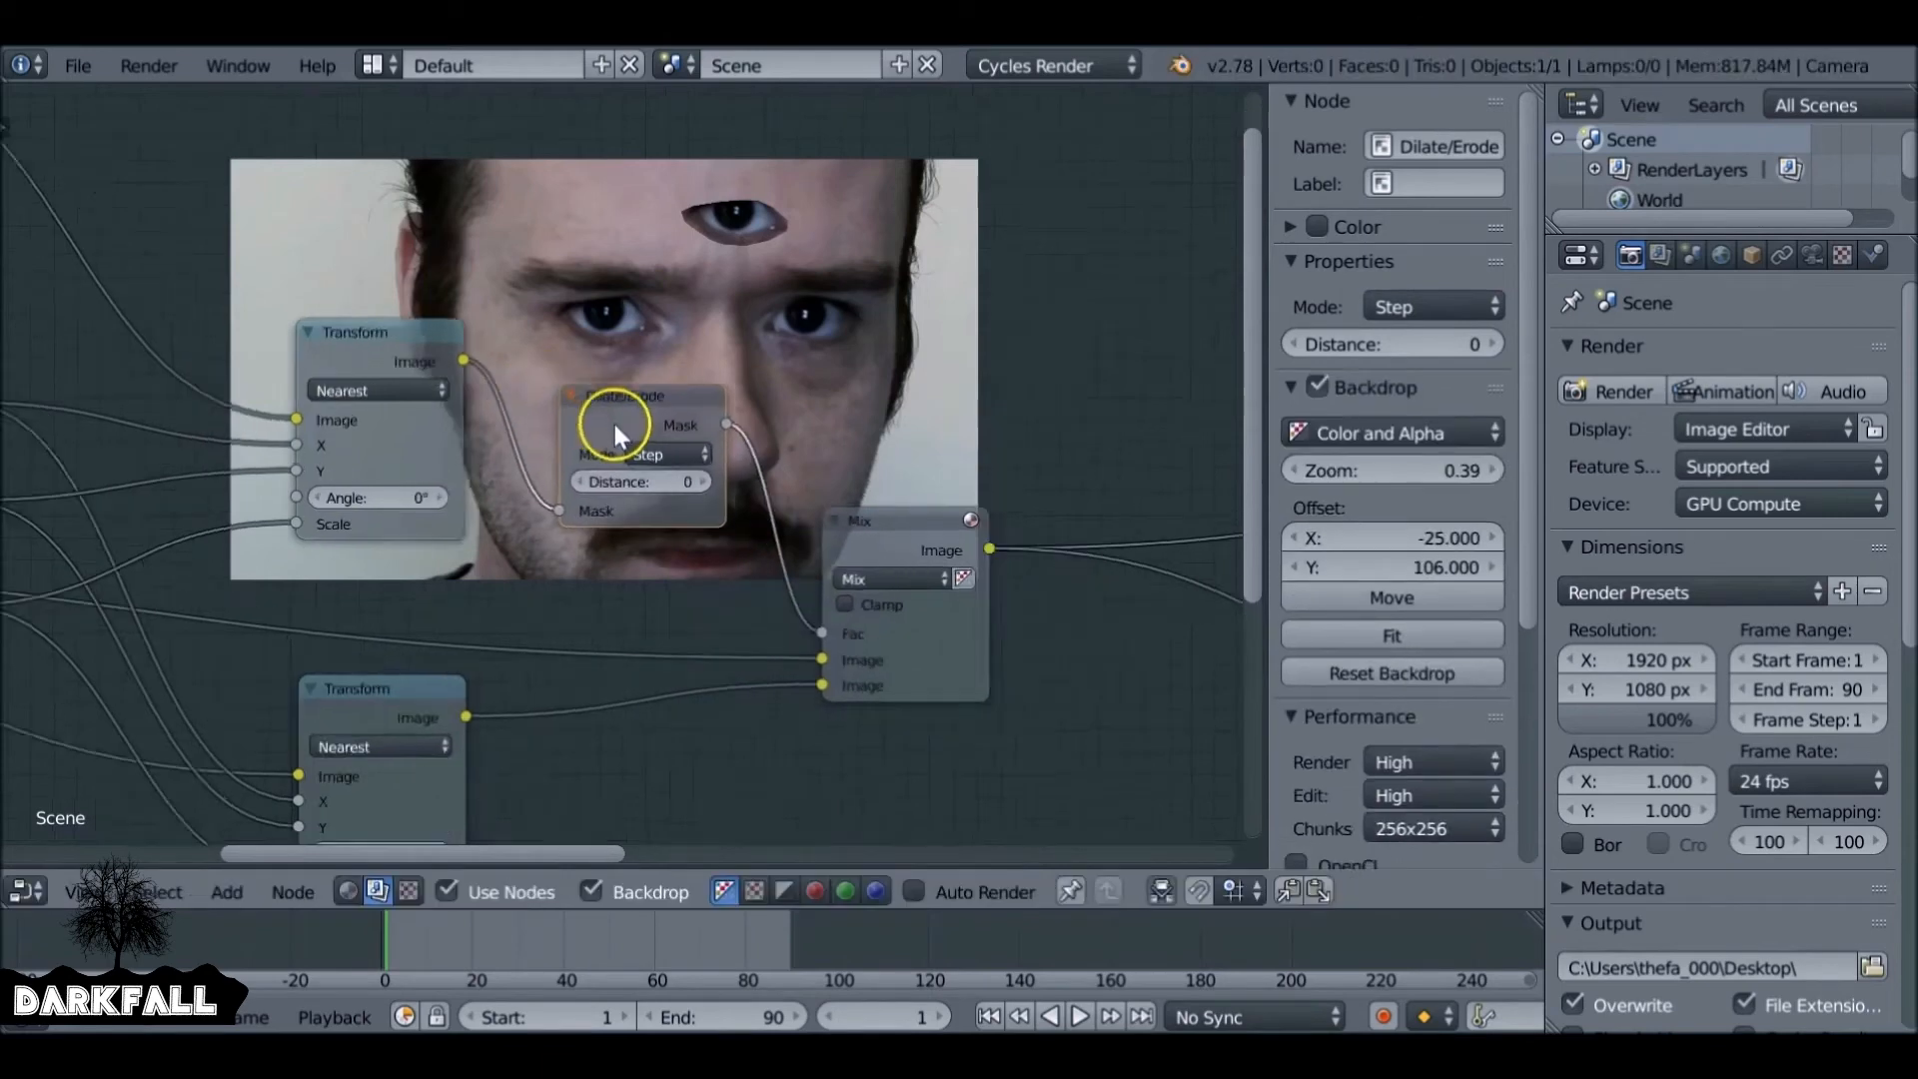
click(637, 485)
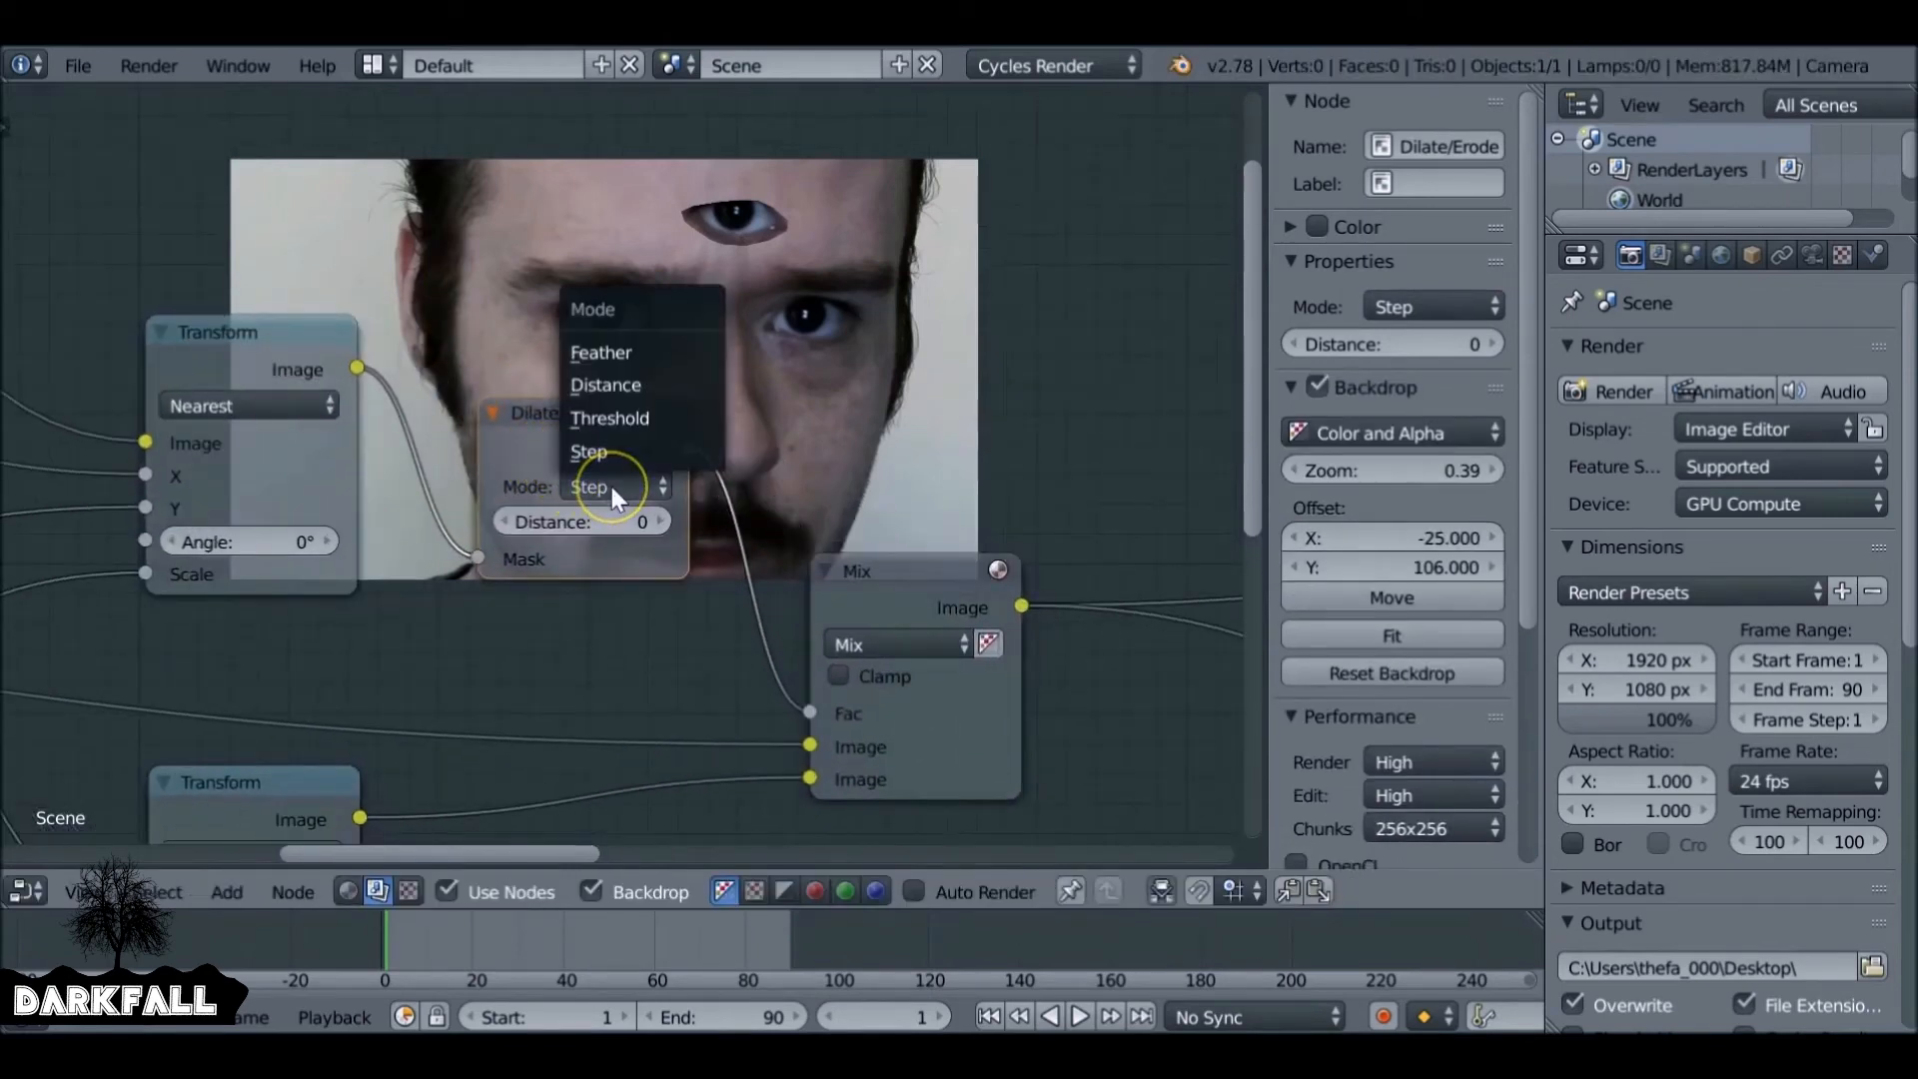
click(601, 352)
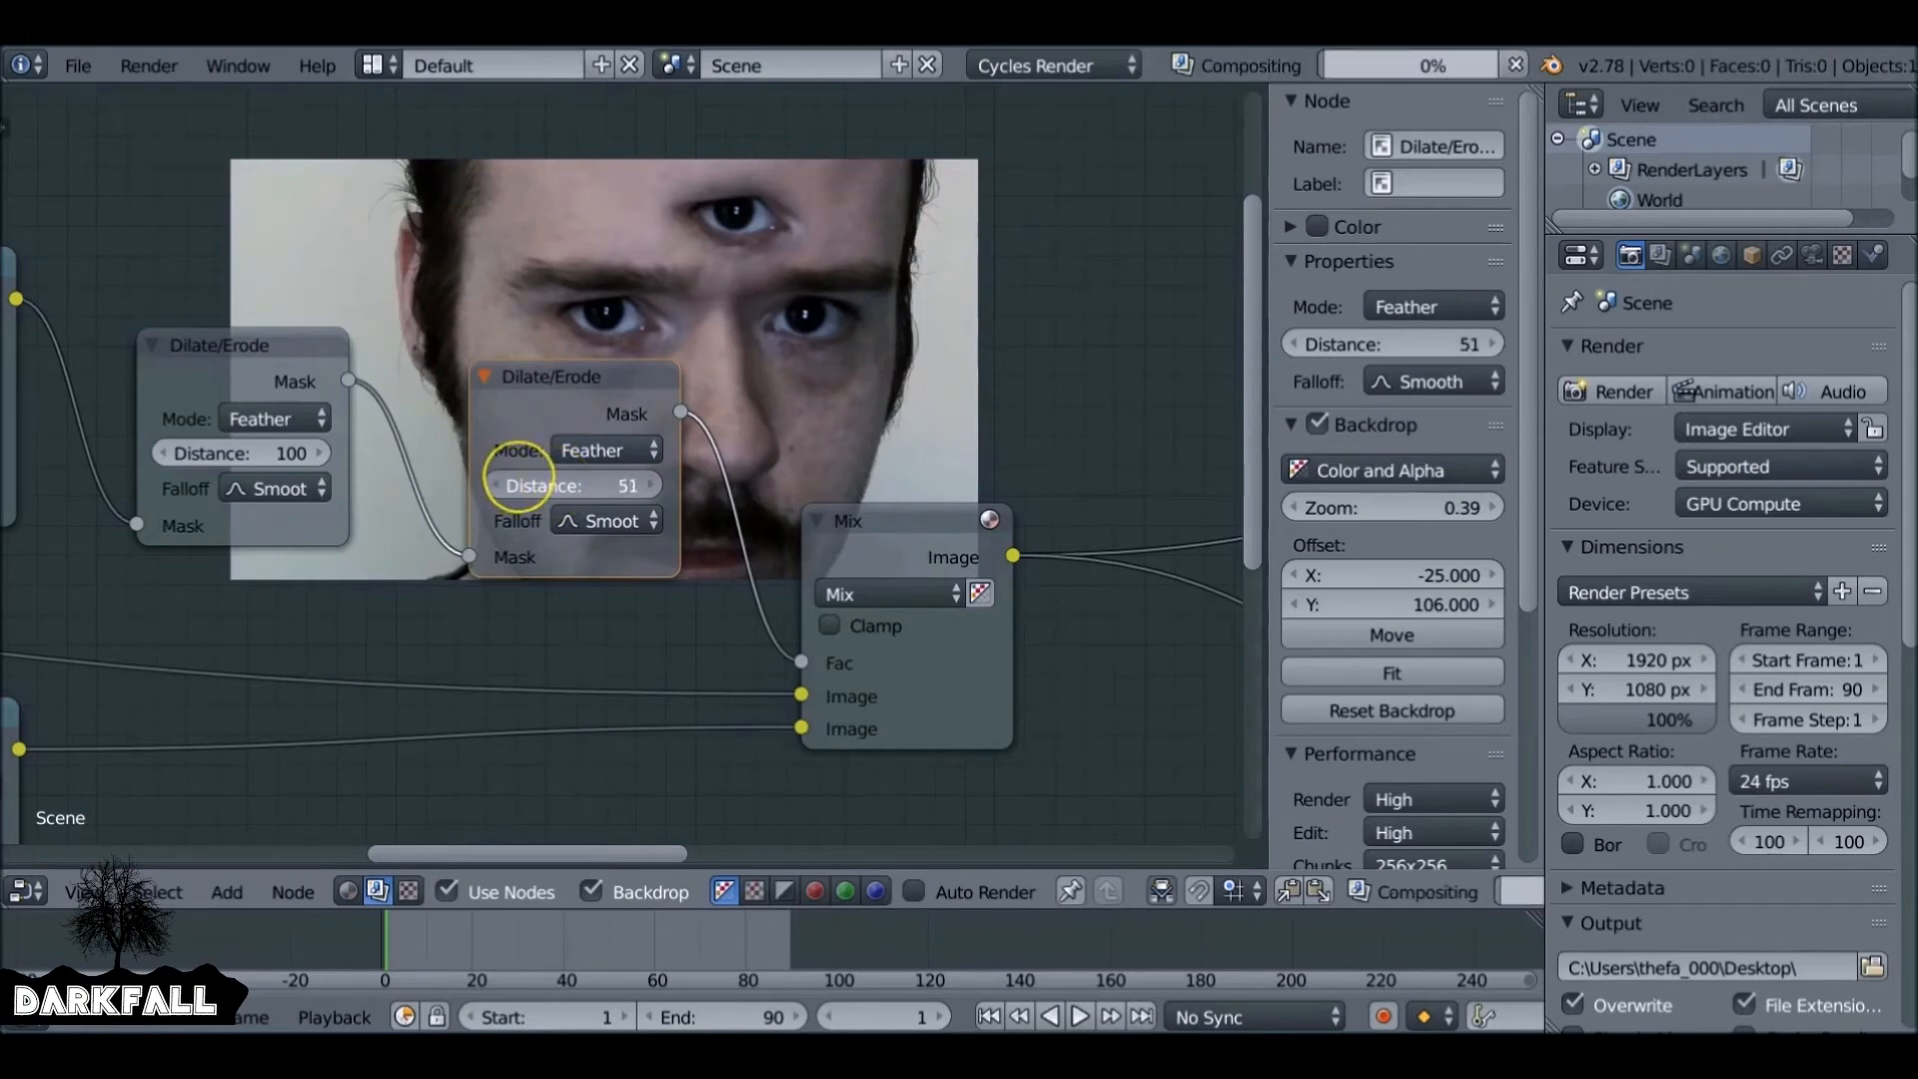
mouse_move(608, 485)
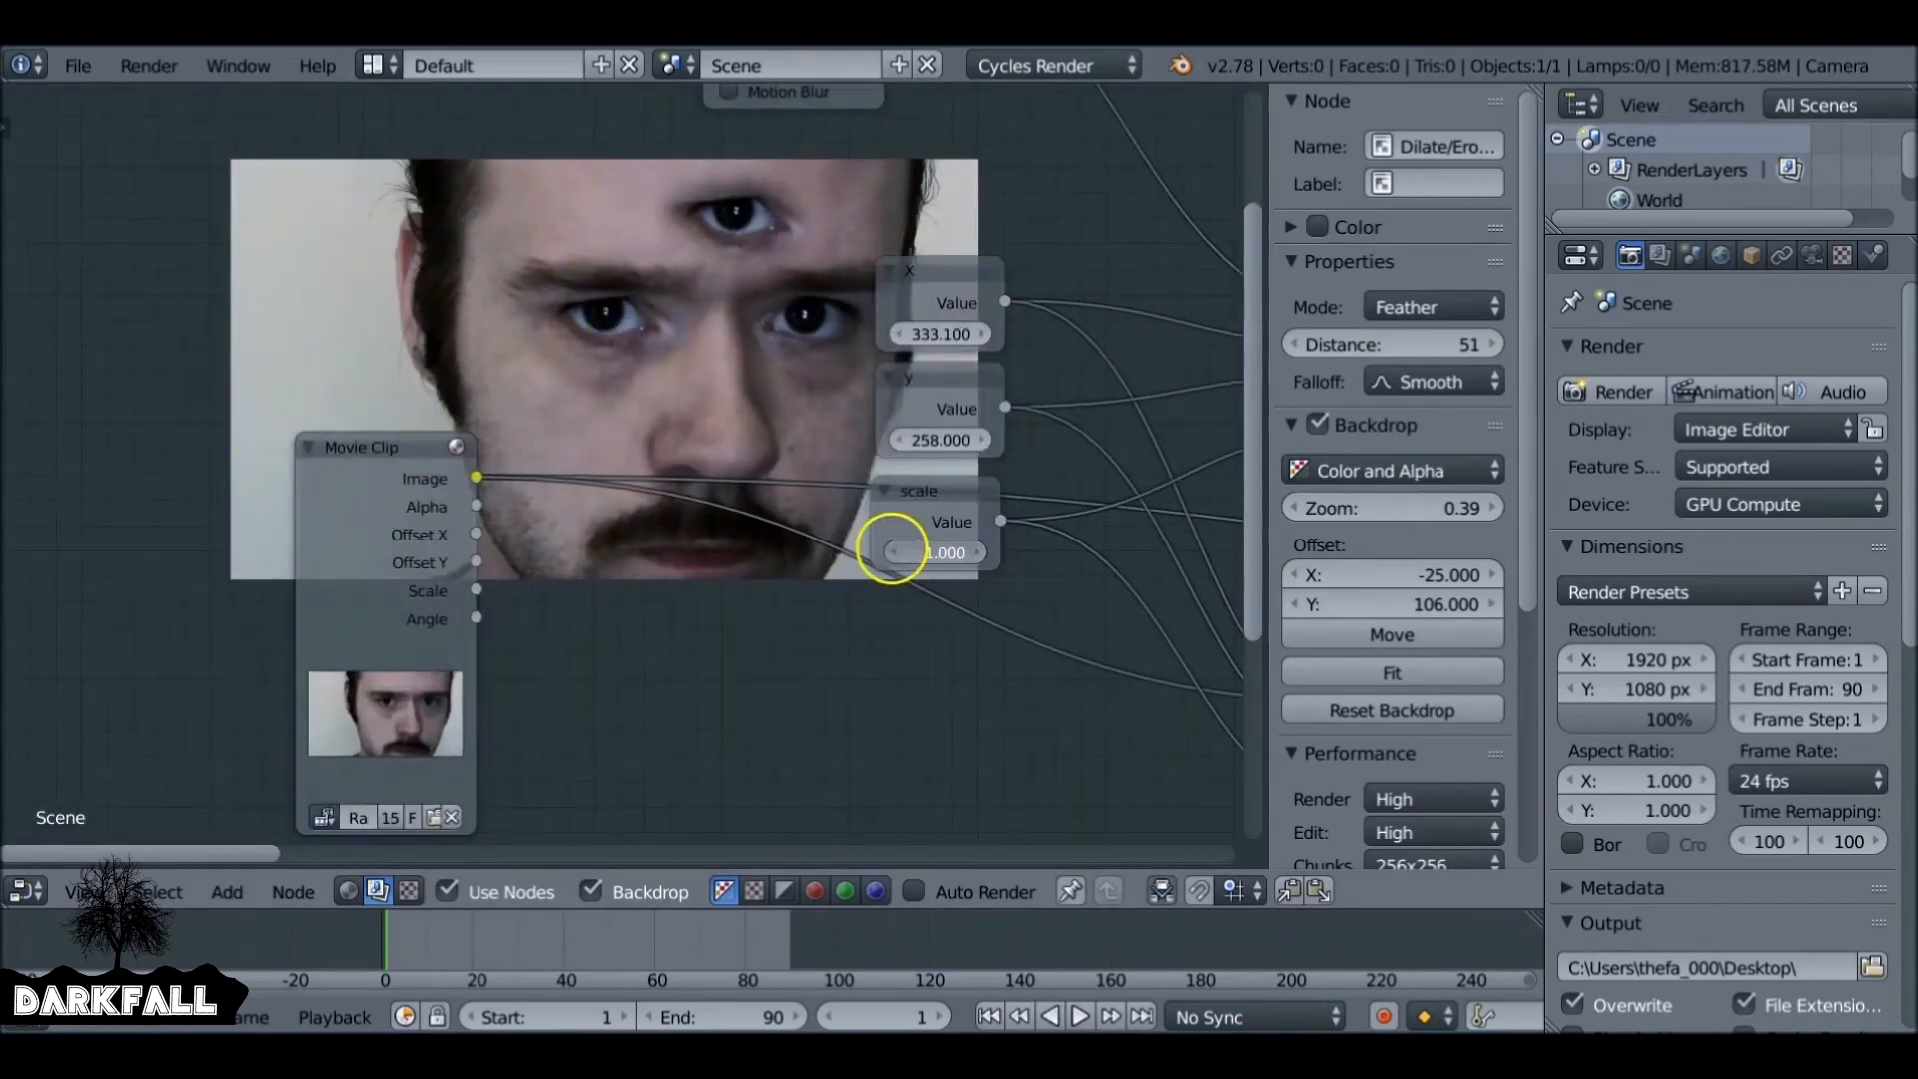
Enter 0.8 in the eye's scale Value node.
click(942, 551)
text(0.800)
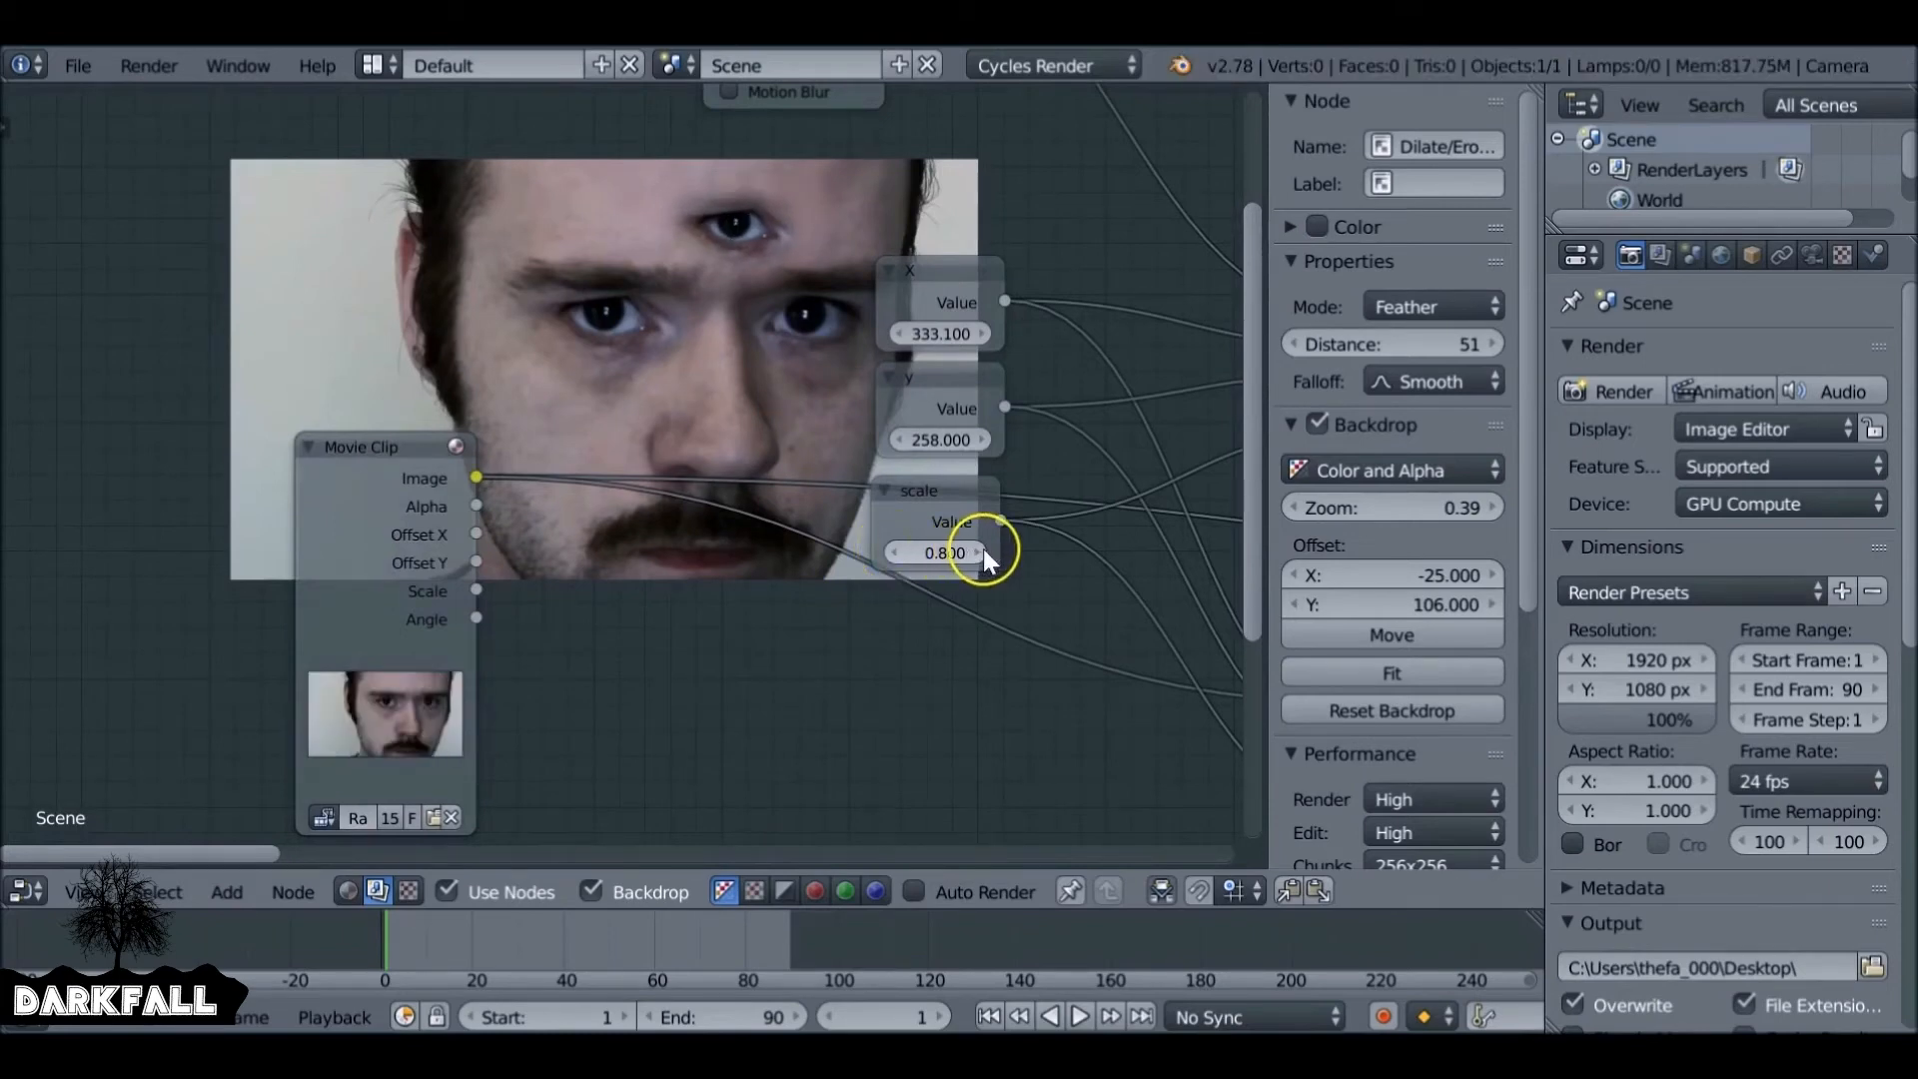
click(938, 552)
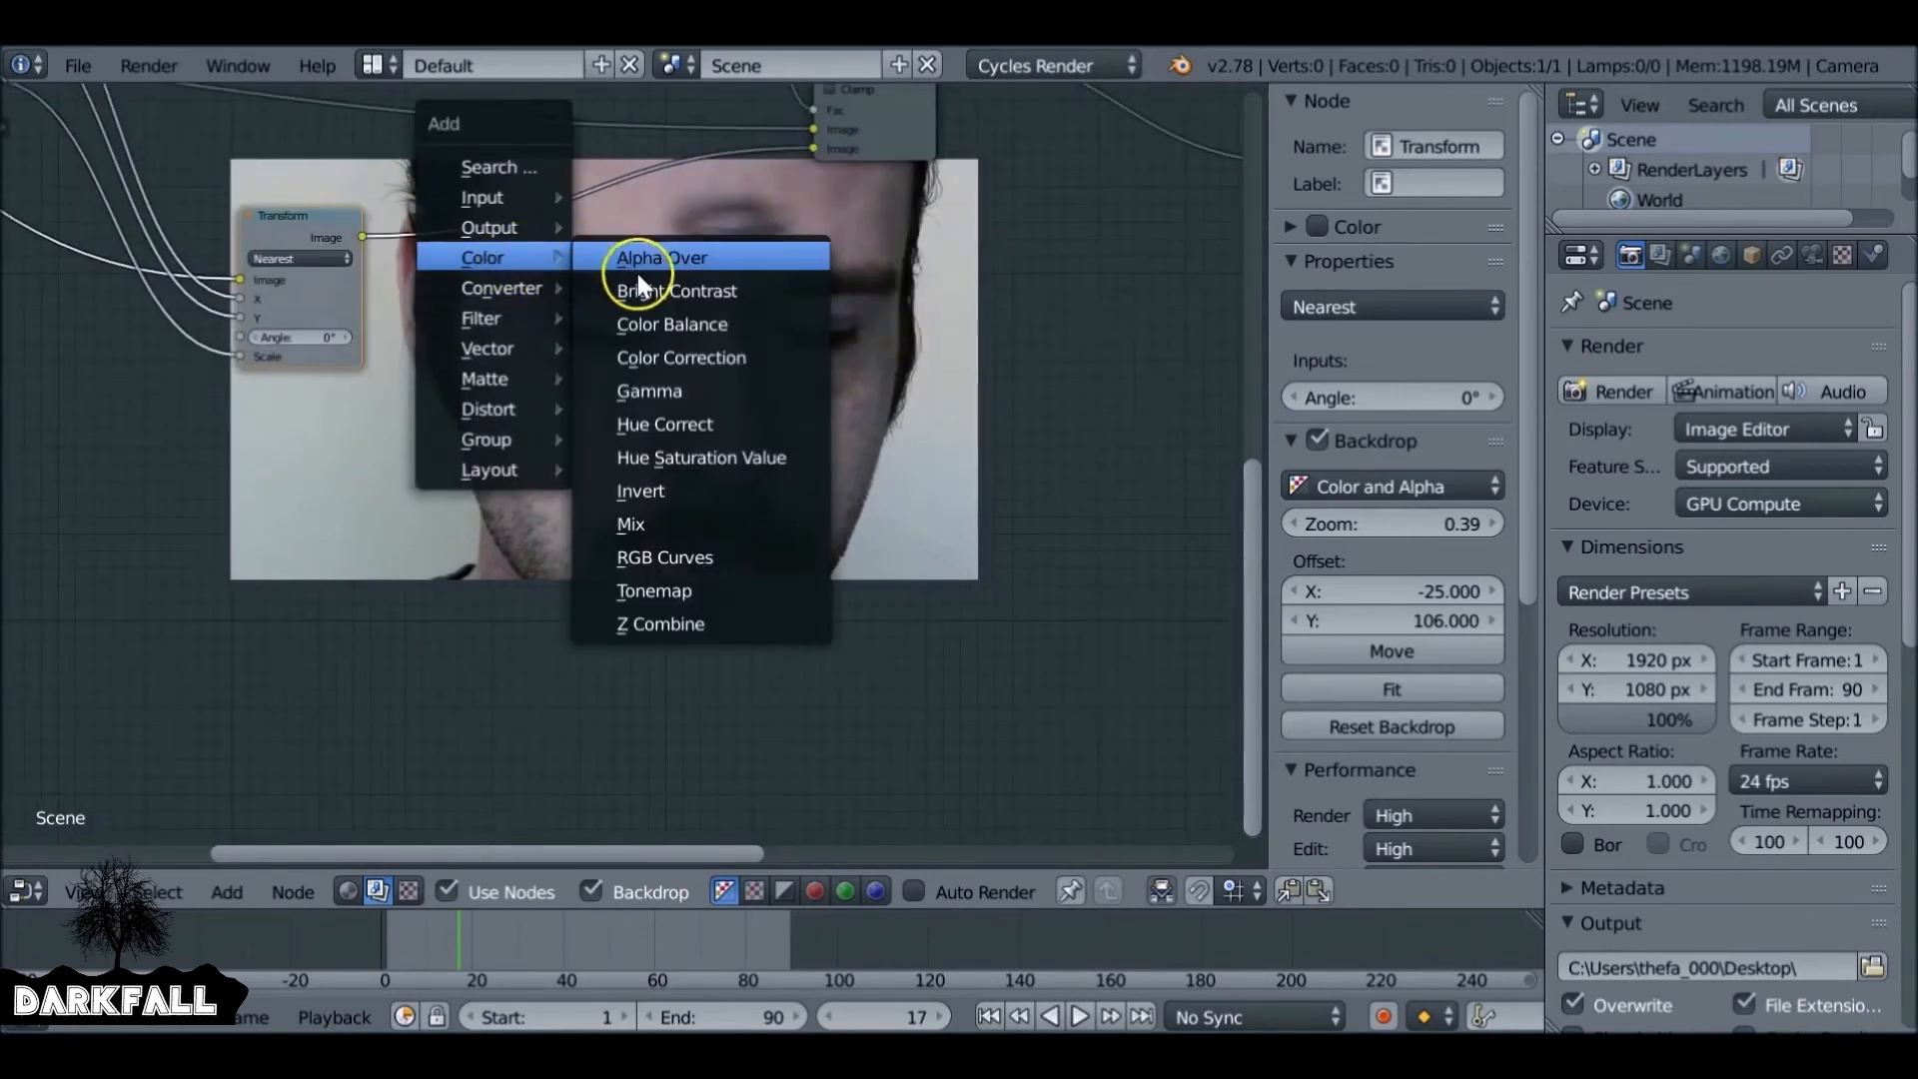
Add RGB Curves and Hue Saturation Value nodes to the forehead eye branch.
click(664, 557)
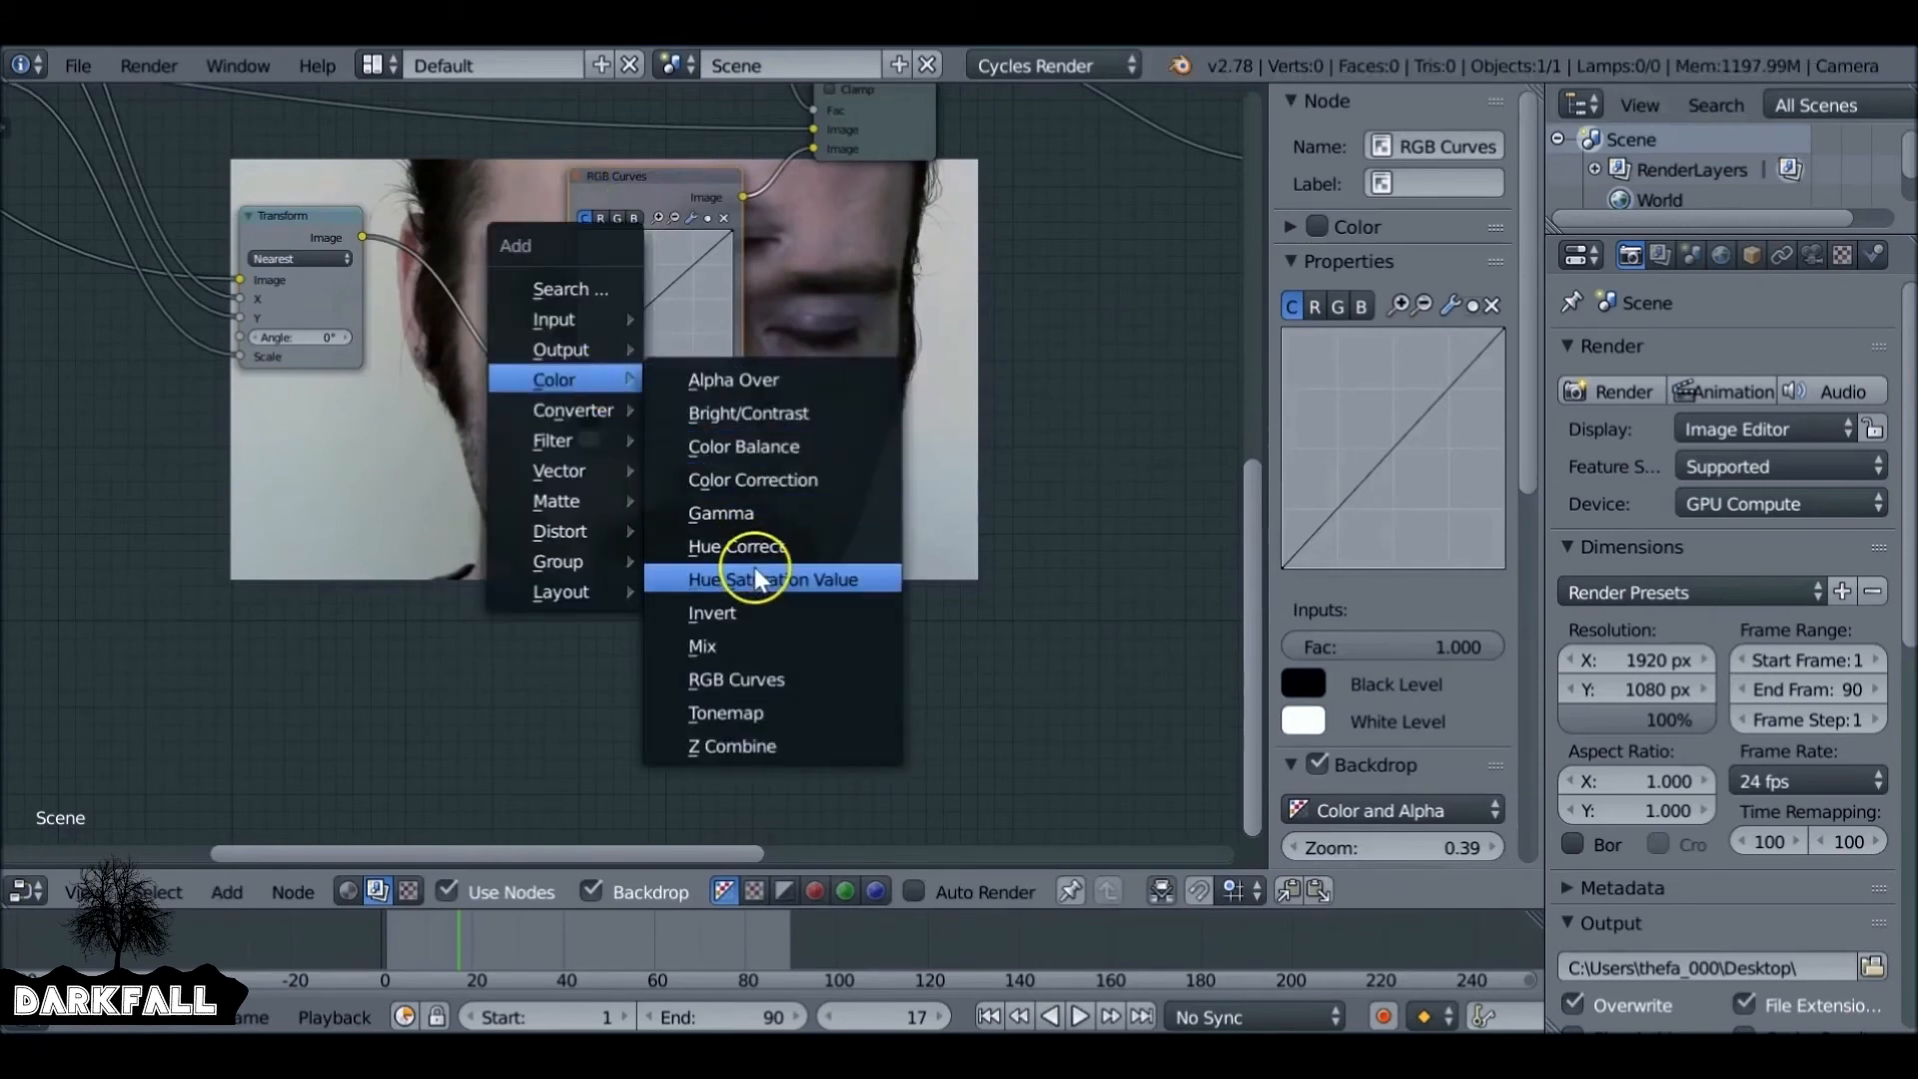
click(772, 578)
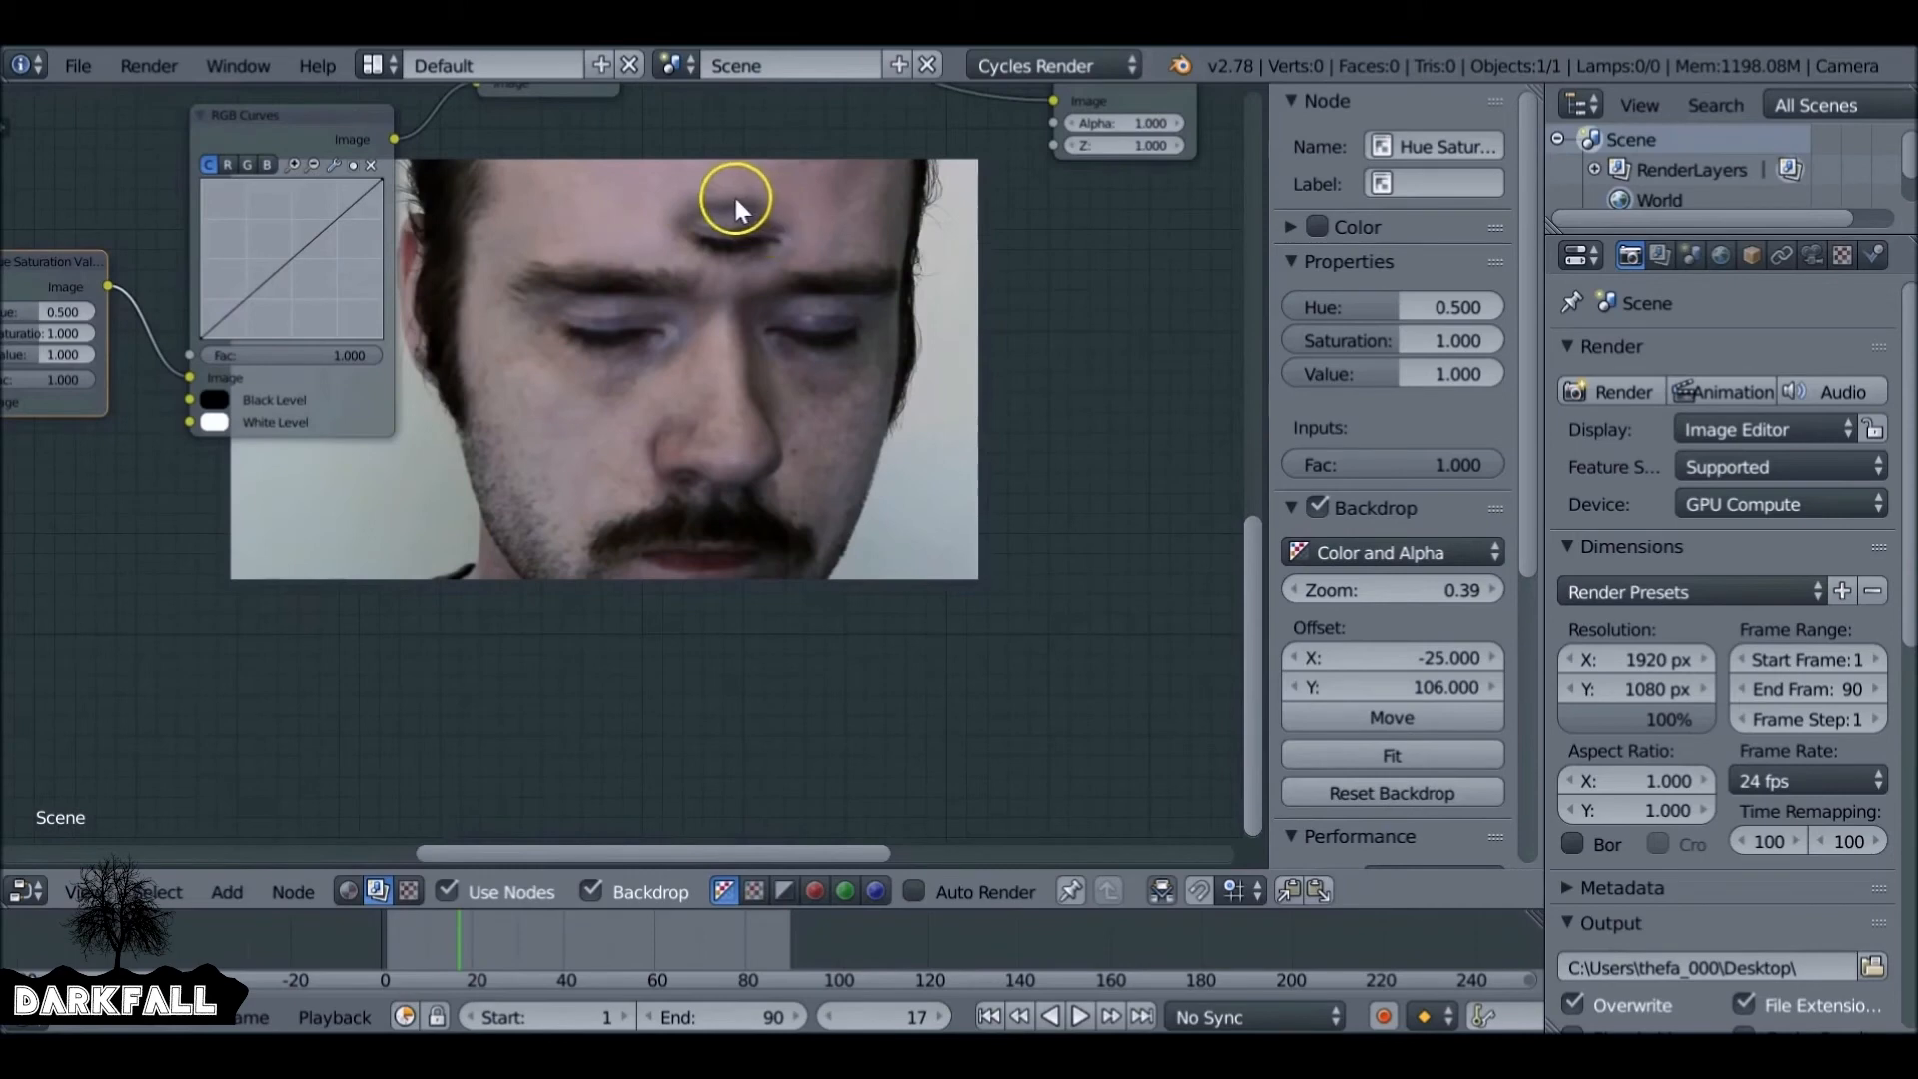
mouse_move(290, 272)
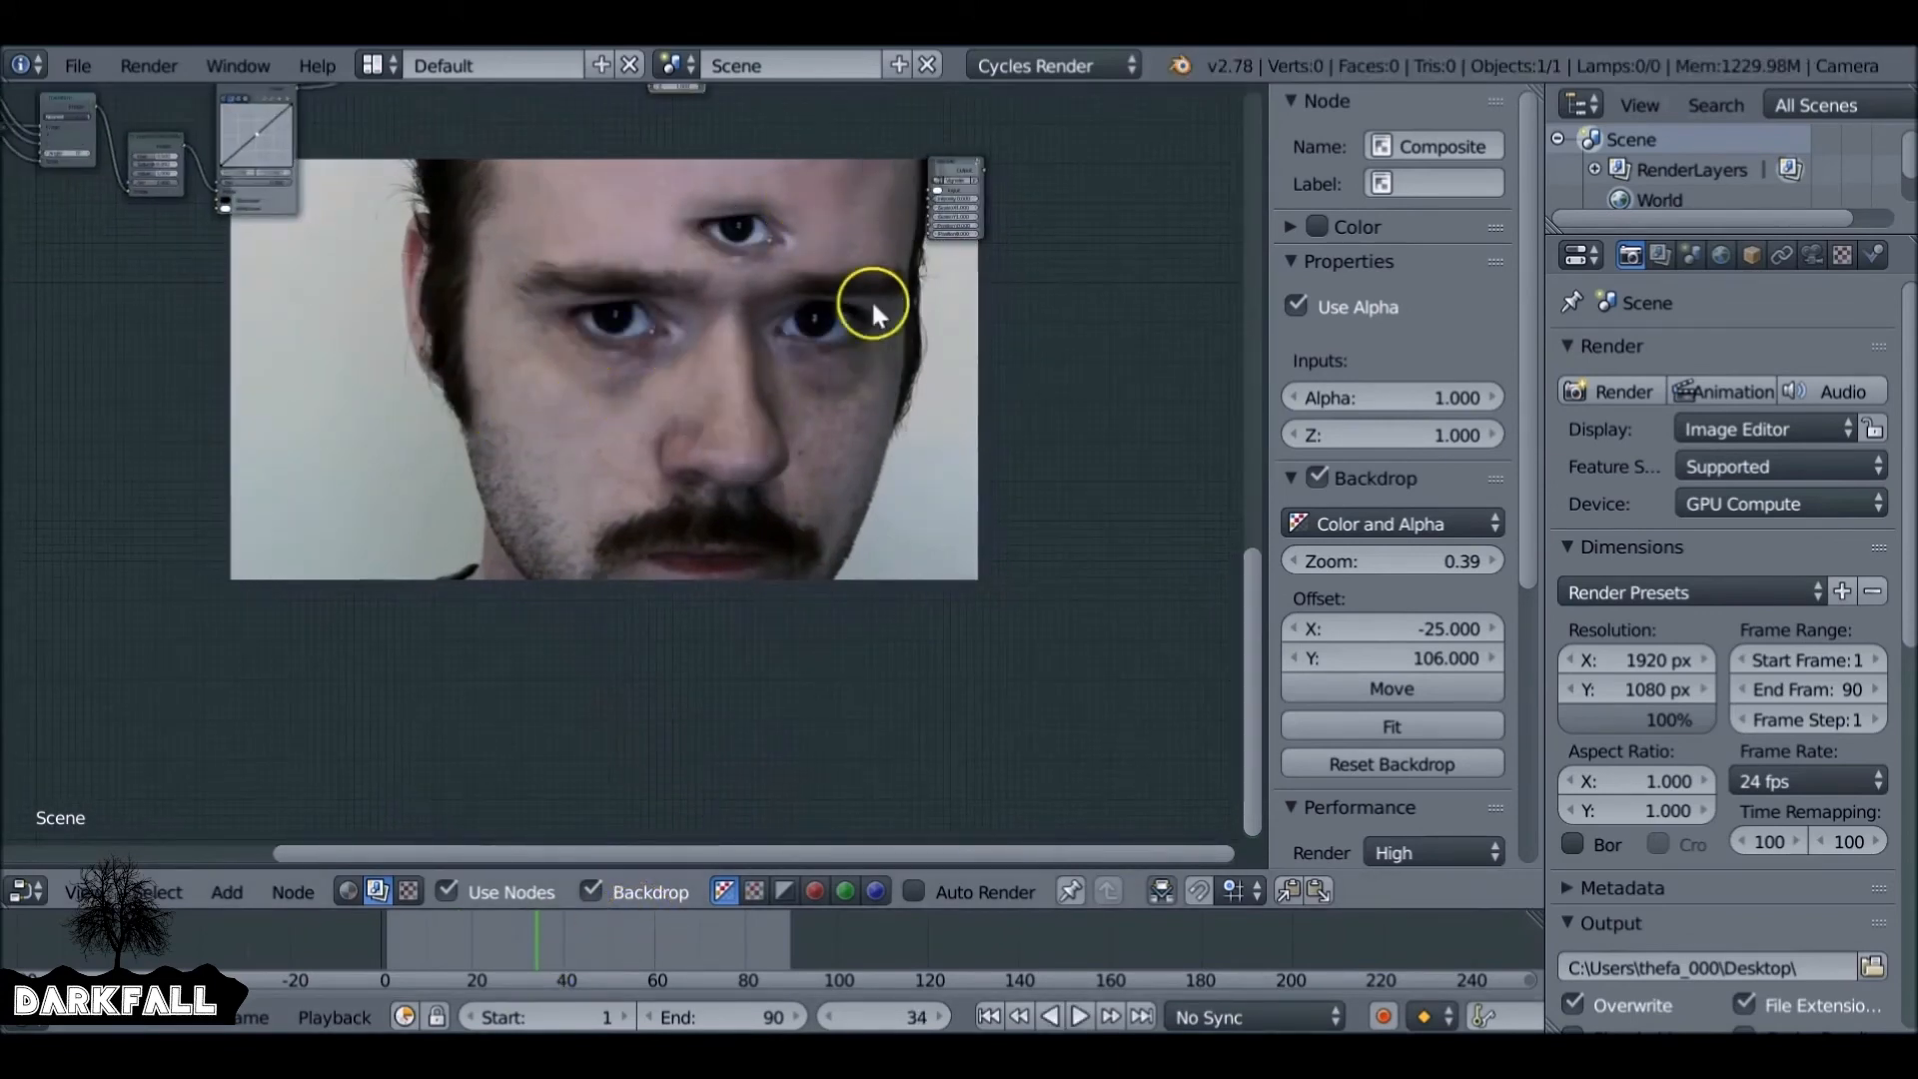
mouse_move(862, 458)
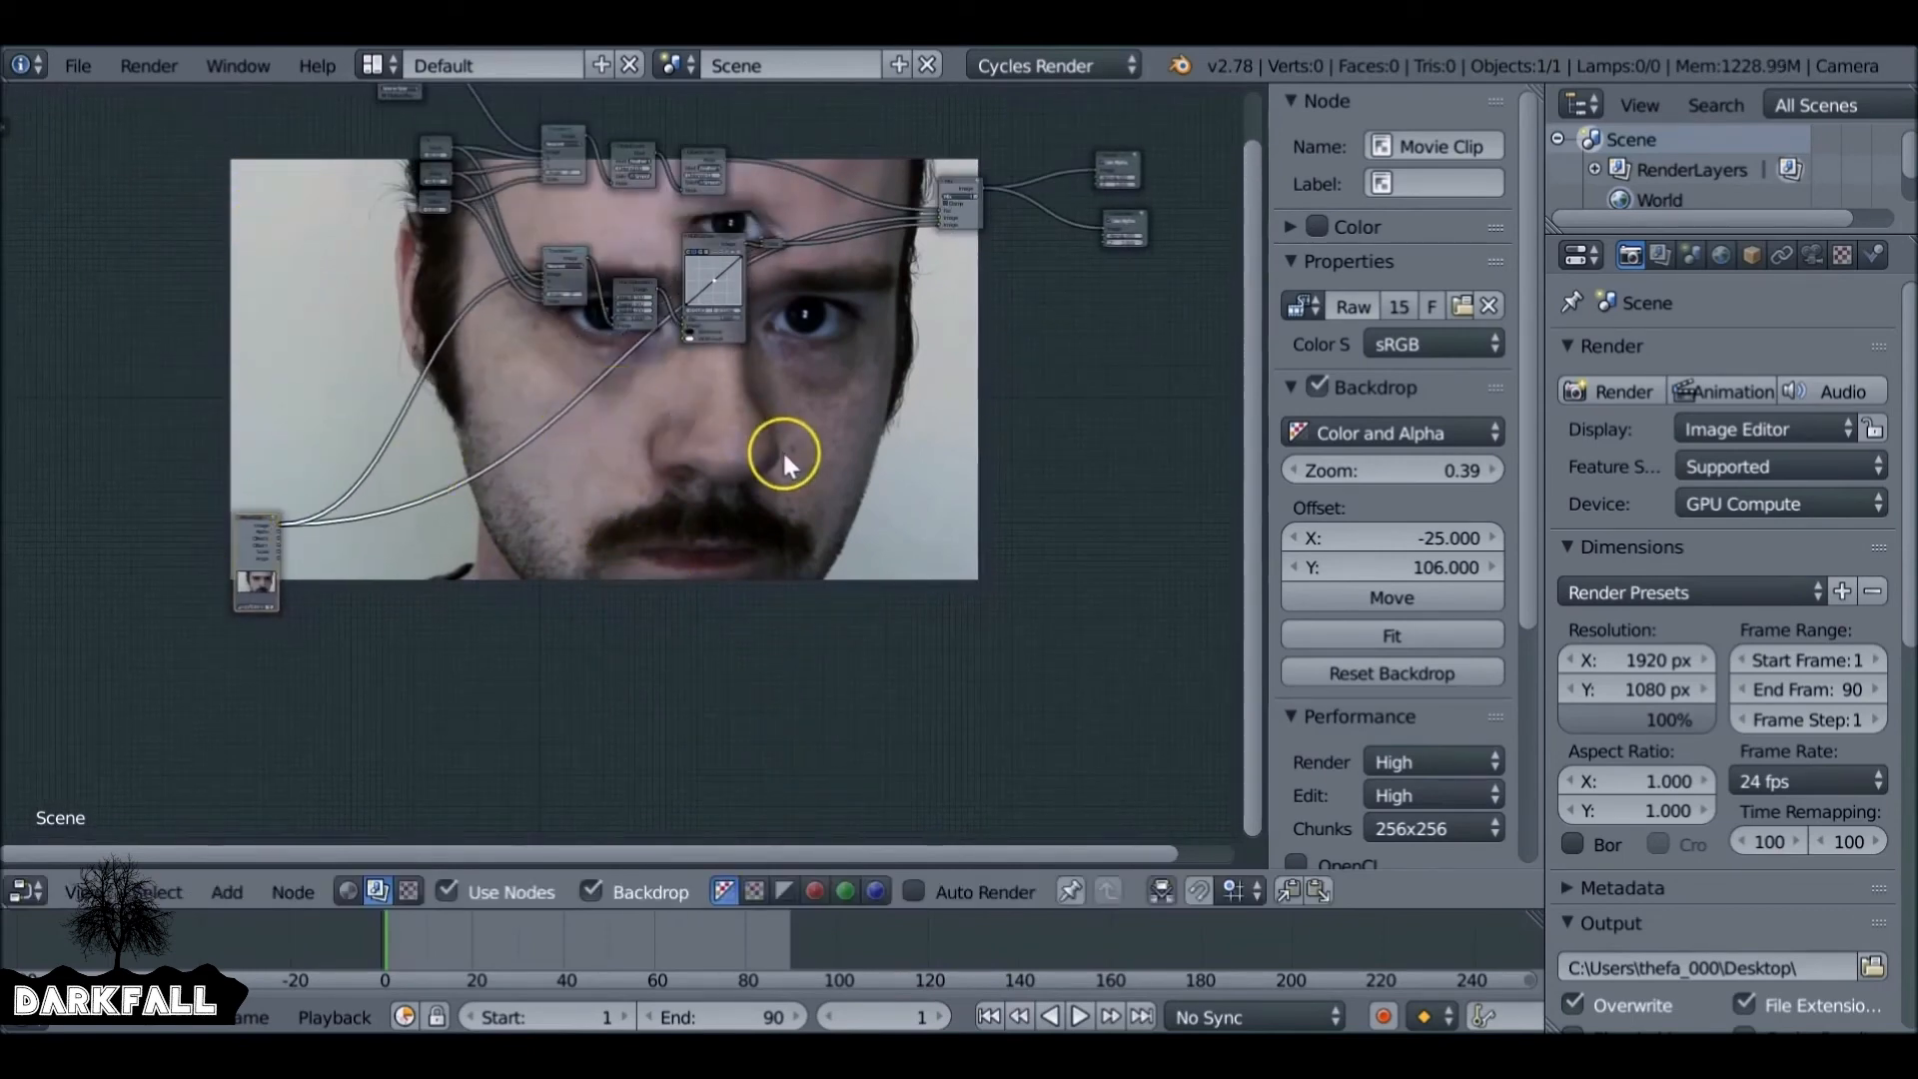
mouse_move(1028, 281)
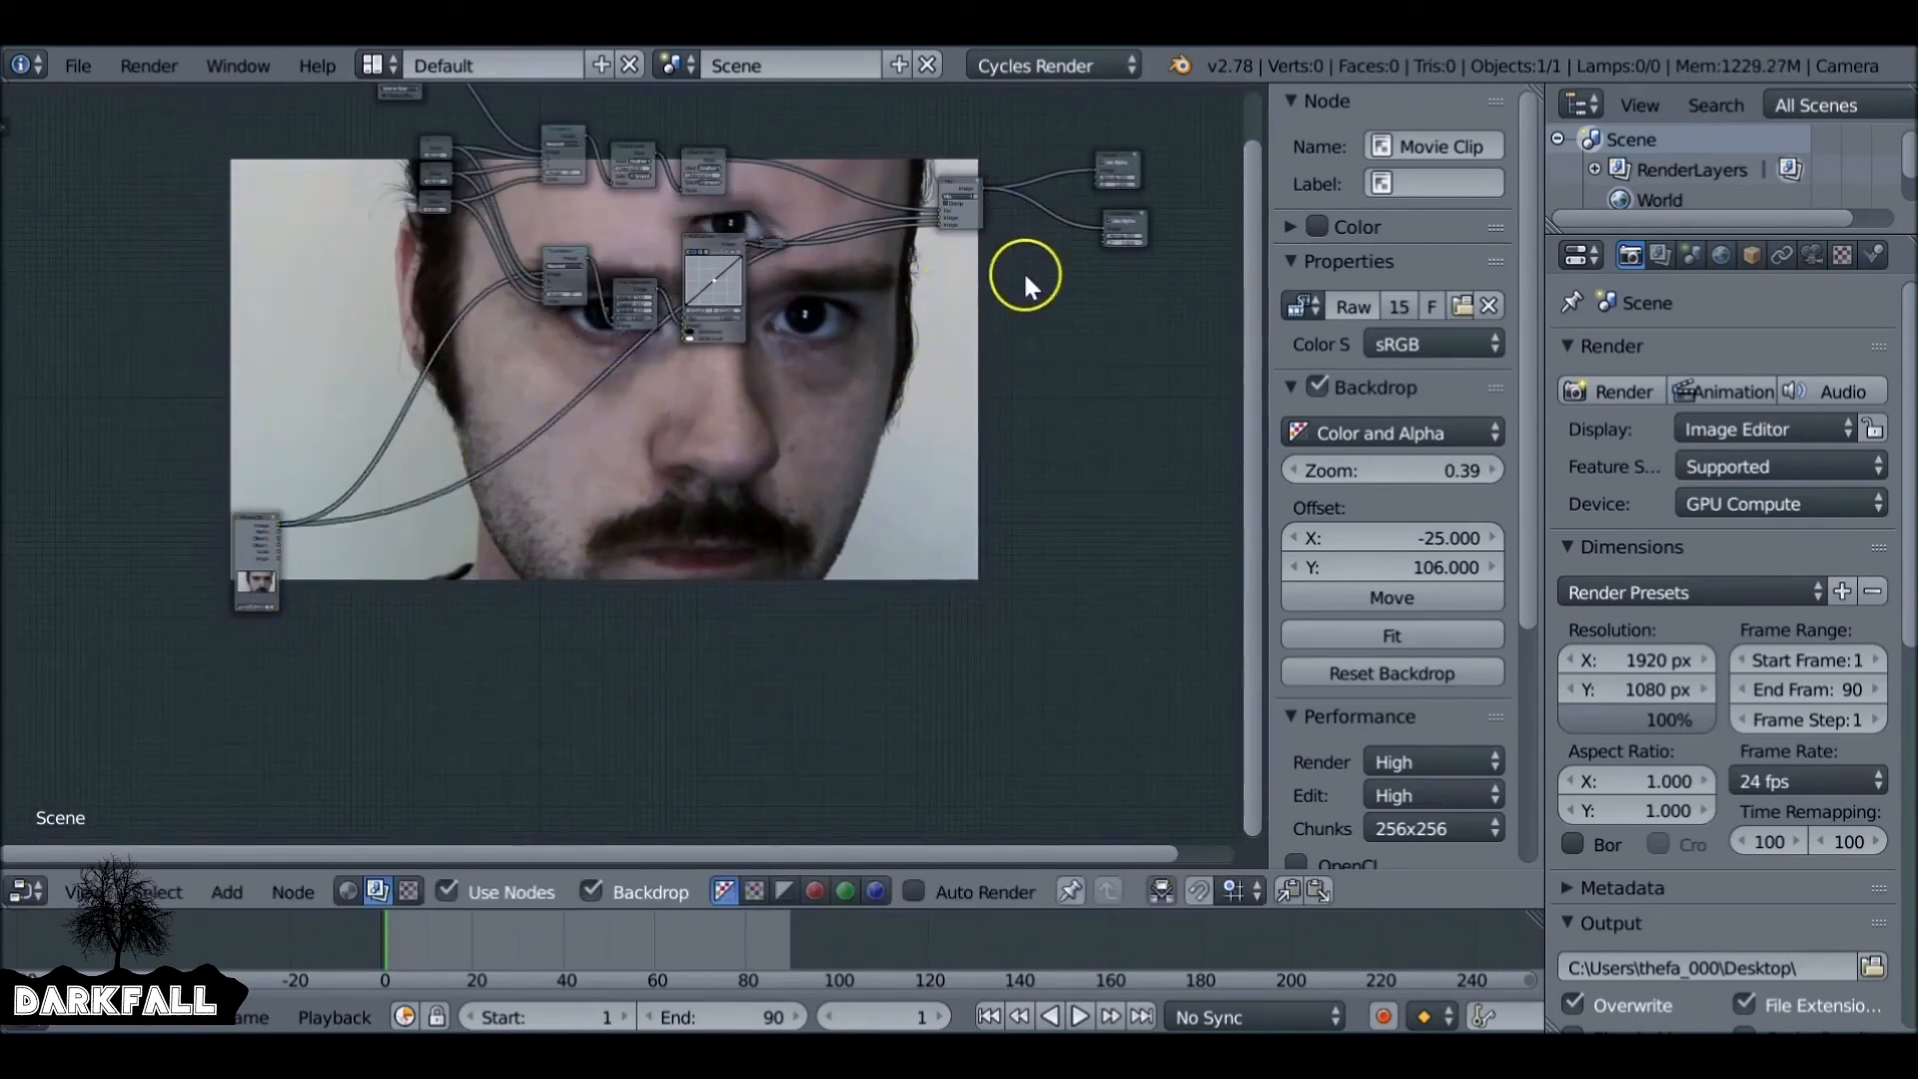